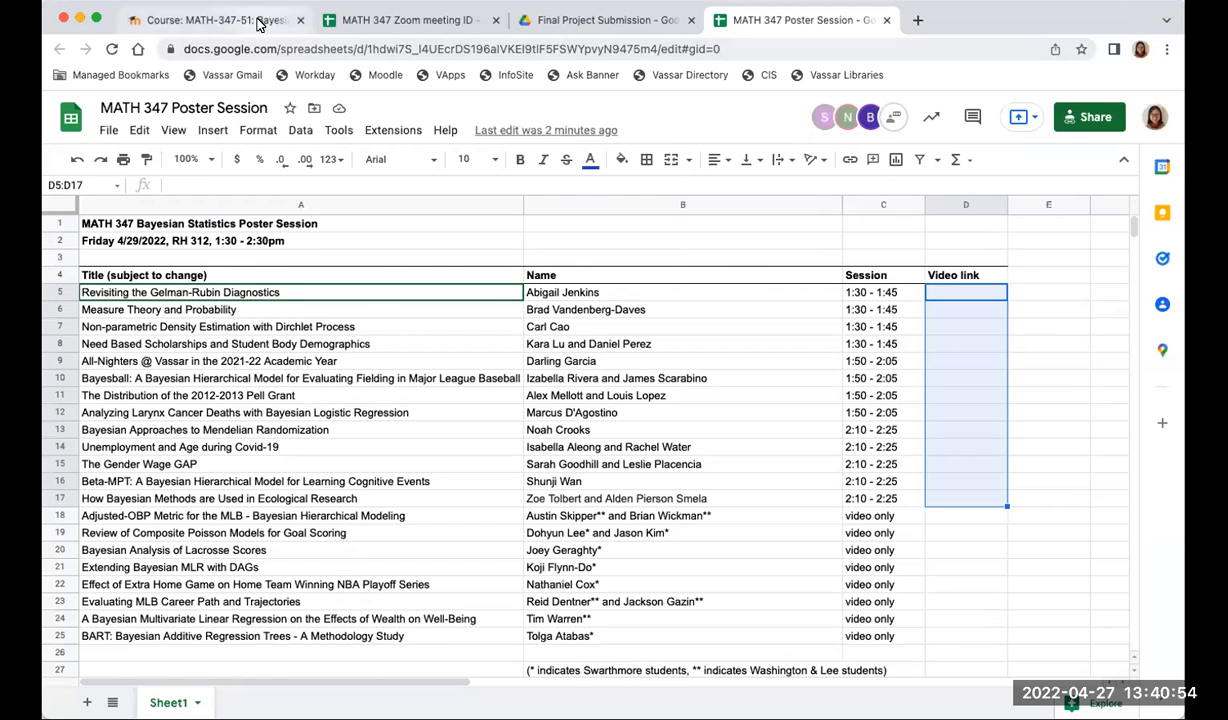
- Switch to the Moodle course page and open the 'Case study 2 posts' forum, browsing its discussion list
{"action": "left_click", "coordinate": [210, 20]}
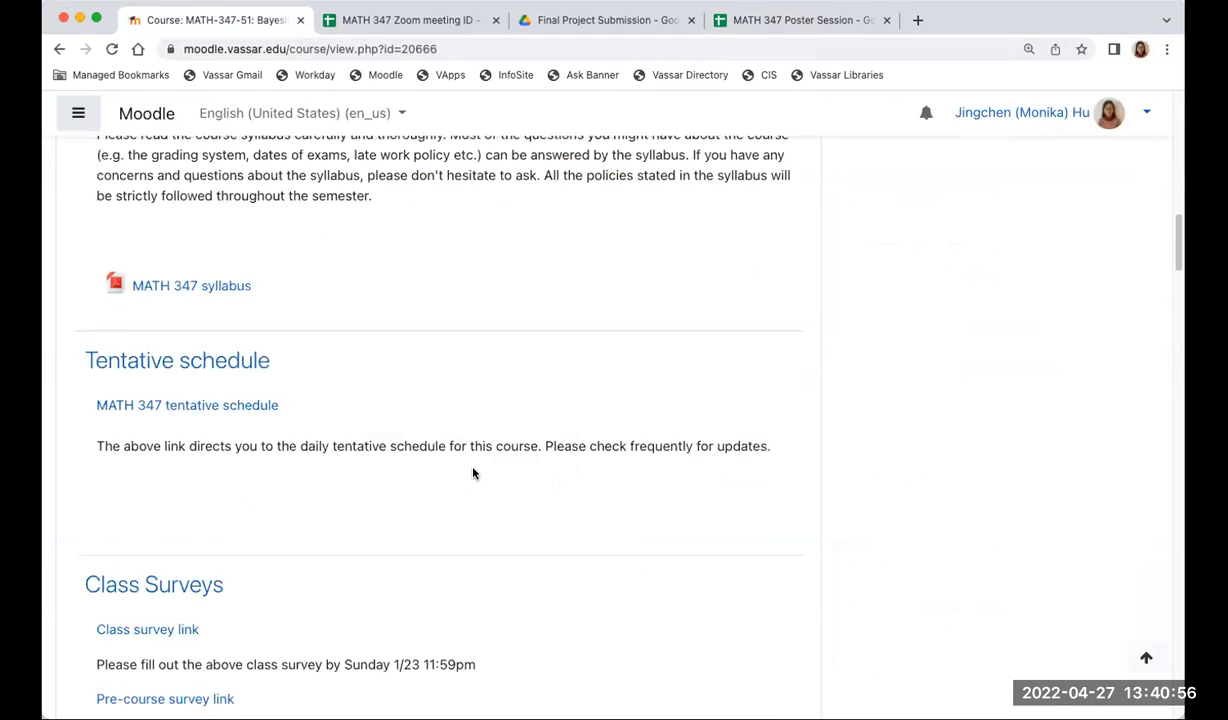
{"action": "scroll", "scroll_direction": "down", "scroll_amount": 3}
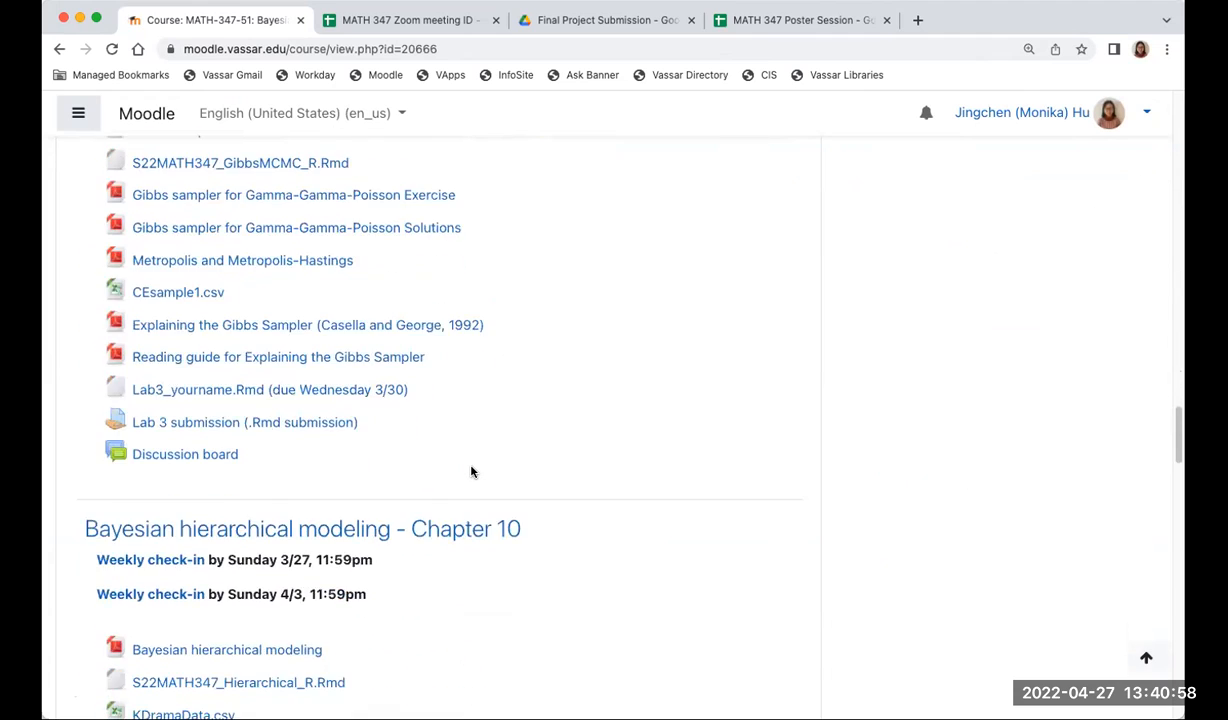
{"action": "scroll", "scroll_direction": "down", "scroll_amount": 3}
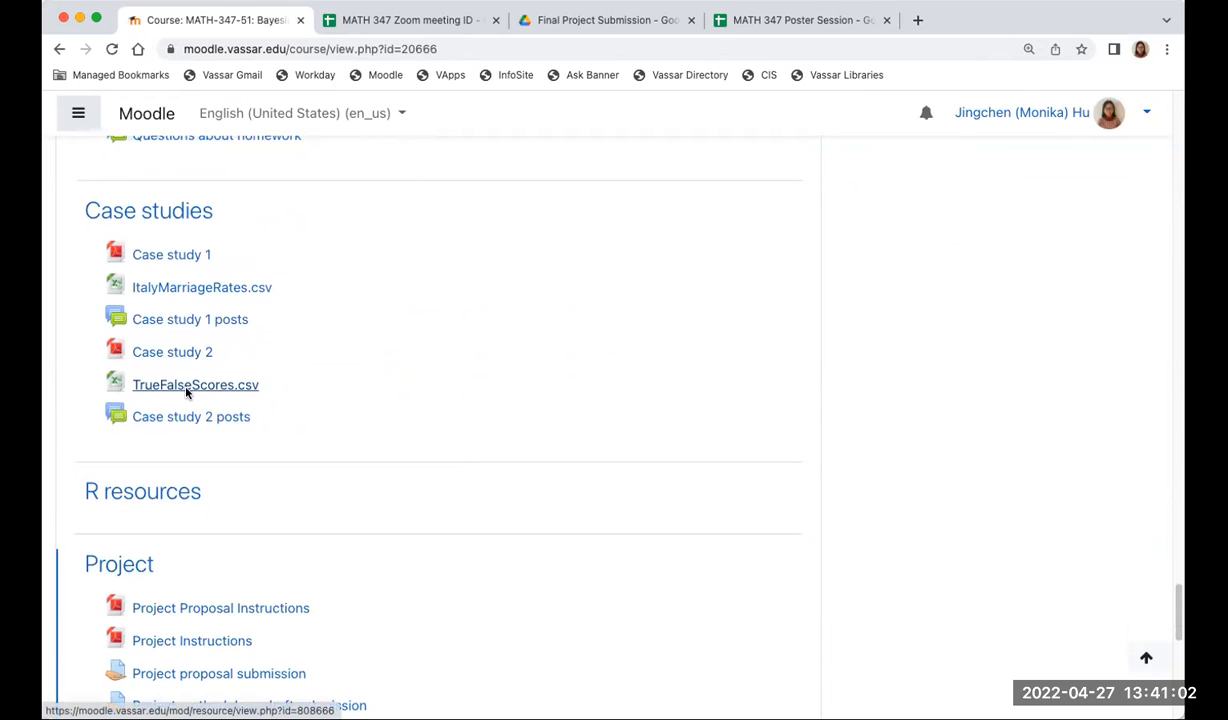
{"action": "left_click", "coordinate": [192, 416]}
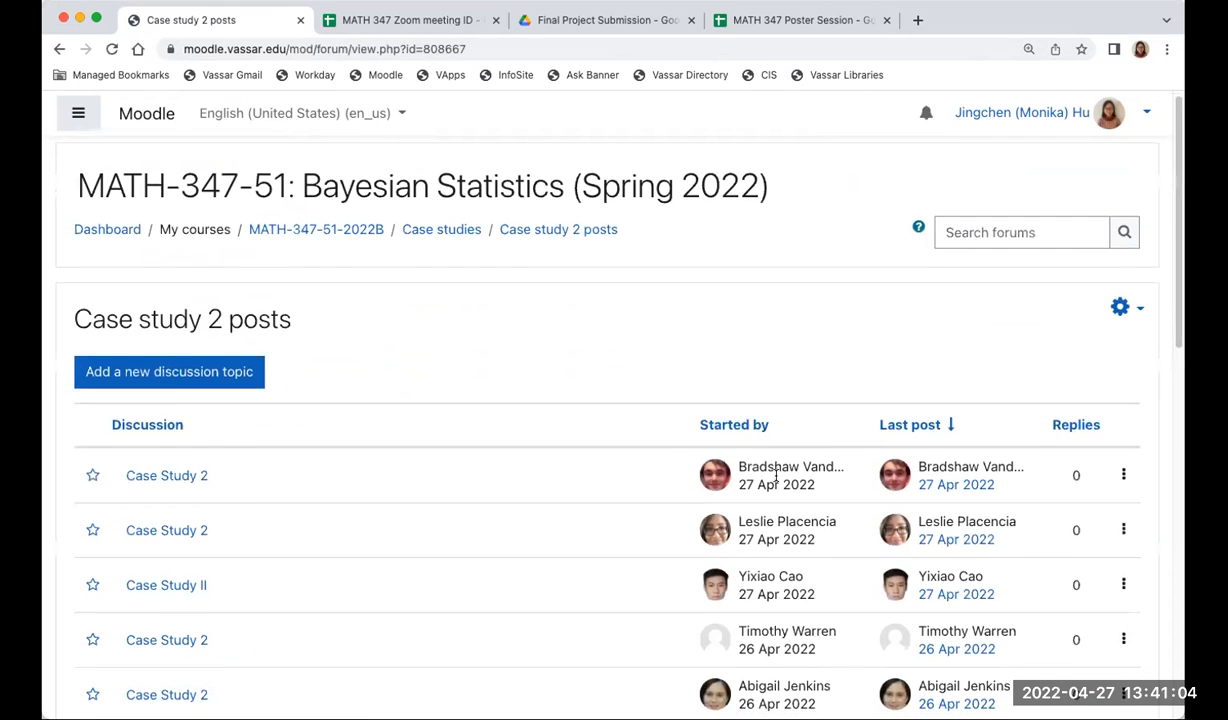
{"action": "scroll", "scroll_direction": "down", "scroll_amount": 3}
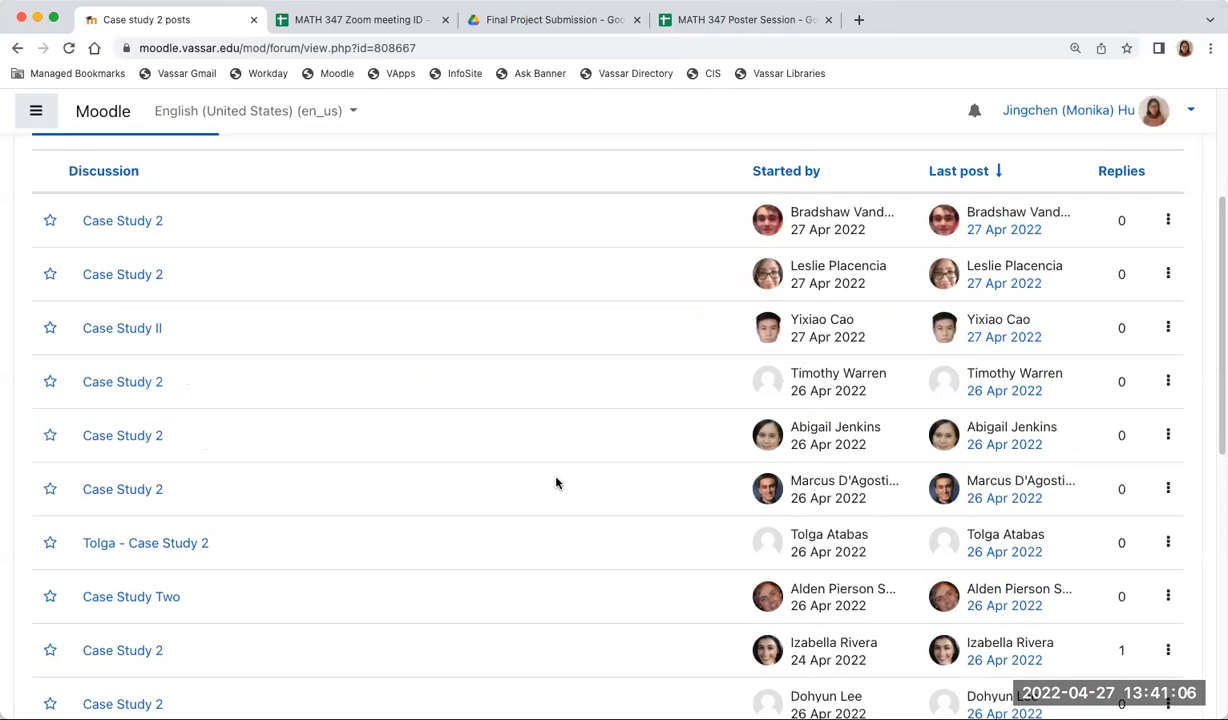
{"action": "scroll", "scroll_direction": "down", "scroll_amount": 3}
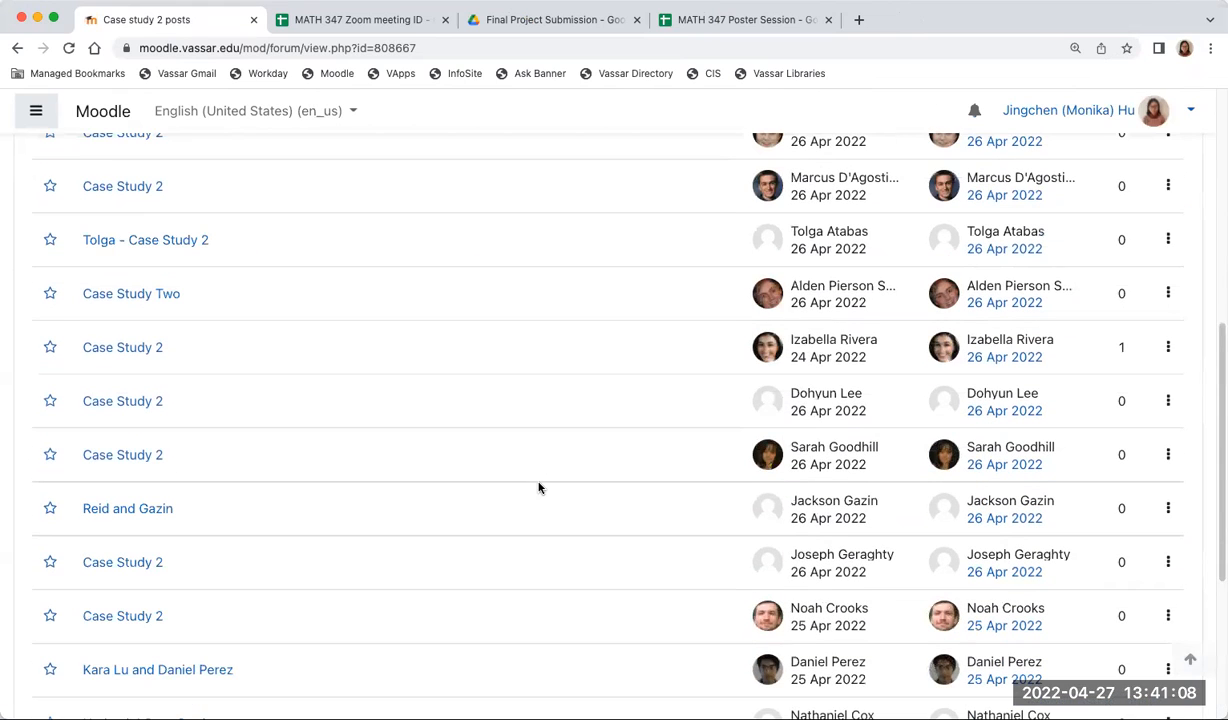
{"action": "mouse_move", "coordinate": [504, 456]}
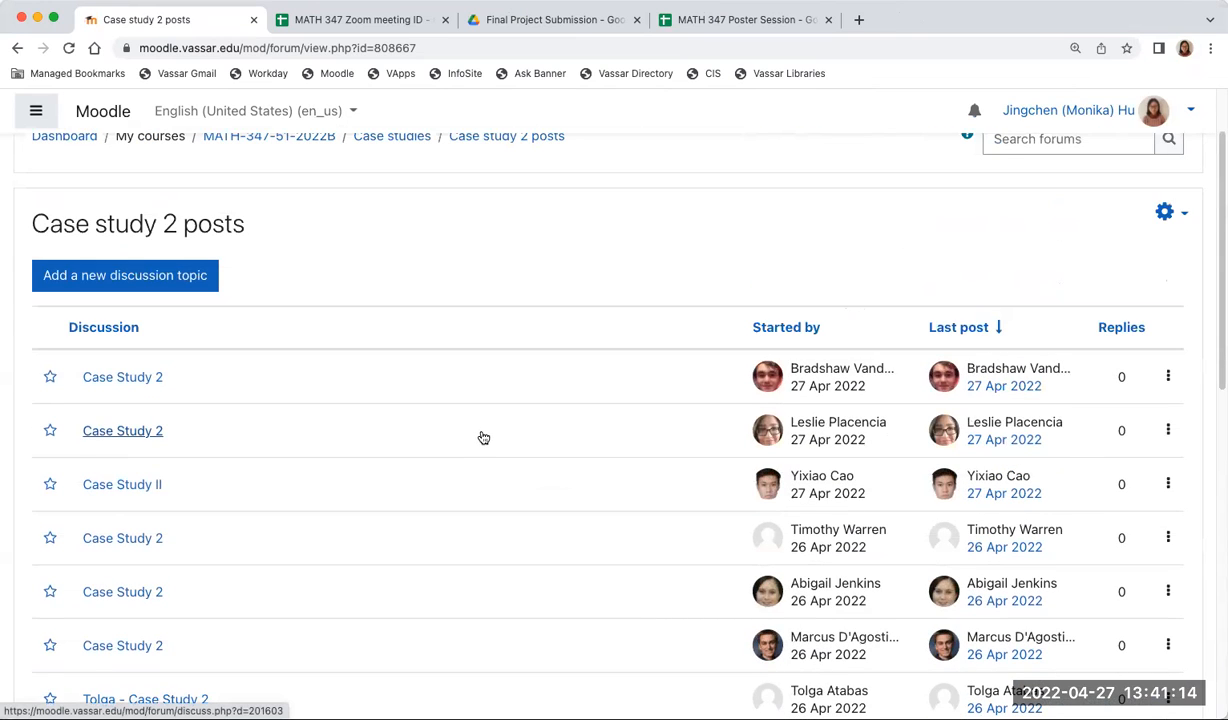
{"action": "mouse_move", "coordinate": [484, 424]}
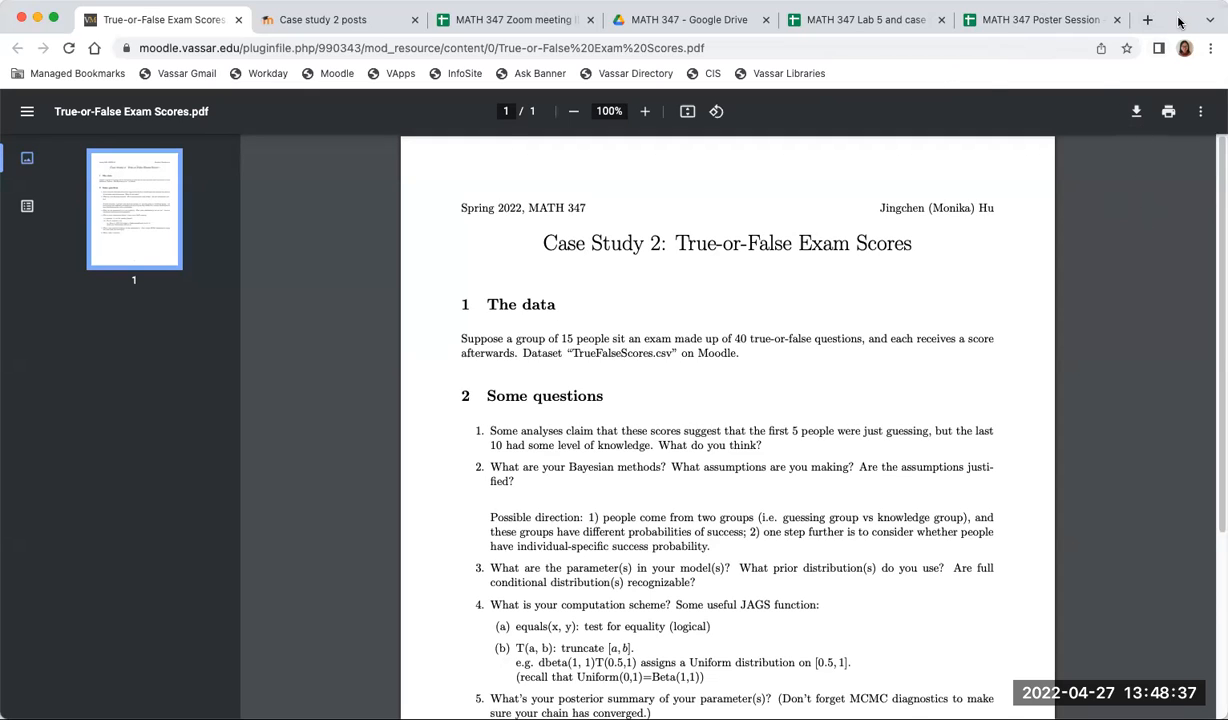
{"action": "mouse_move", "coordinate": [940, 404]}
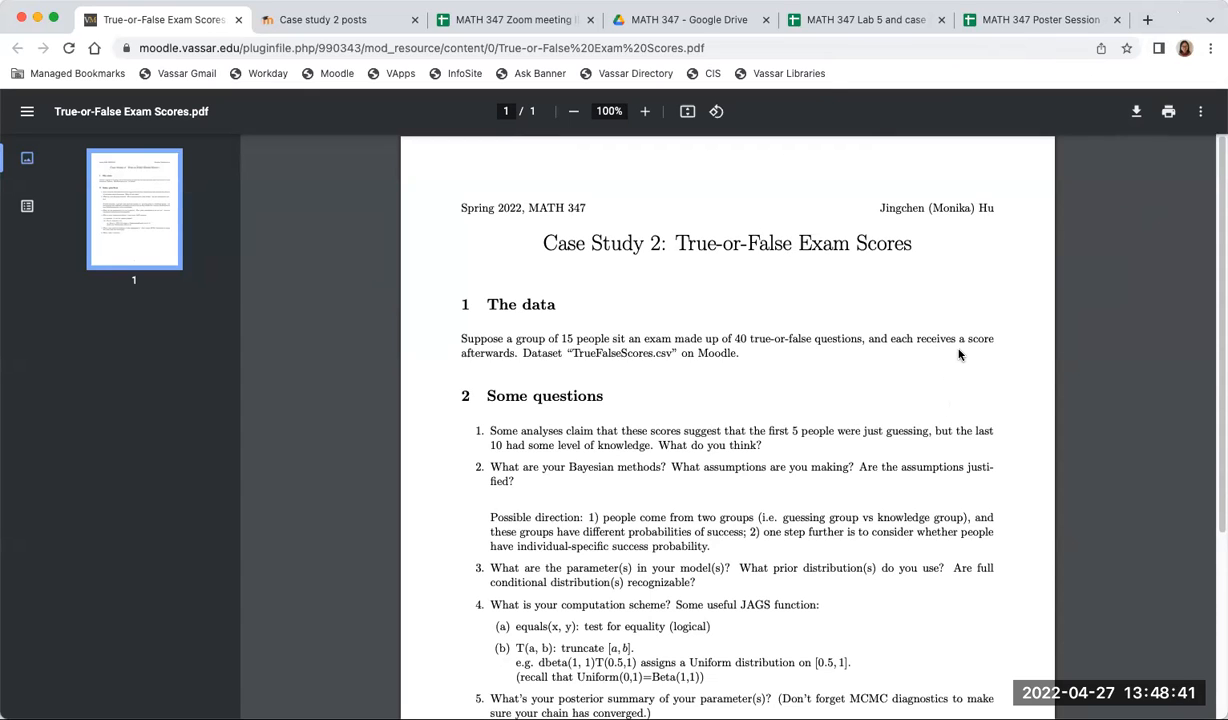
{"action": "mouse_move", "coordinate": [948, 360]}
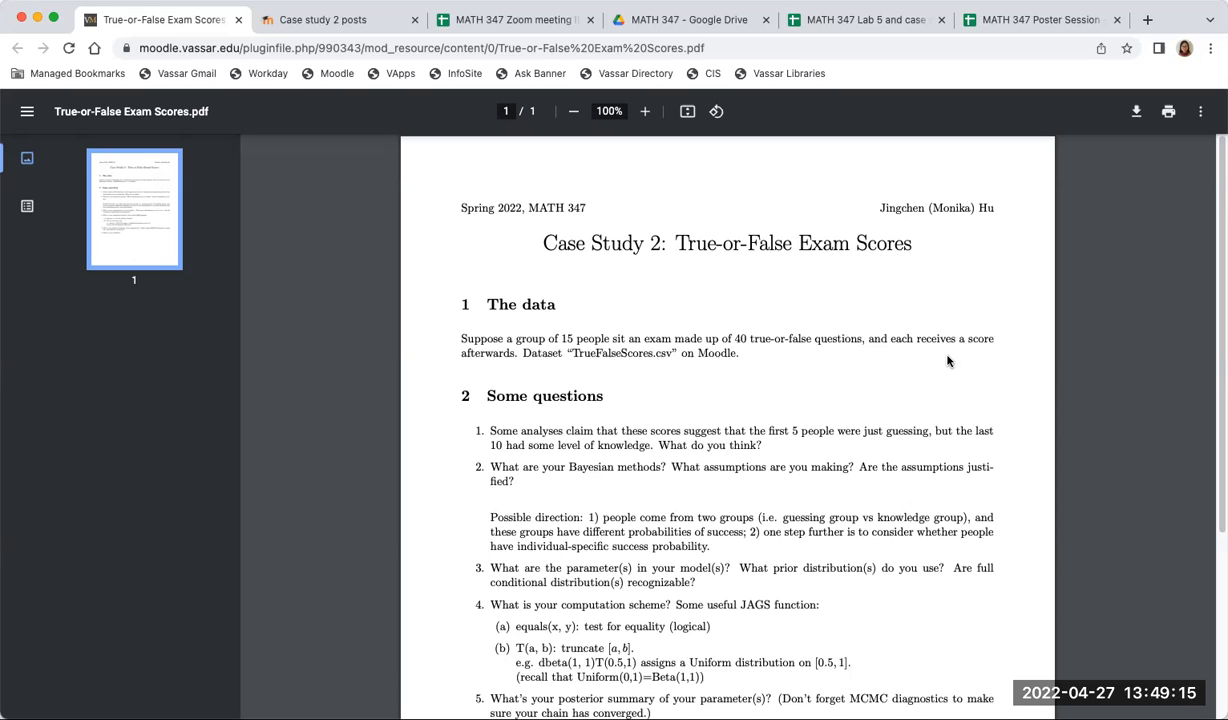
{"action": "mouse_move", "coordinate": [1066, 324]}
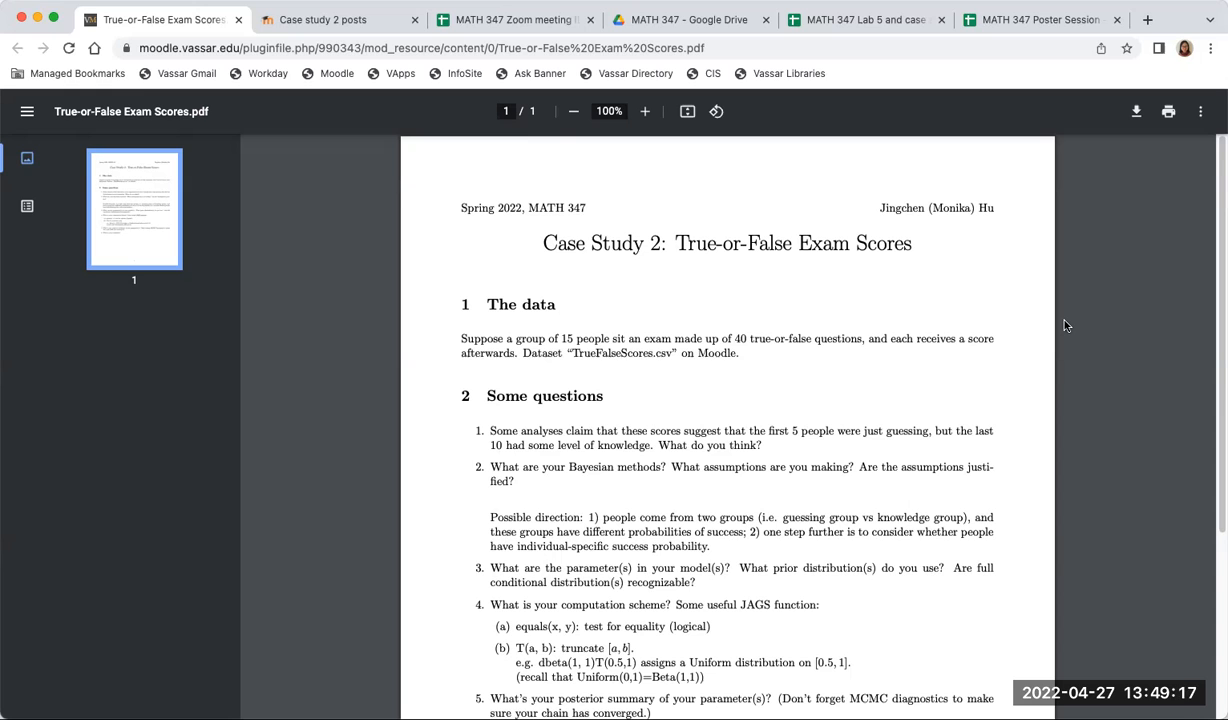
- Return to the Case study 2 discussion list and scroll down to the April 21–26 posts
{"action": "left_click", "coordinate": [336, 20]}
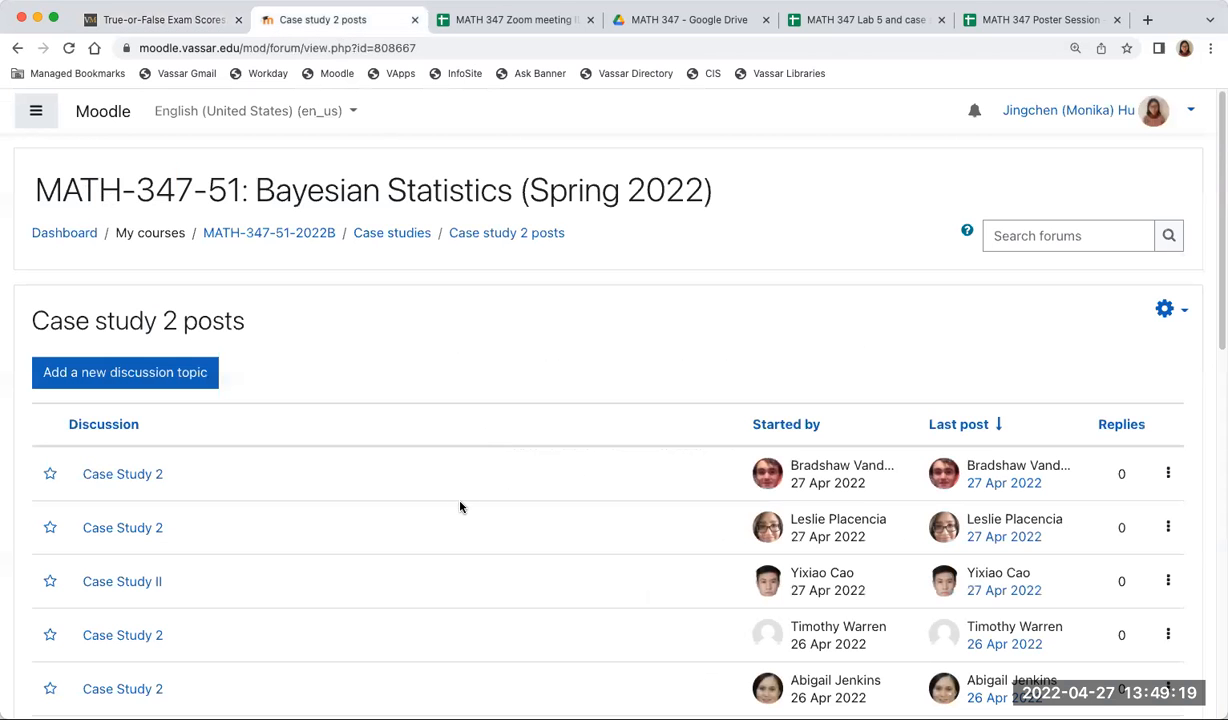
{"action": "scroll", "scroll_direction": "down", "scroll_amount": 3}
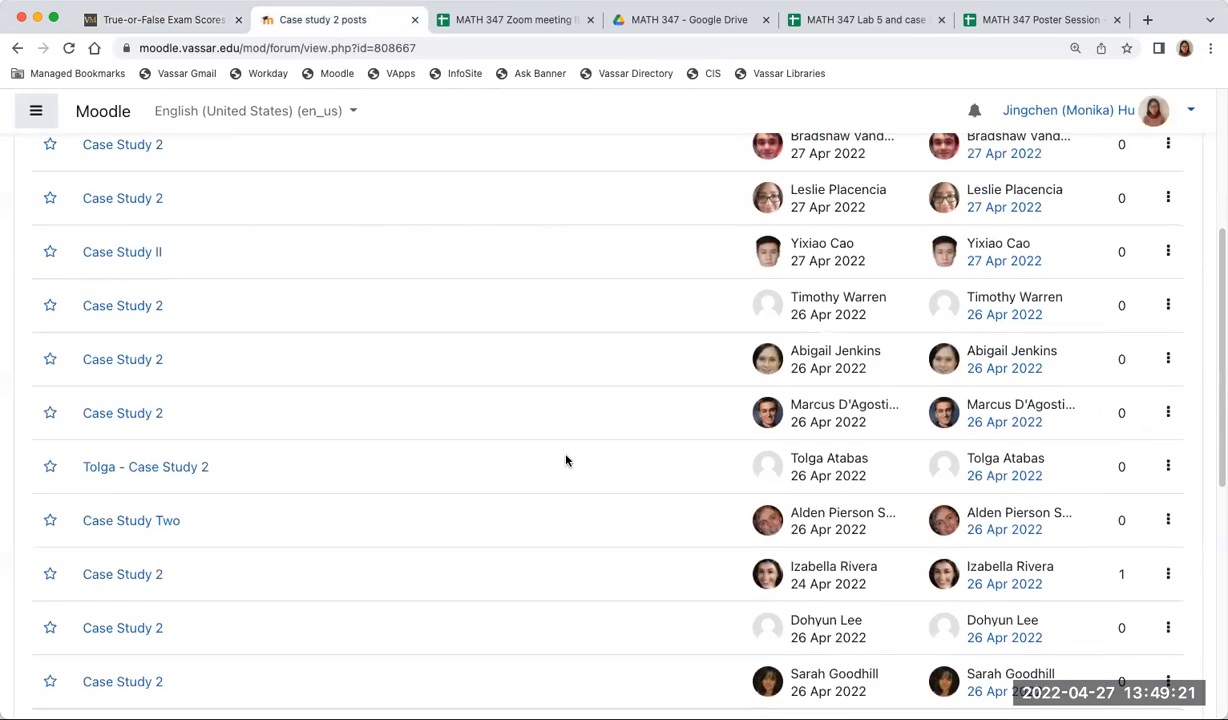
{"action": "scroll", "scroll_direction": "down", "scroll_amount": 3}
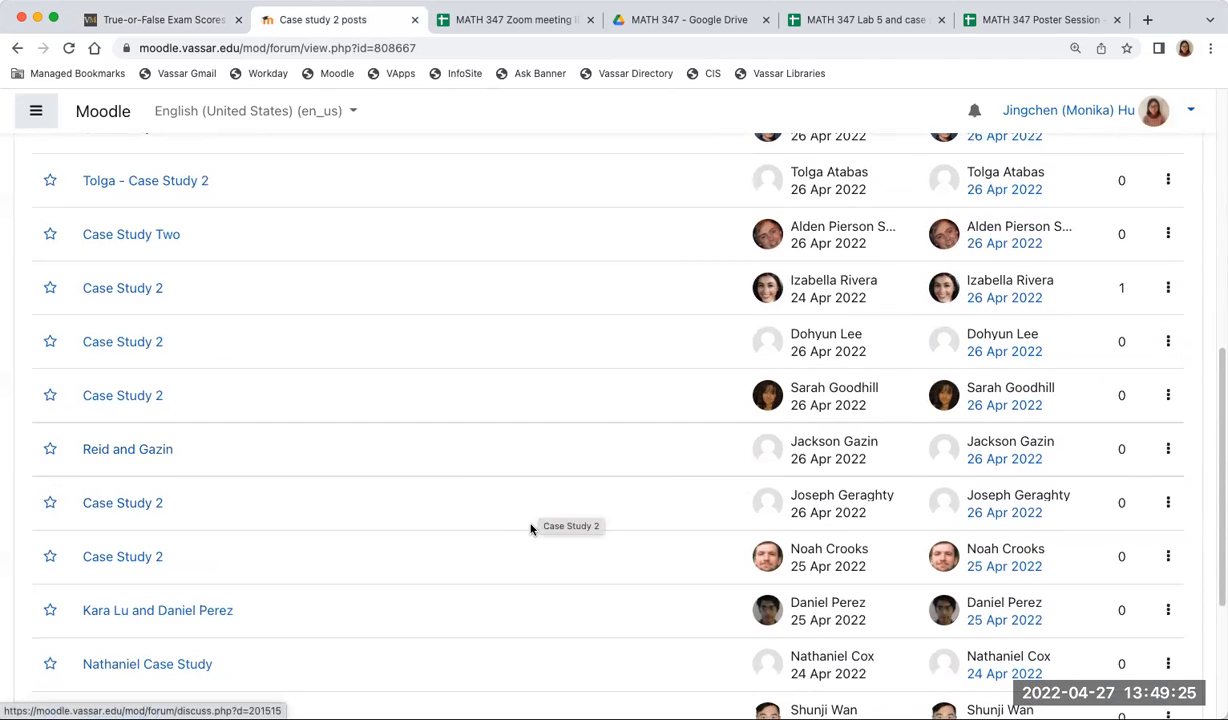
{"action": "scroll", "scroll_direction": "down", "scroll_amount": 3}
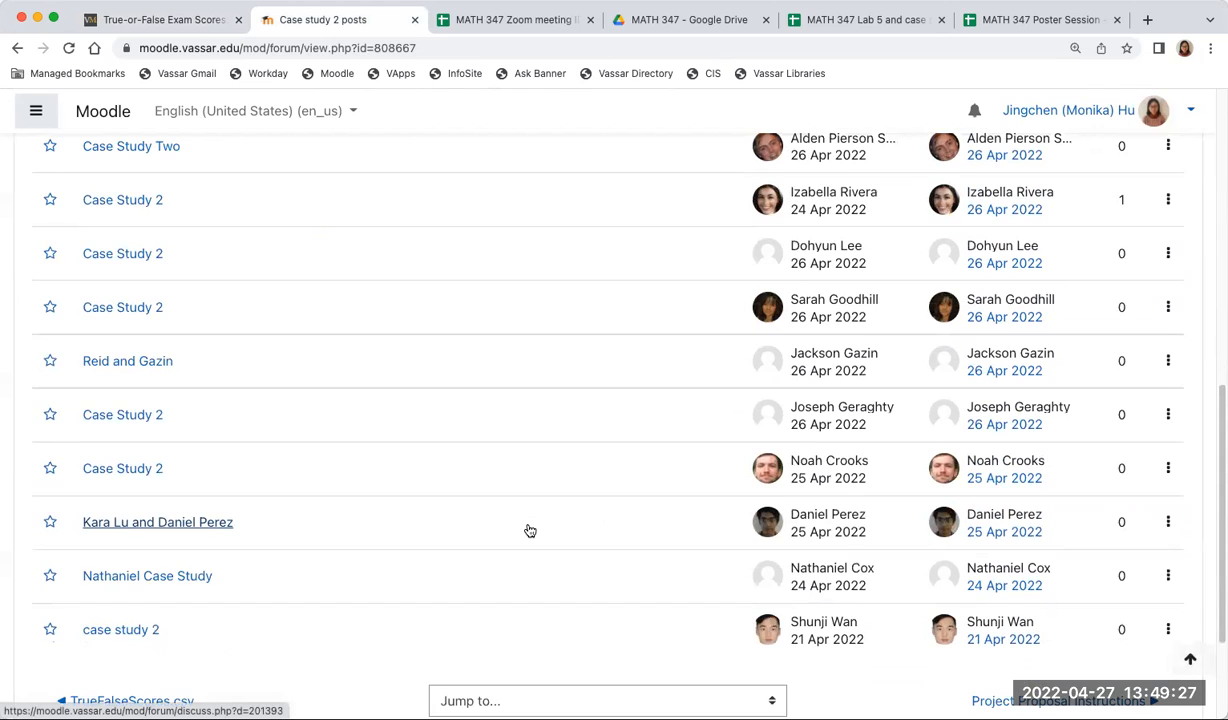
{"action": "mouse_move", "coordinate": [530, 530]}
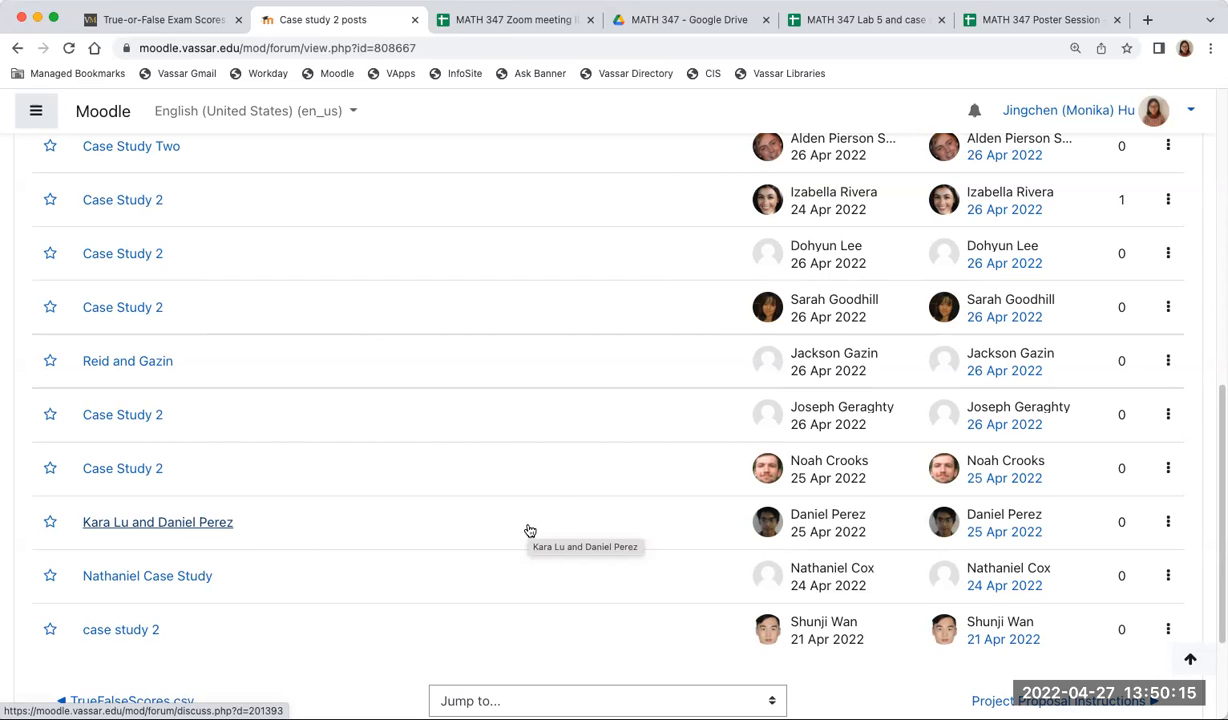
- Open the last discussion in the list and view its attached casestudy2.pdf at page 1
{"action": "left_click", "coordinate": [120, 628]}
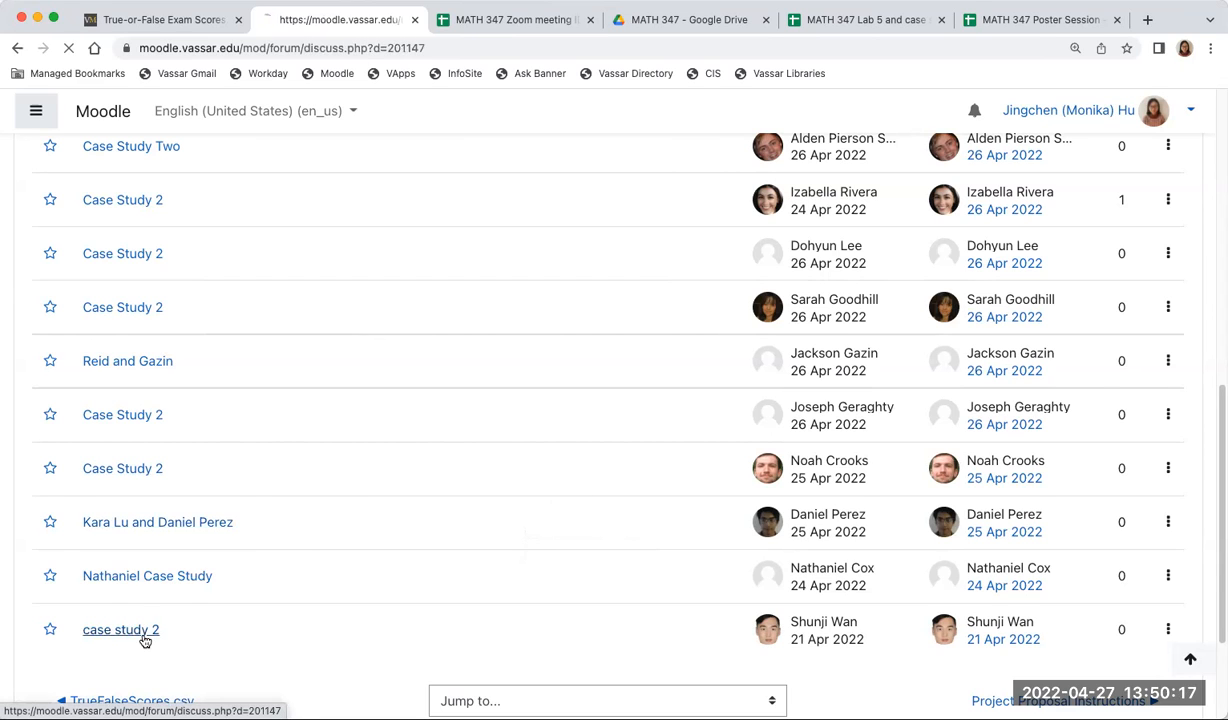
{"action": "left_click", "coordinate": [120, 628]}
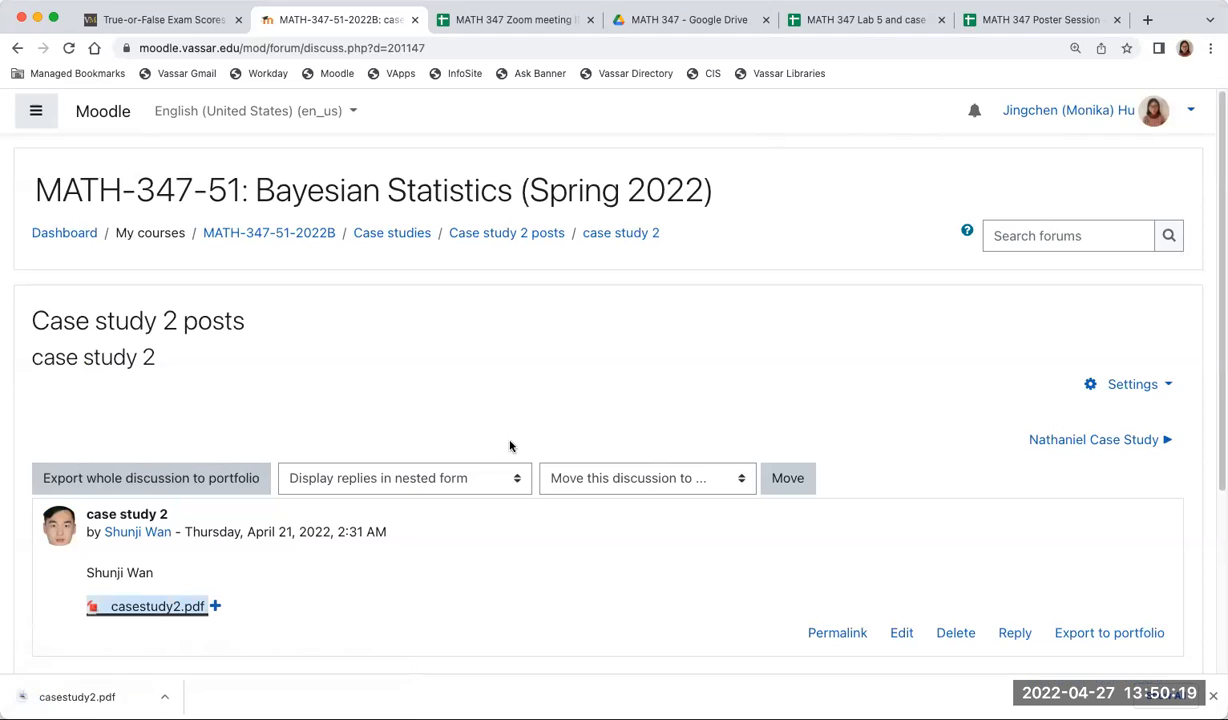
{"action": "left_click", "coordinate": [156, 606]}
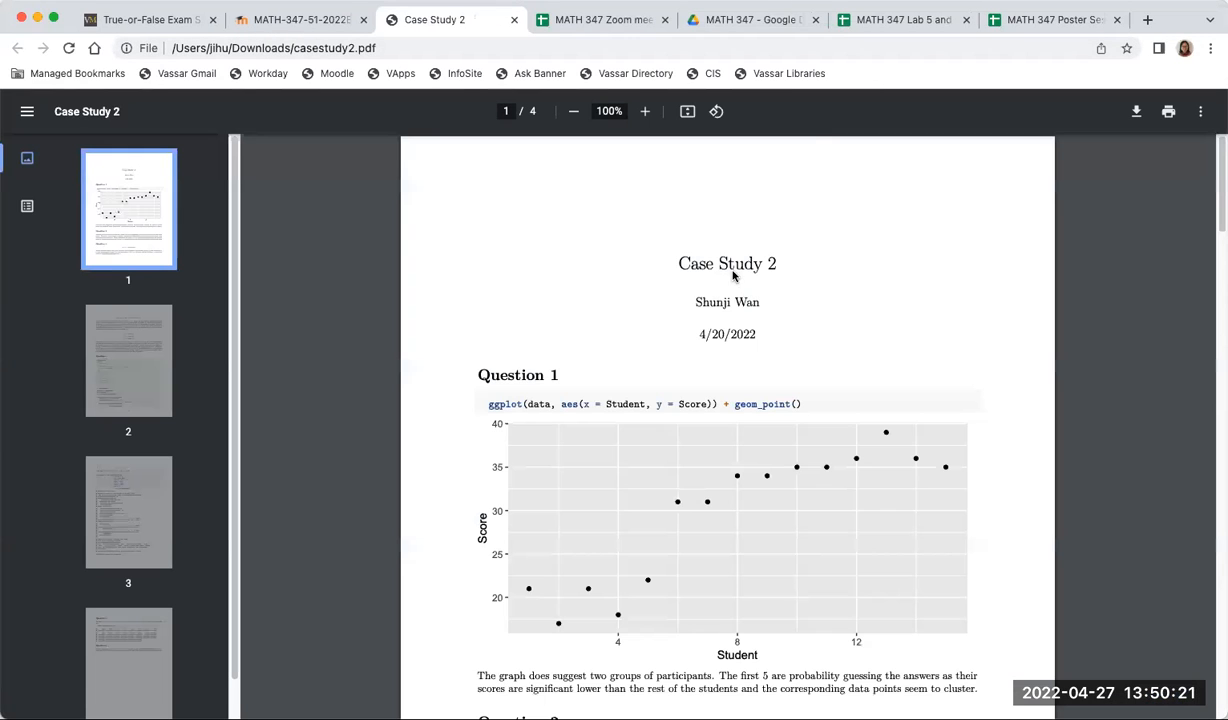
{"action": "mouse_move", "coordinate": [1032, 482]}
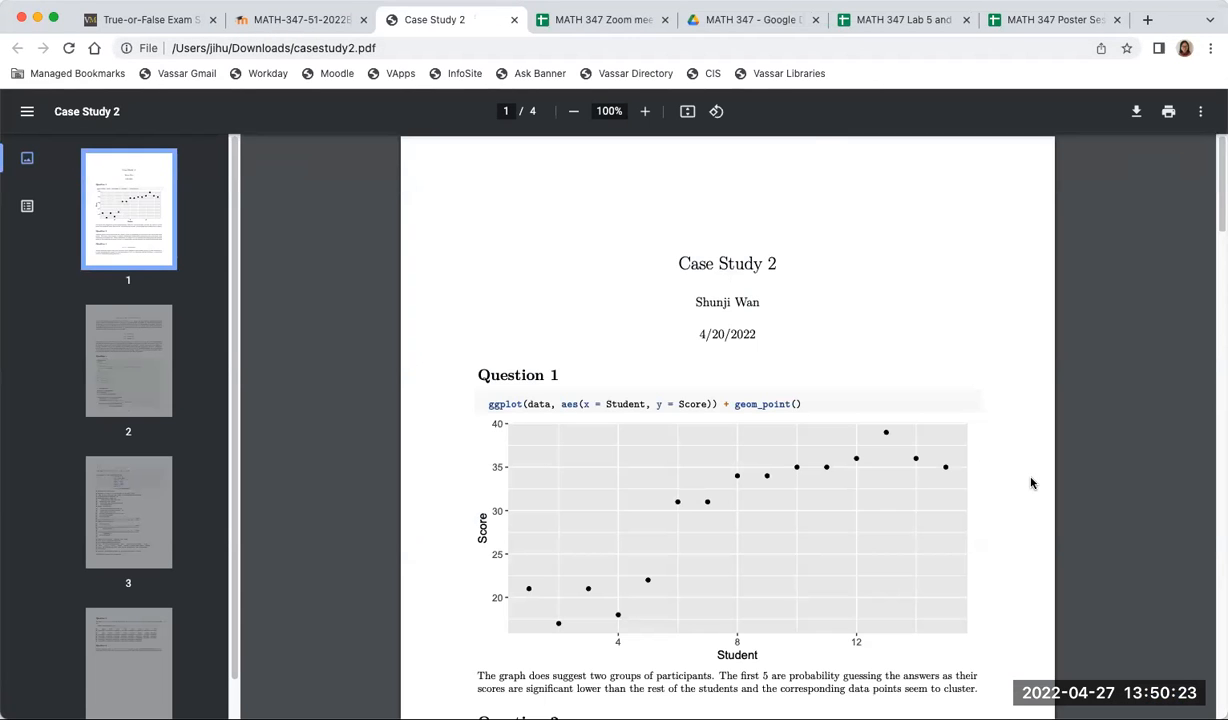
{"action": "mouse_move", "coordinate": [1084, 482]}
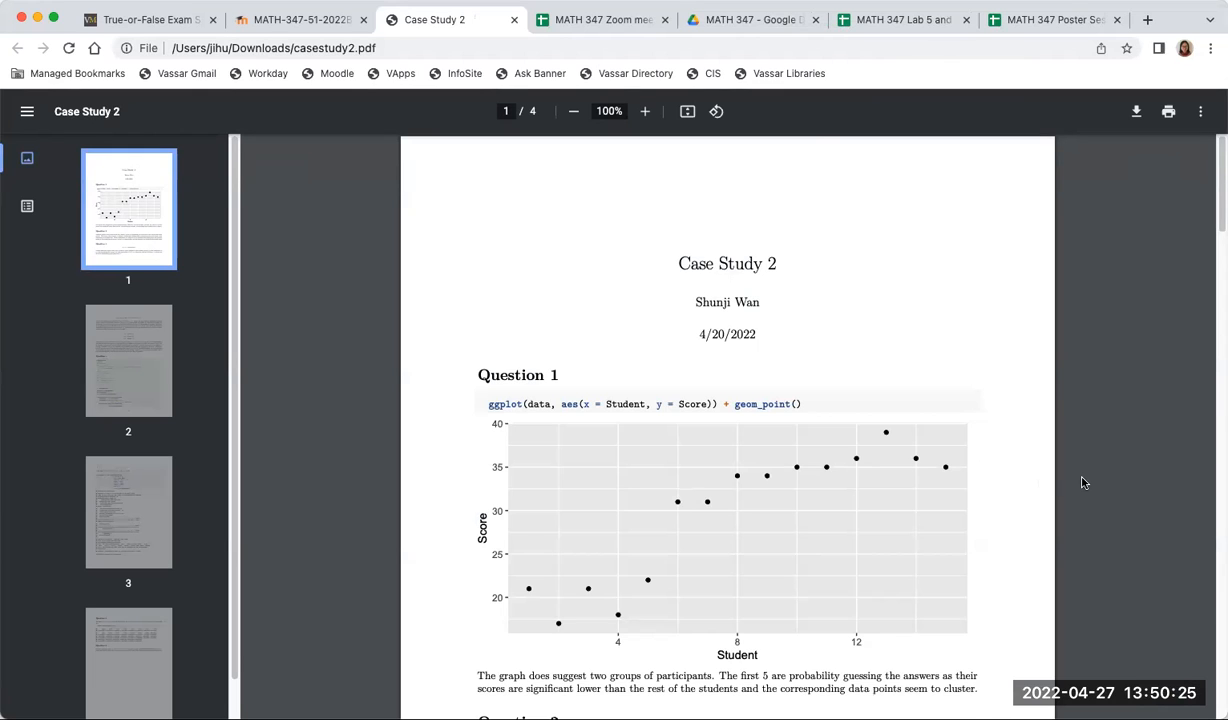
{"action": "scroll", "scroll_direction": "down", "scroll_amount": 3}
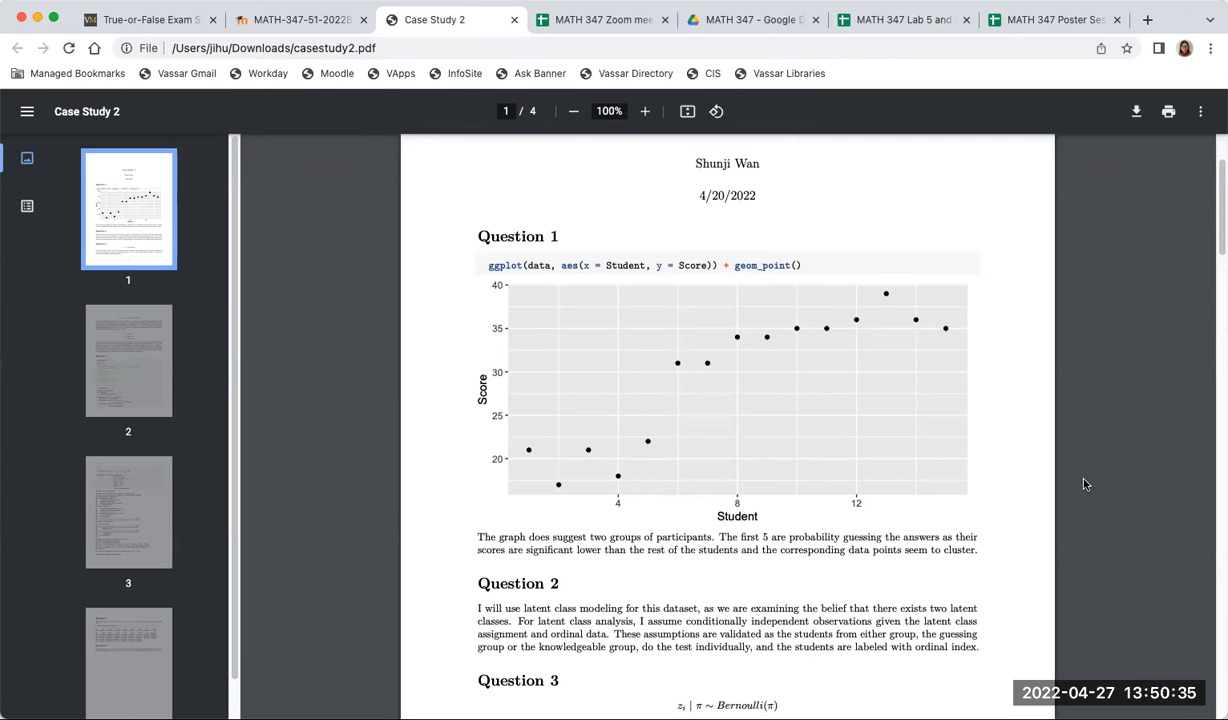
{"action": "mouse_move", "coordinate": [1046, 472]}
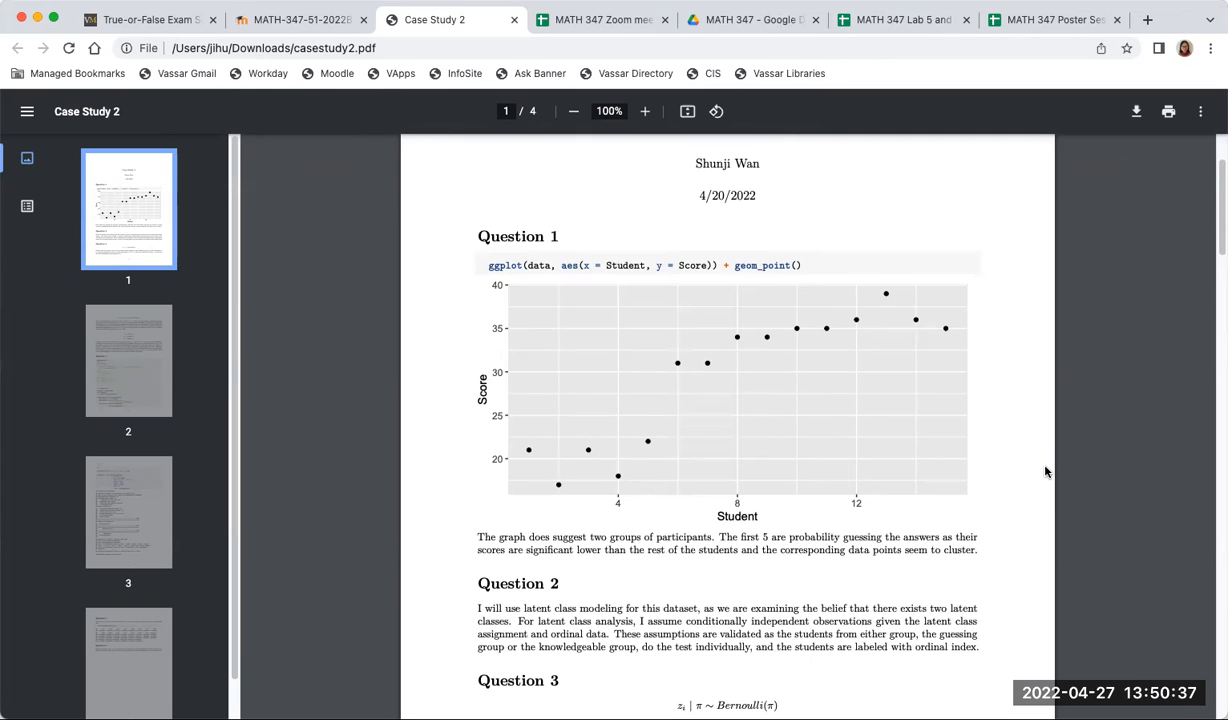
{"action": "mouse_move", "coordinate": [704, 380]}
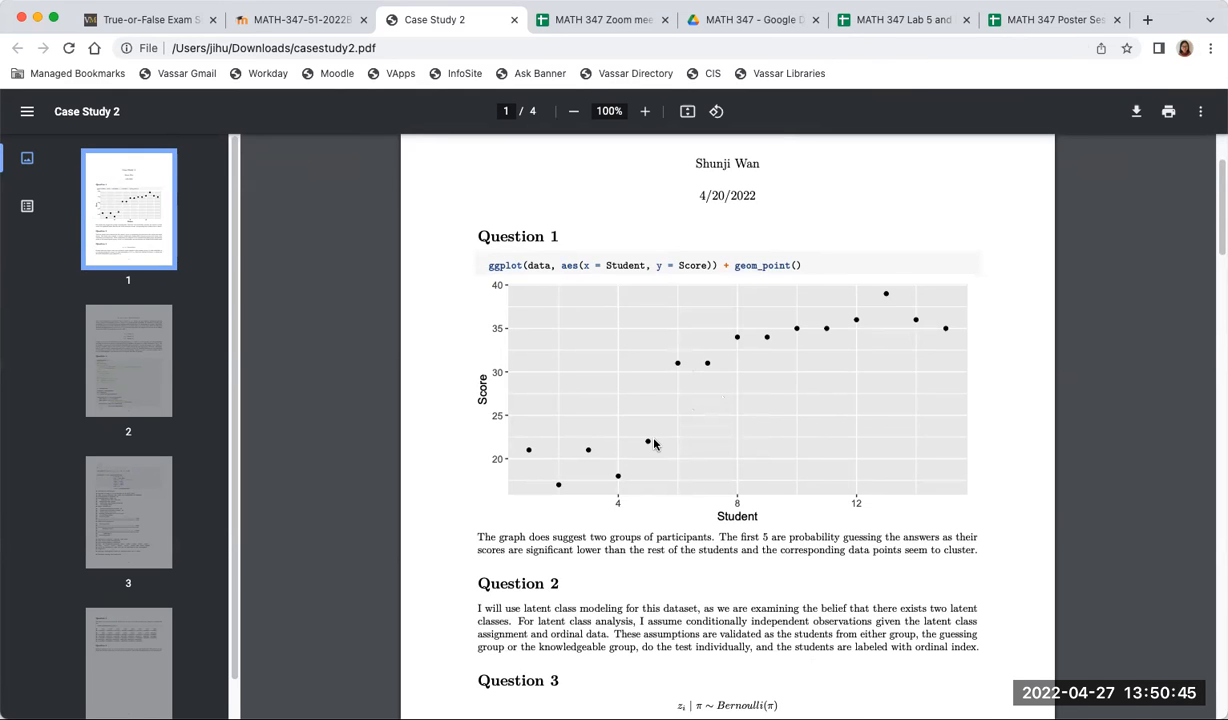
- Zoom the PDF to 125% and scroll past Question 3 onto page 2's Binomial likelihood and Beta(1,1) priors
{"action": "left_click", "coordinate": [644, 112]}
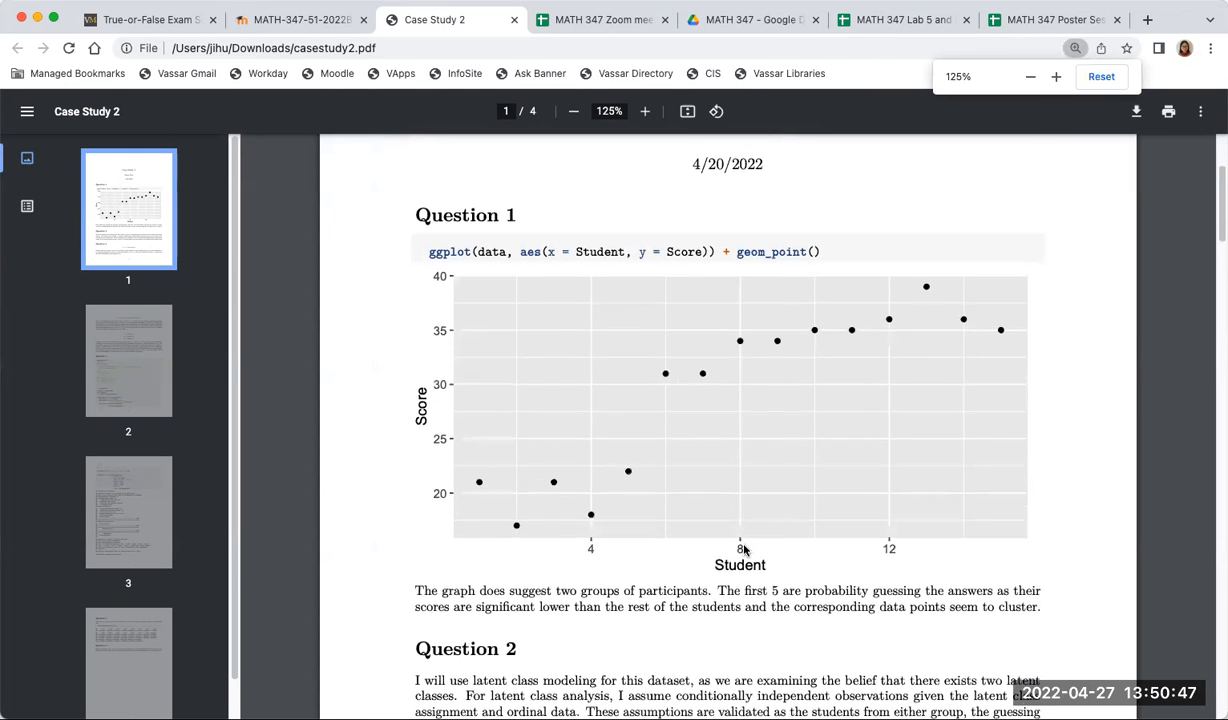
{"action": "scroll", "scroll_direction": "down", "scroll_amount": 3}
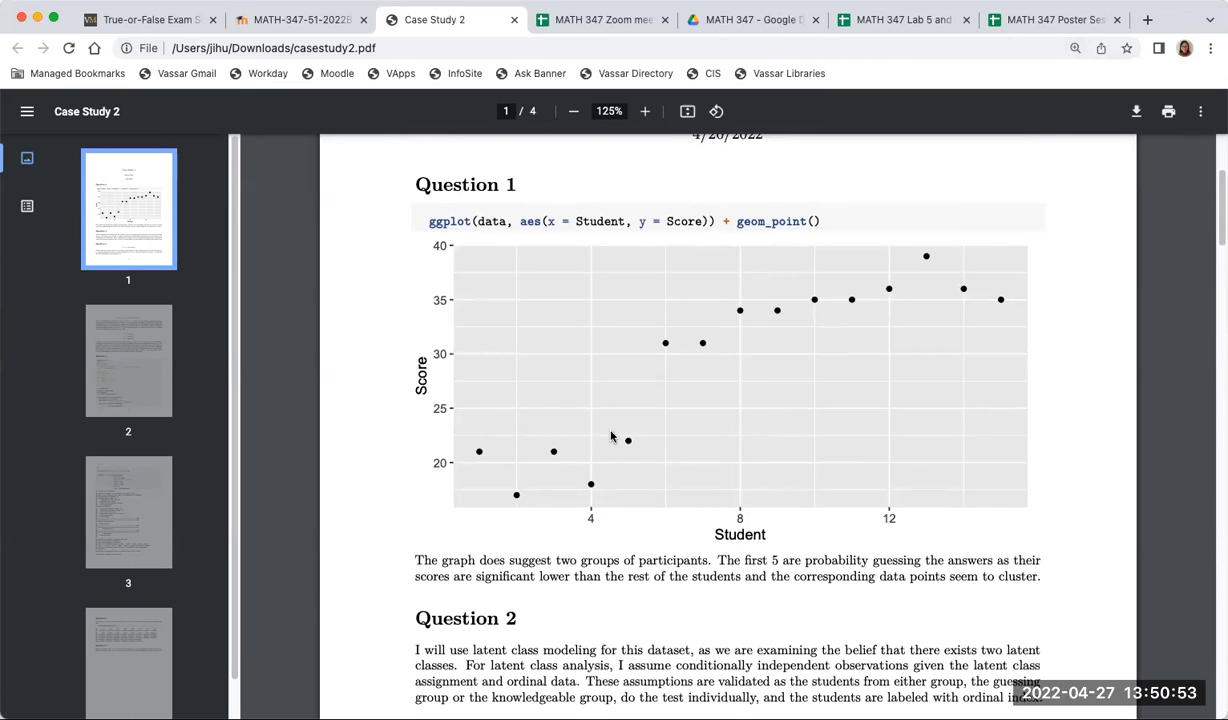
{"action": "mouse_move", "coordinate": [748, 314]}
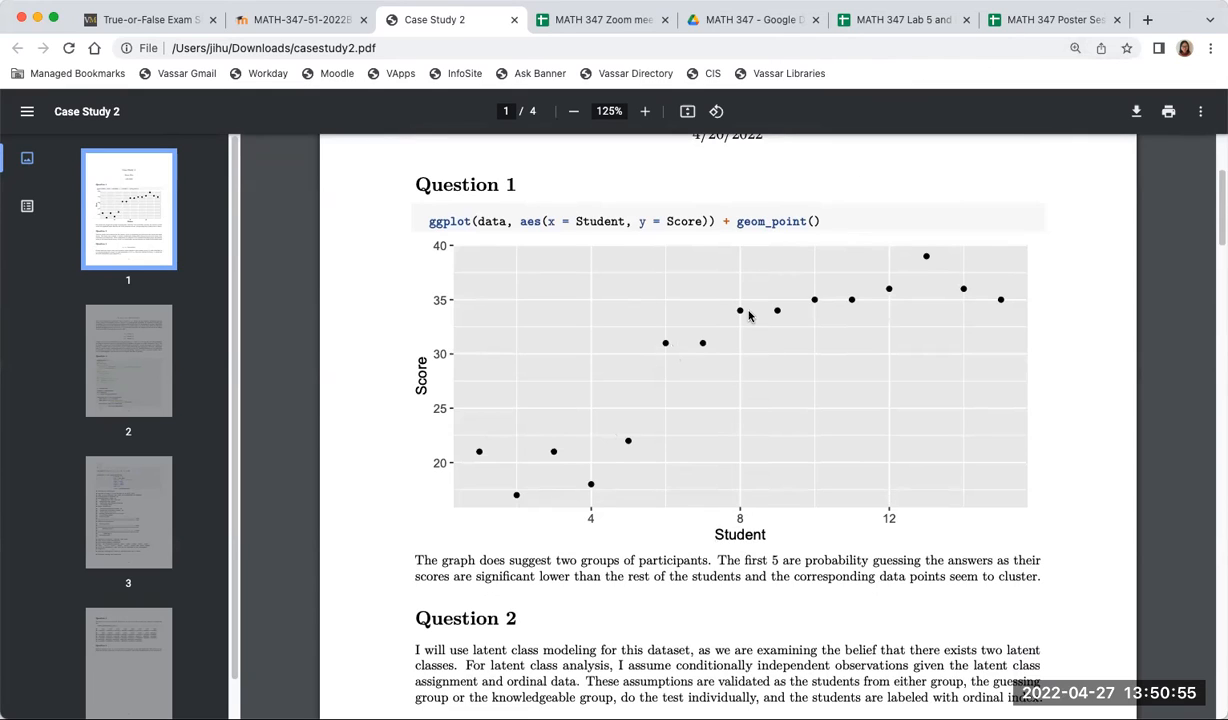
{"action": "mouse_move", "coordinate": [770, 348]}
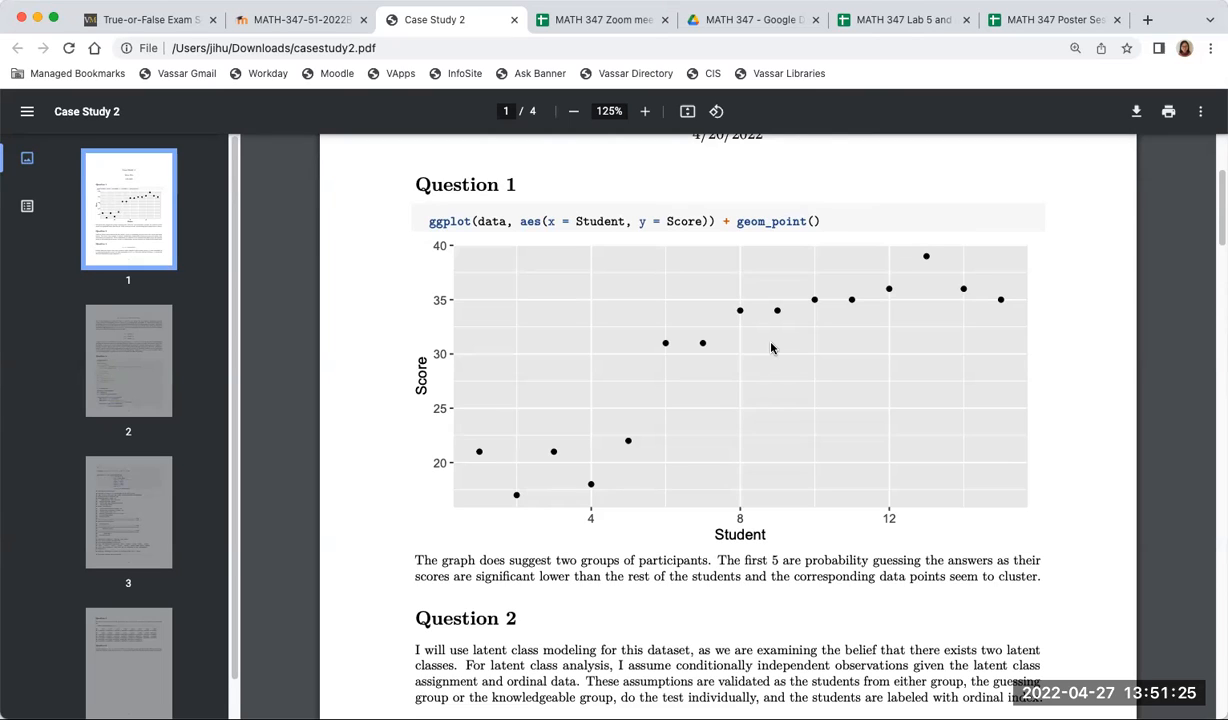
{"action": "mouse_move", "coordinate": [800, 490]}
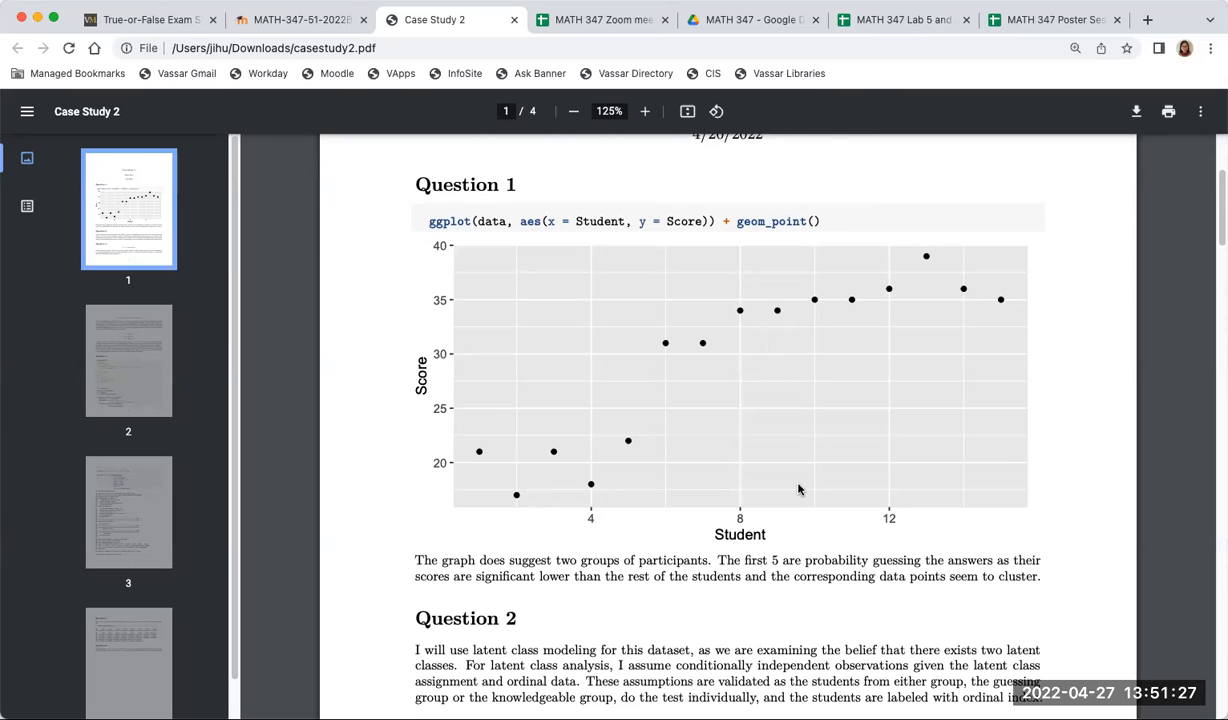
{"action": "scroll", "scroll_direction": "down", "scroll_amount": 3}
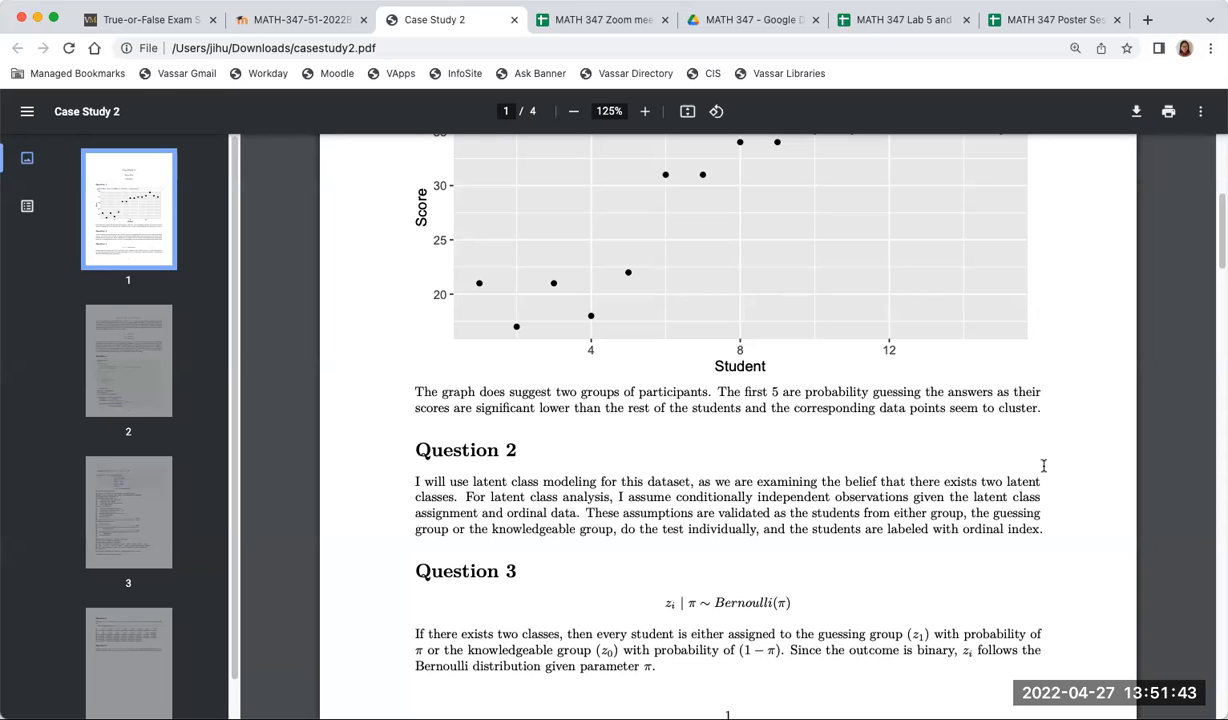
{"action": "mouse_move", "coordinate": [1036, 472]}
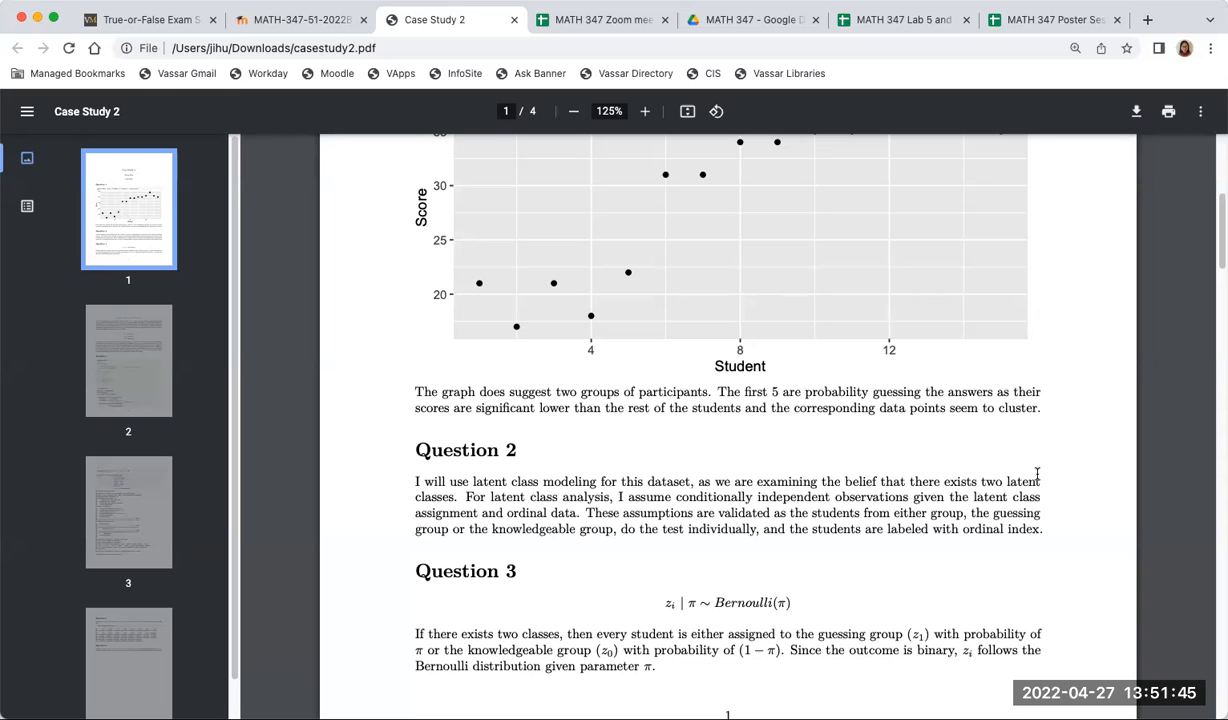
{"action": "scroll", "scroll_direction": "down", "scroll_amount": 3}
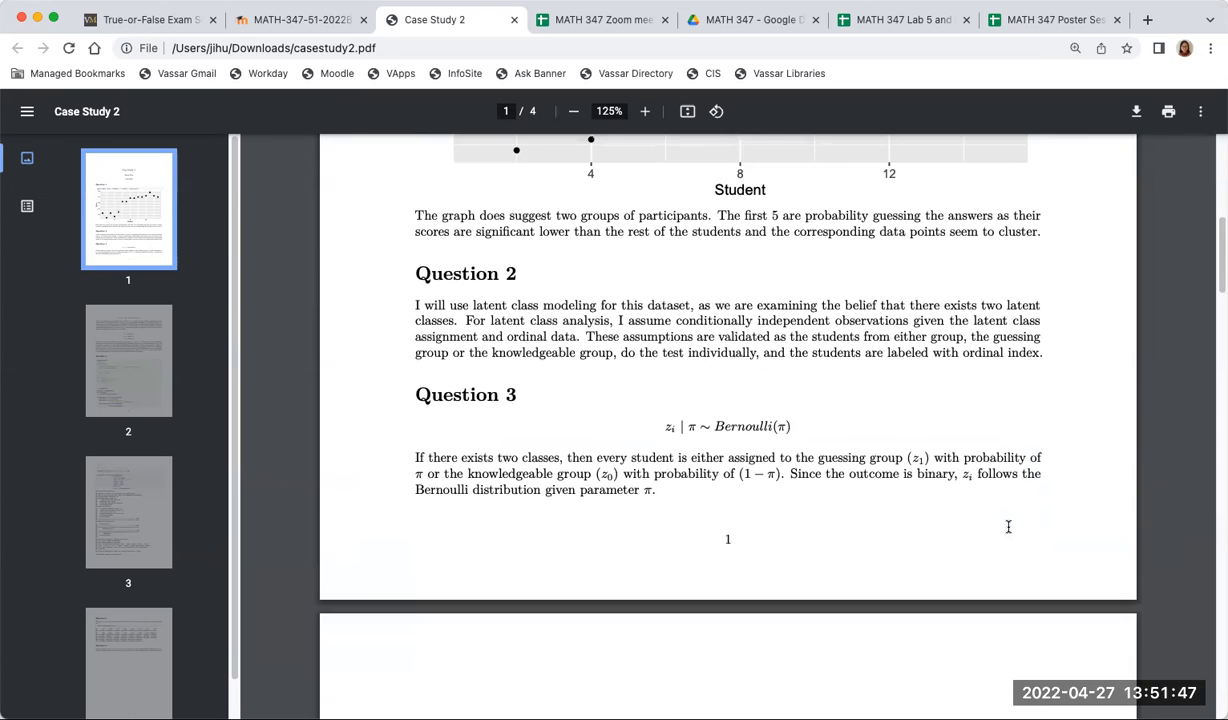
{"action": "scroll", "scroll_direction": "down", "scroll_amount": 3}
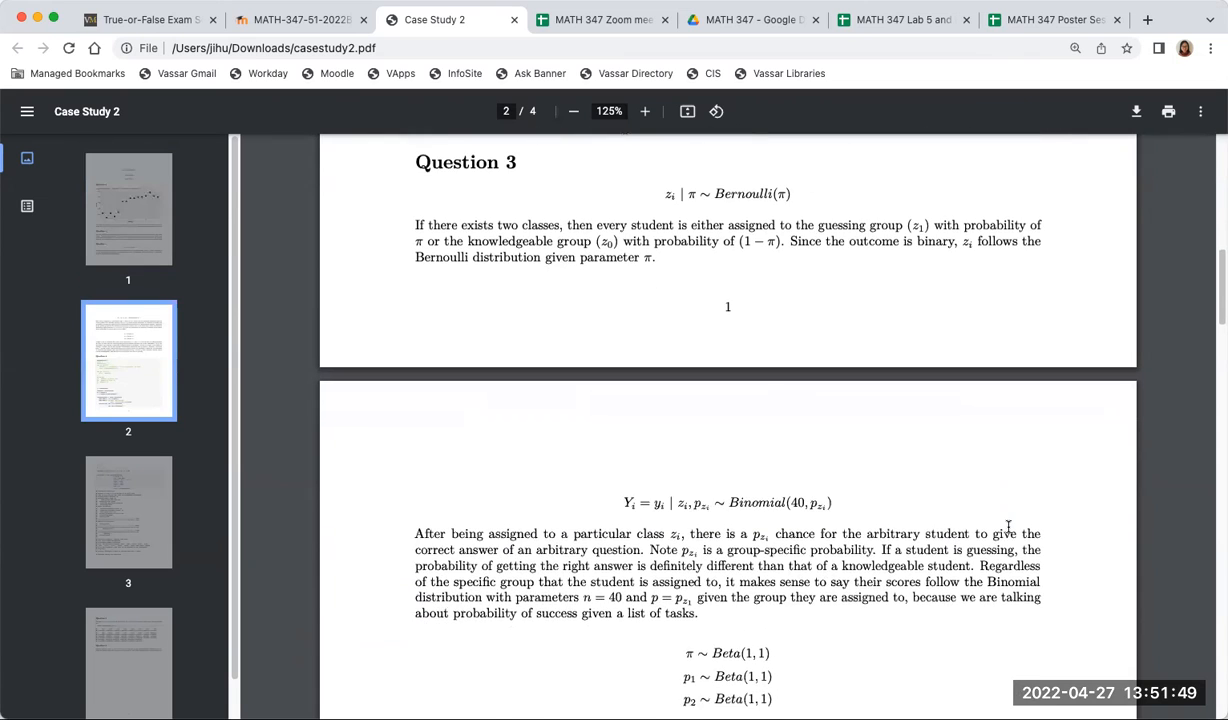
{"action": "scroll", "scroll_direction": "down", "scroll_amount": 3}
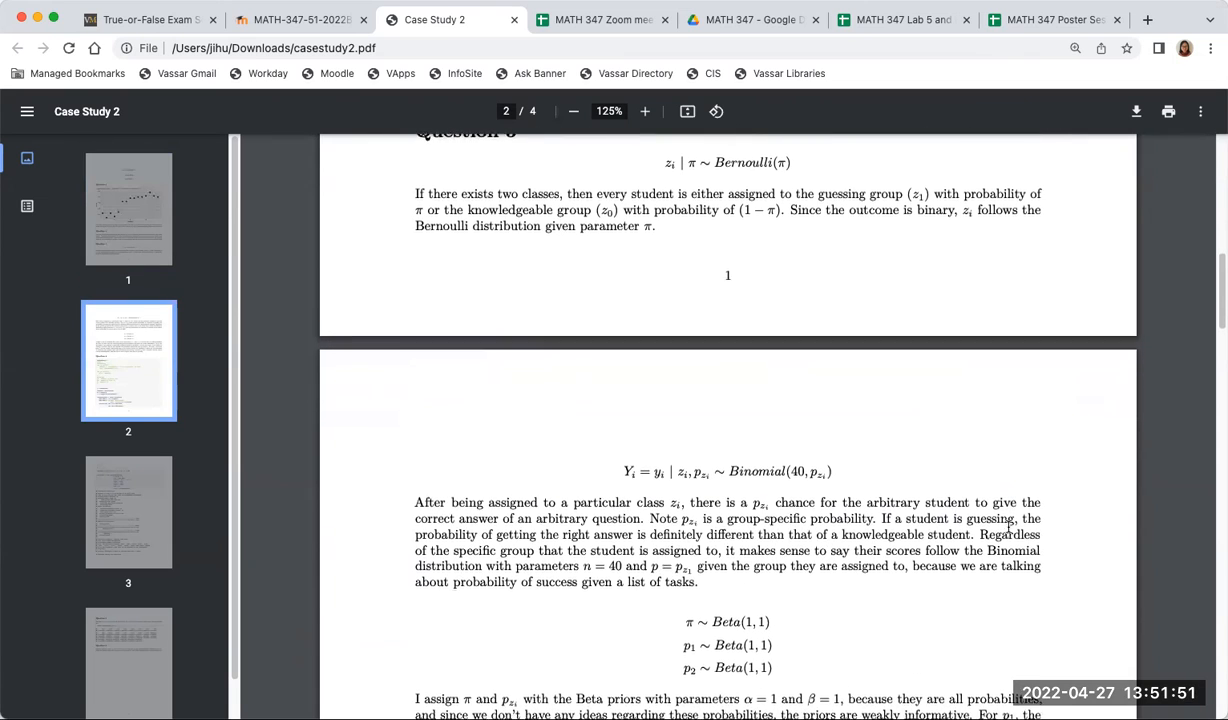
{"action": "scroll", "scroll_direction": "down", "scroll_amount": 3}
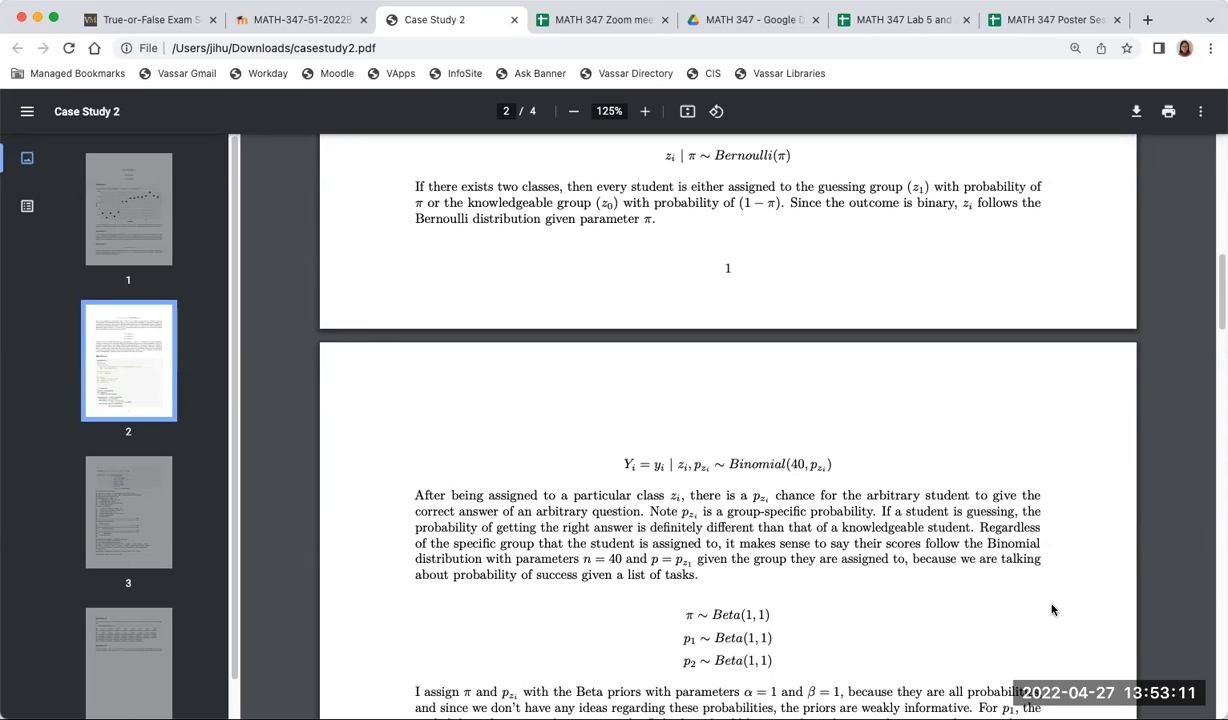
{"action": "mouse_move", "coordinate": [1030, 624]}
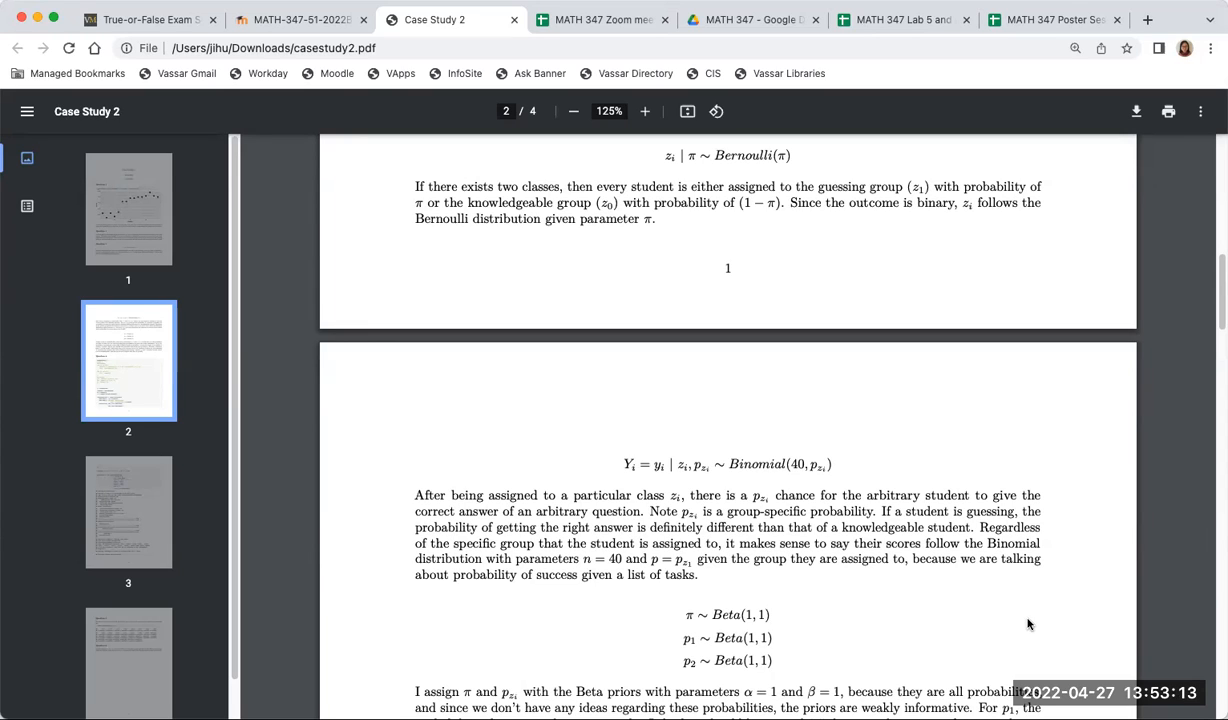
{"action": "mouse_move", "coordinate": [1048, 608]}
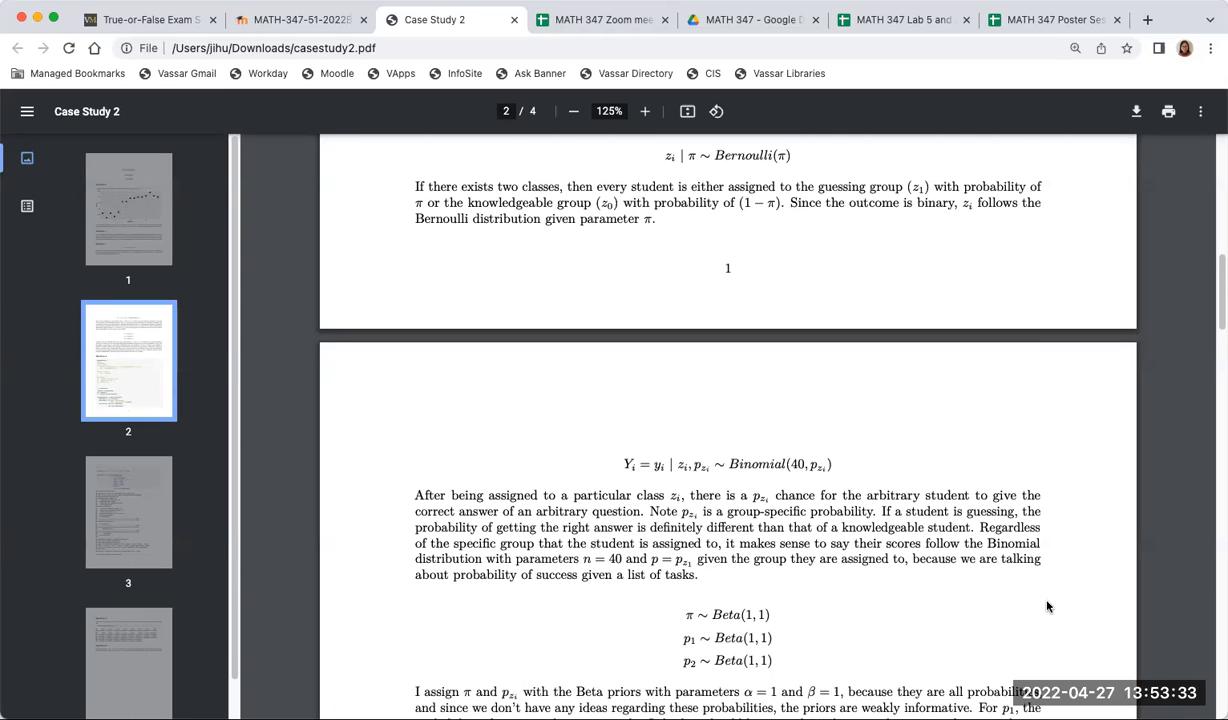
- Scroll to the Beta(1,1) prior justification and the start of the Question 4 modelString code
{"action": "scroll", "scroll_direction": "down", "scroll_amount": 3}
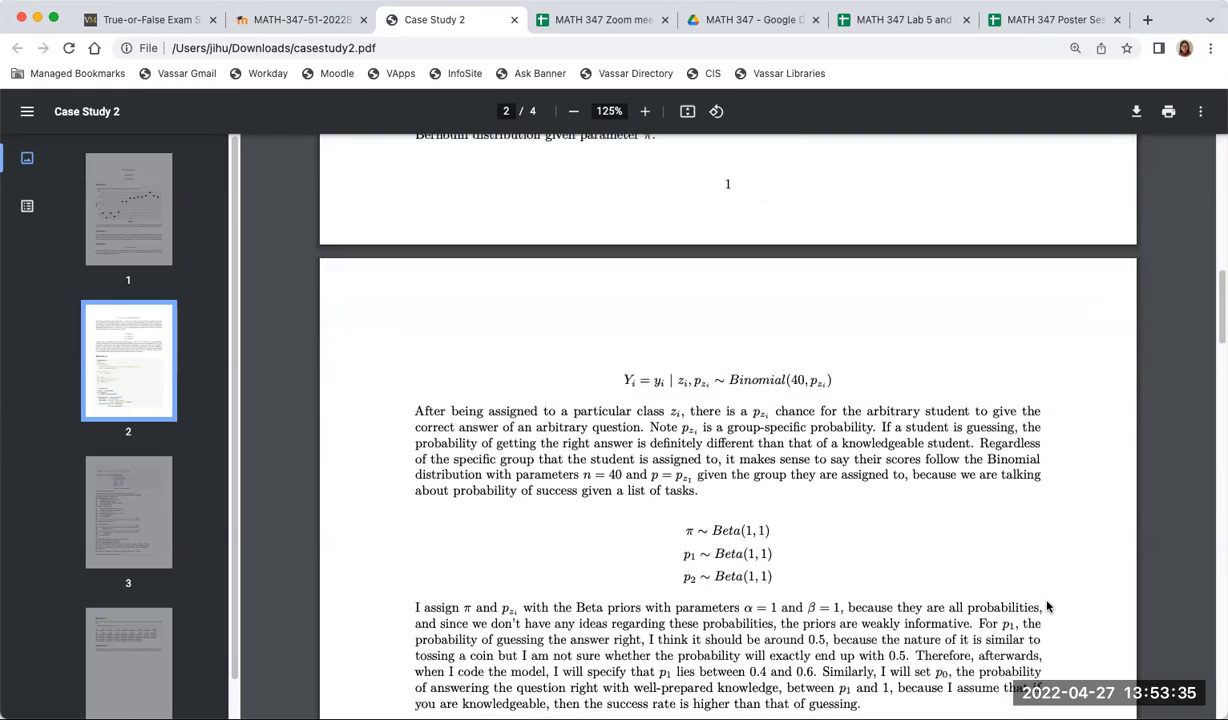
{"action": "scroll", "scroll_direction": "down", "scroll_amount": 3}
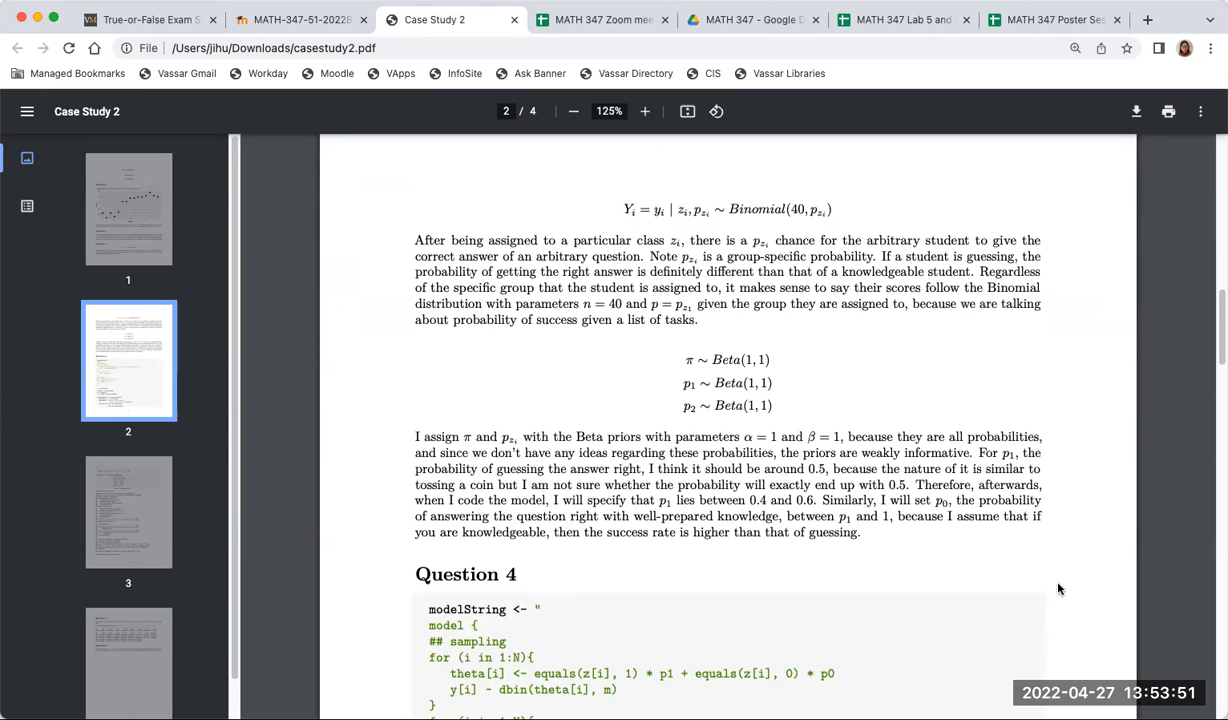
{"action": "mouse_move", "coordinate": [1064, 584]}
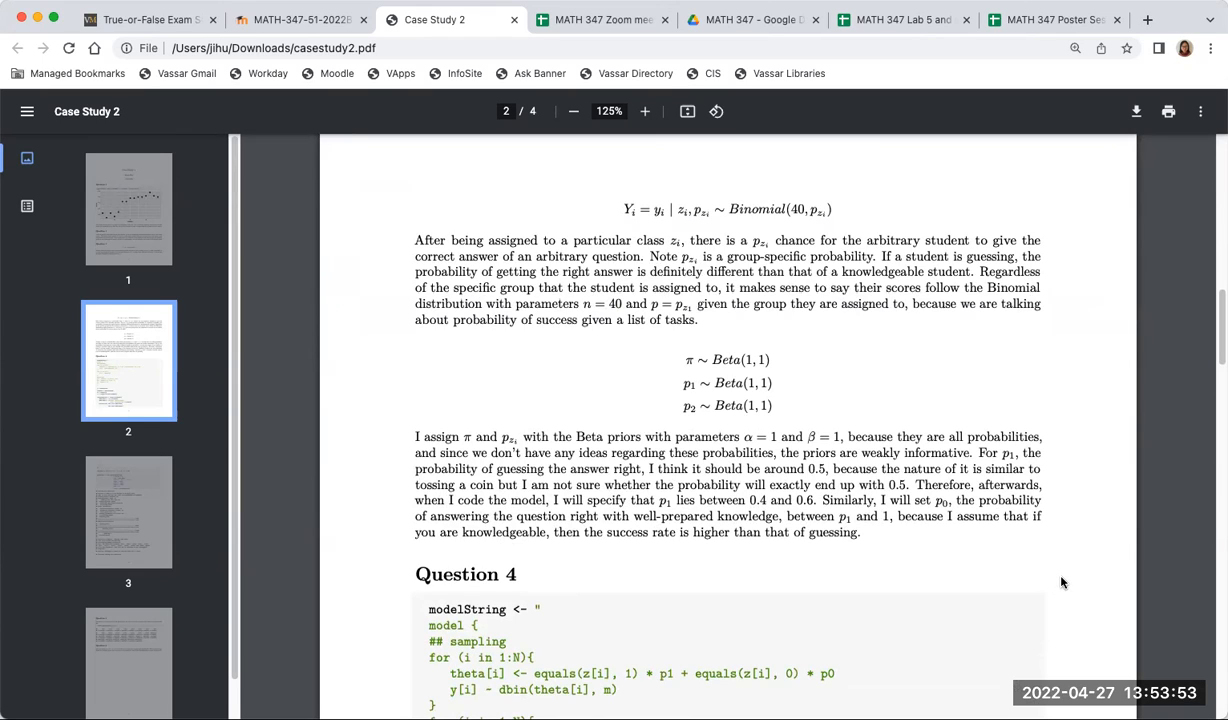
{"action": "mouse_move", "coordinate": [1068, 580]}
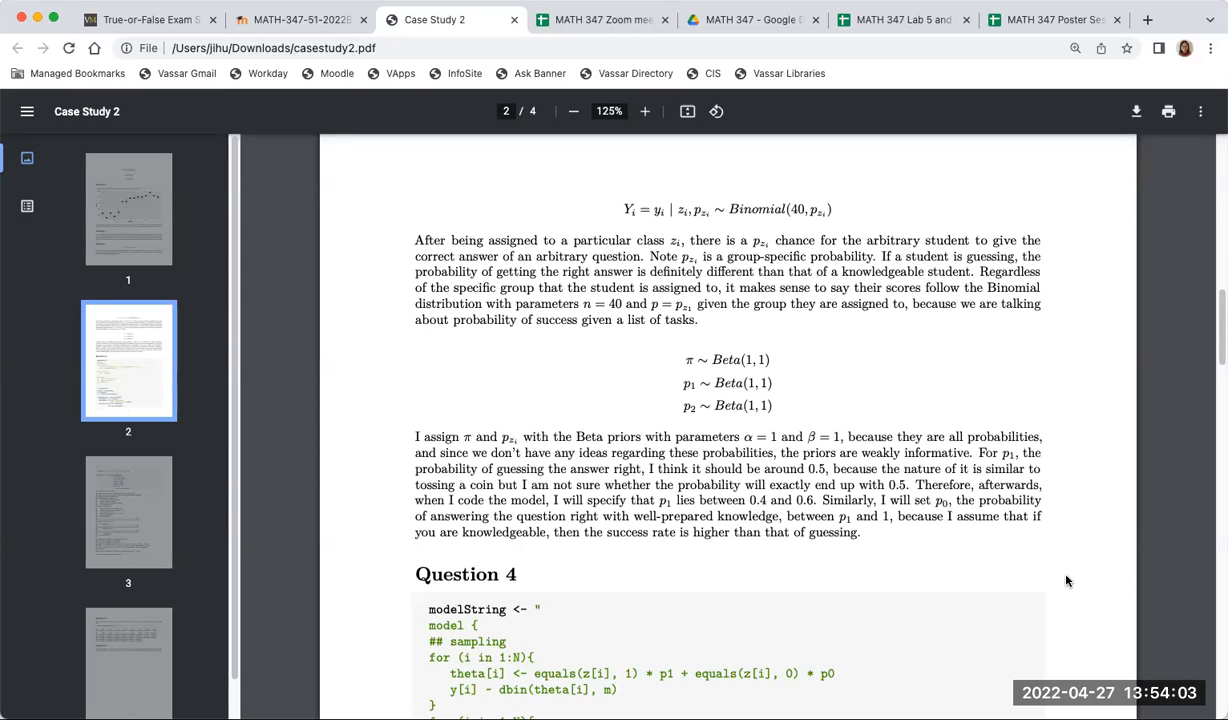
{"action": "mouse_move", "coordinate": [1074, 568]}
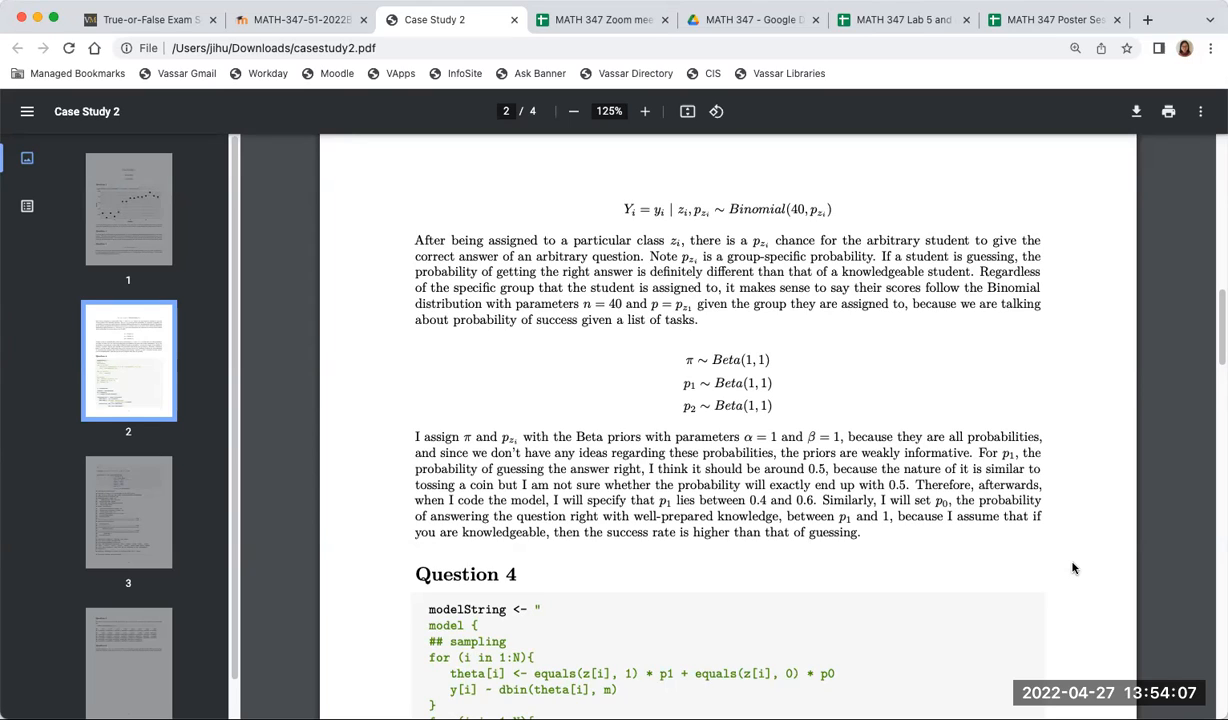
{"action": "mouse_move", "coordinate": [1046, 592]}
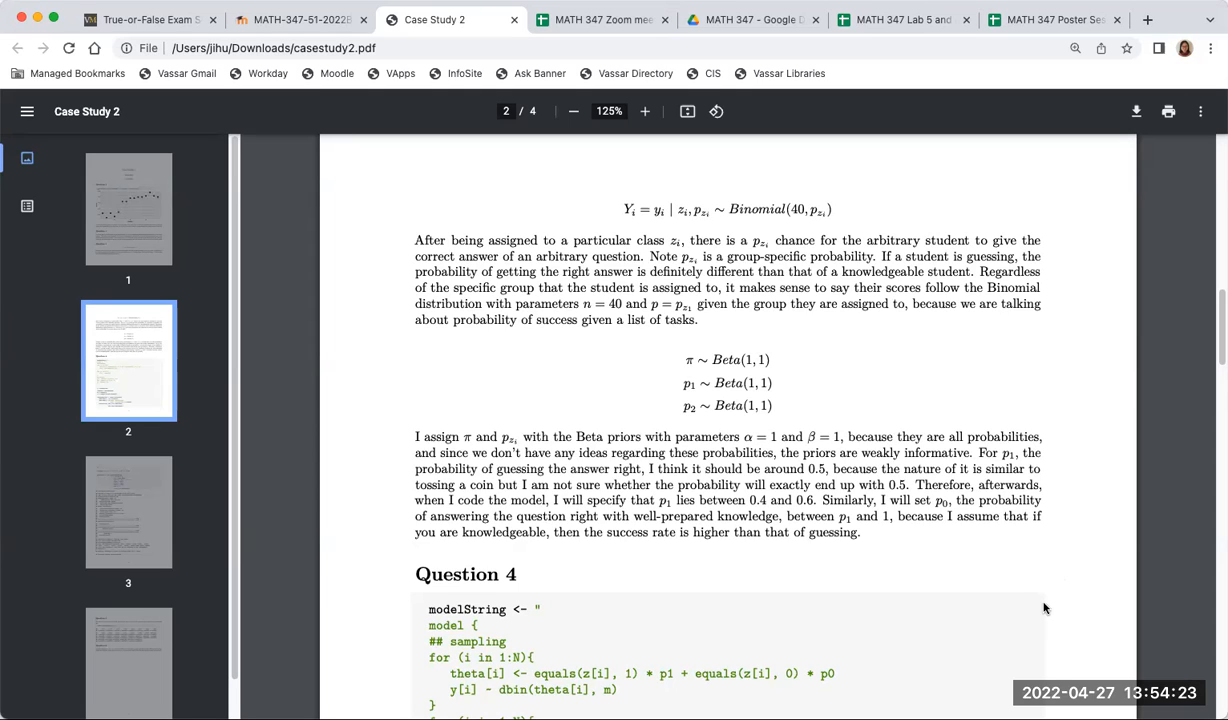
- Zoom in on the Question 4 code and highlight the truncated dbeta prior lines for p1 and p0
{"action": "scroll", "scroll_direction": "down", "scroll_amount": 3}
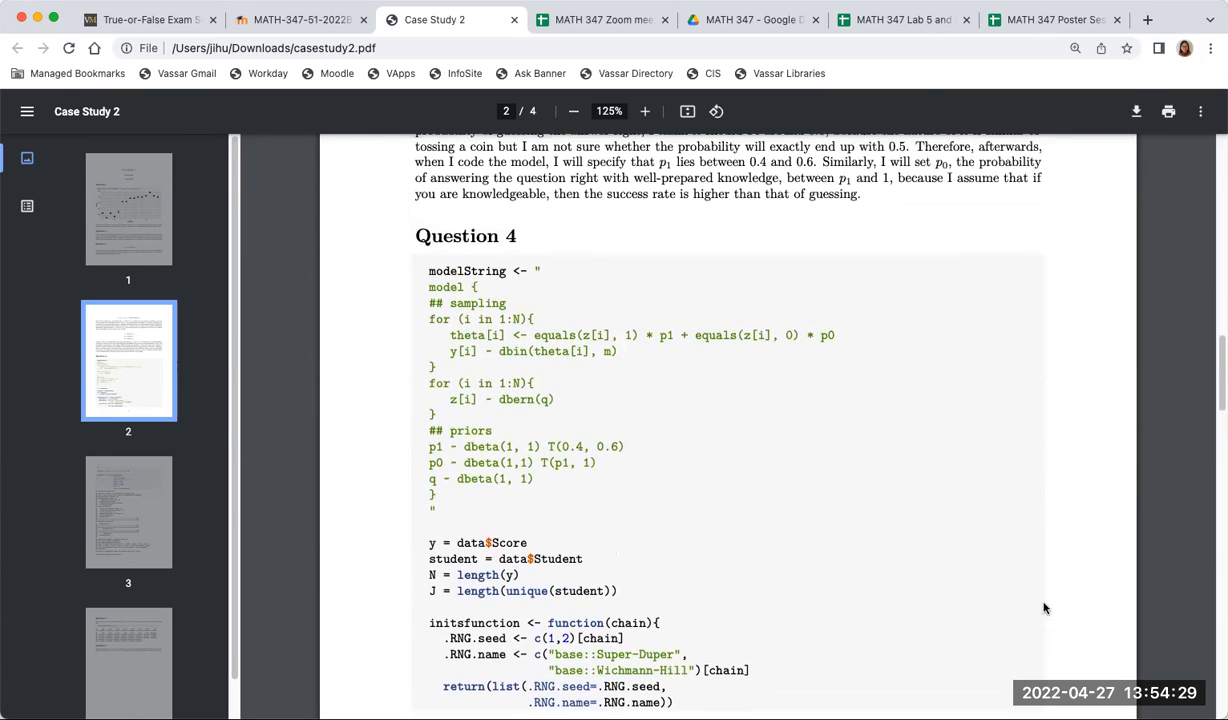
{"action": "left_click", "coordinate": [644, 112]}
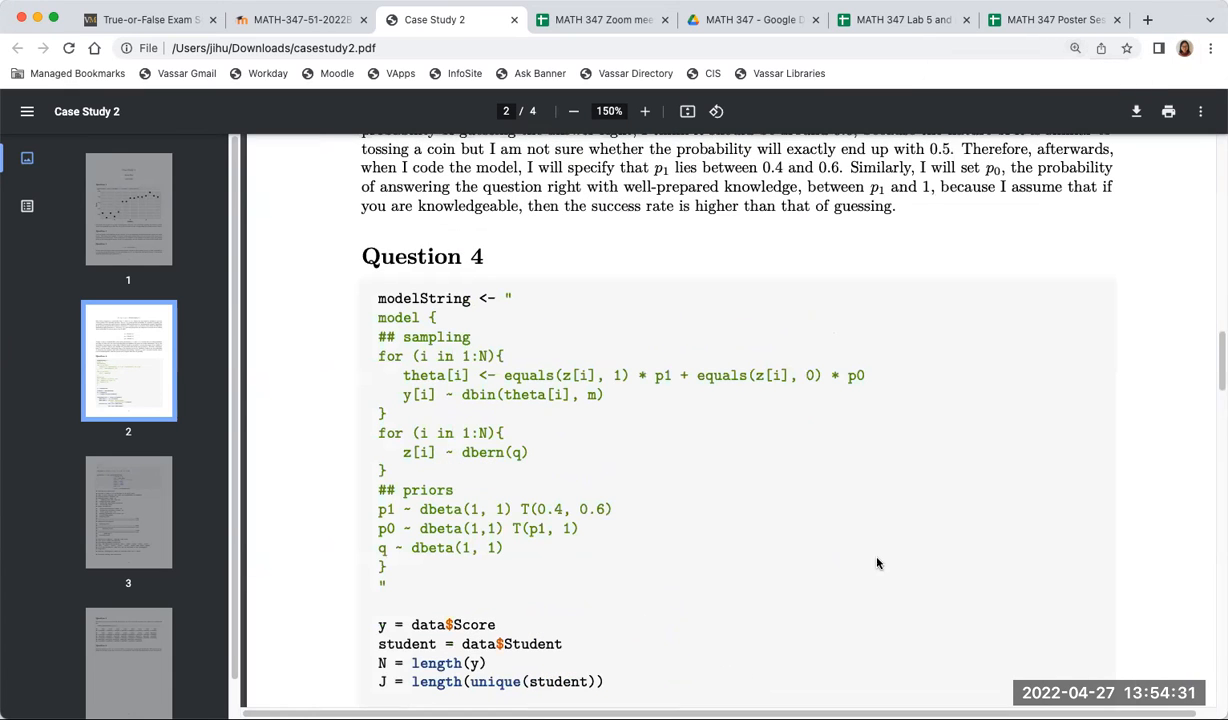
{"action": "mouse_move", "coordinate": [758, 518]}
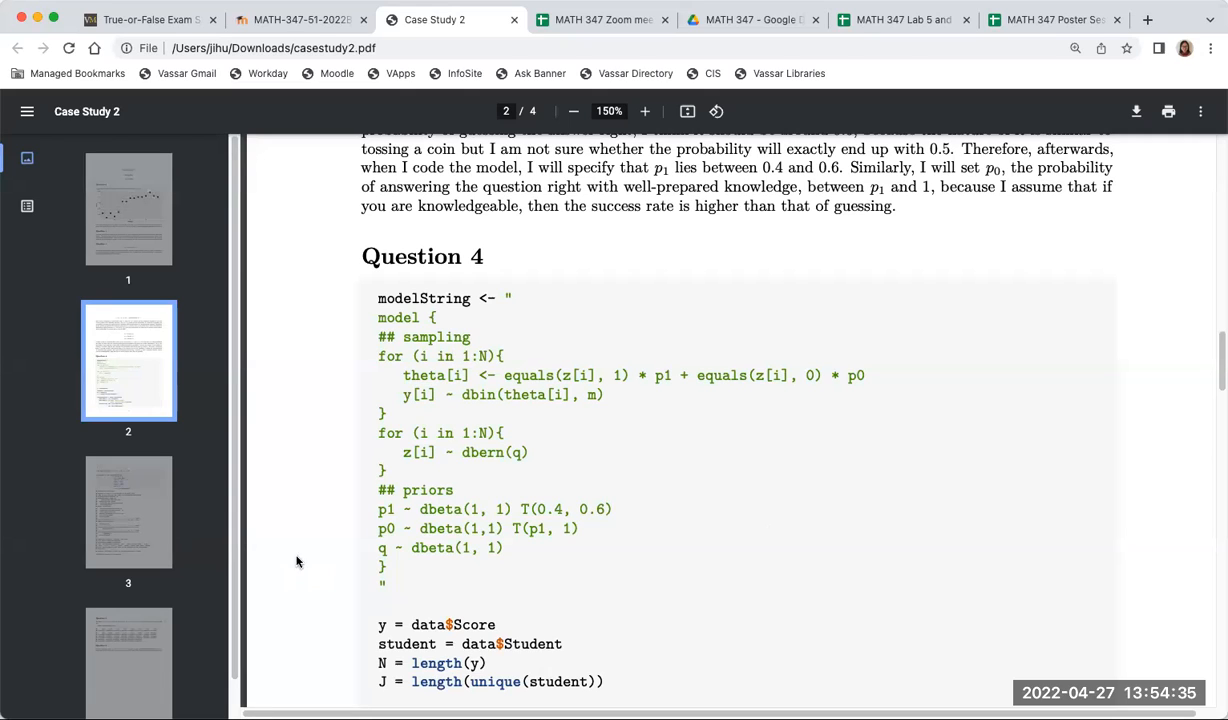
{"action": "left_click_drag", "start_coordinate": [378, 510], "coordinate": [584, 528]}
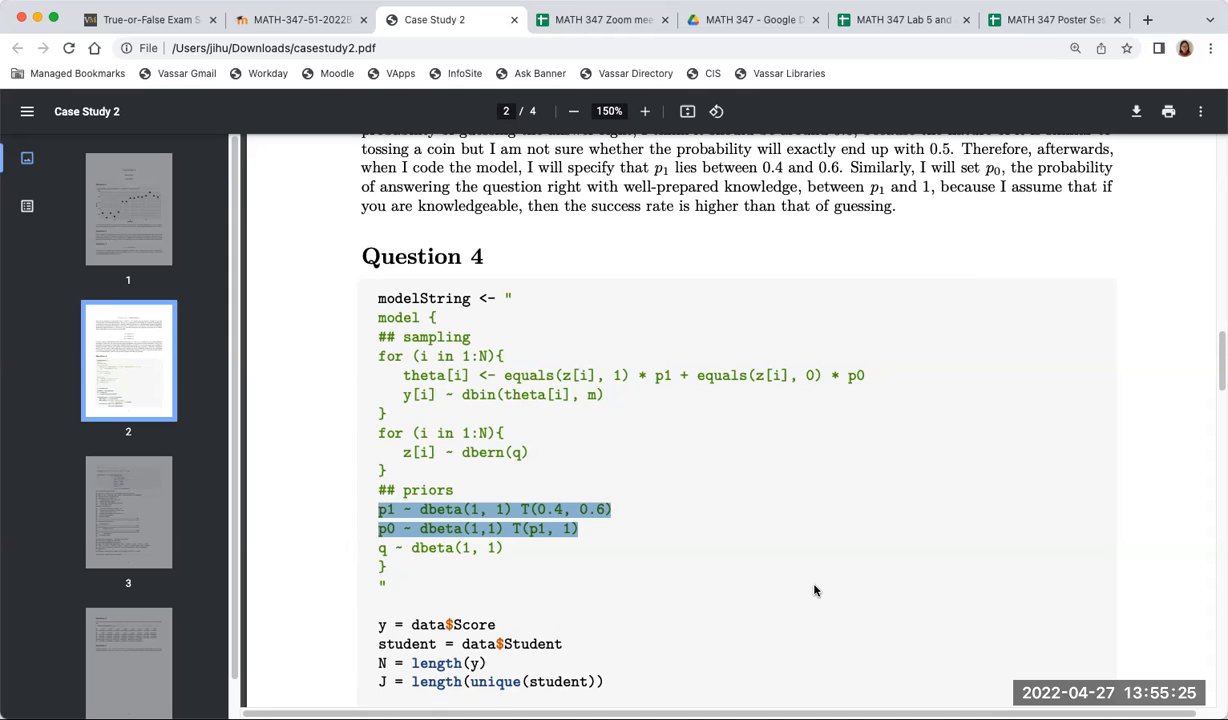
{"action": "mouse_move", "coordinate": [496, 428]}
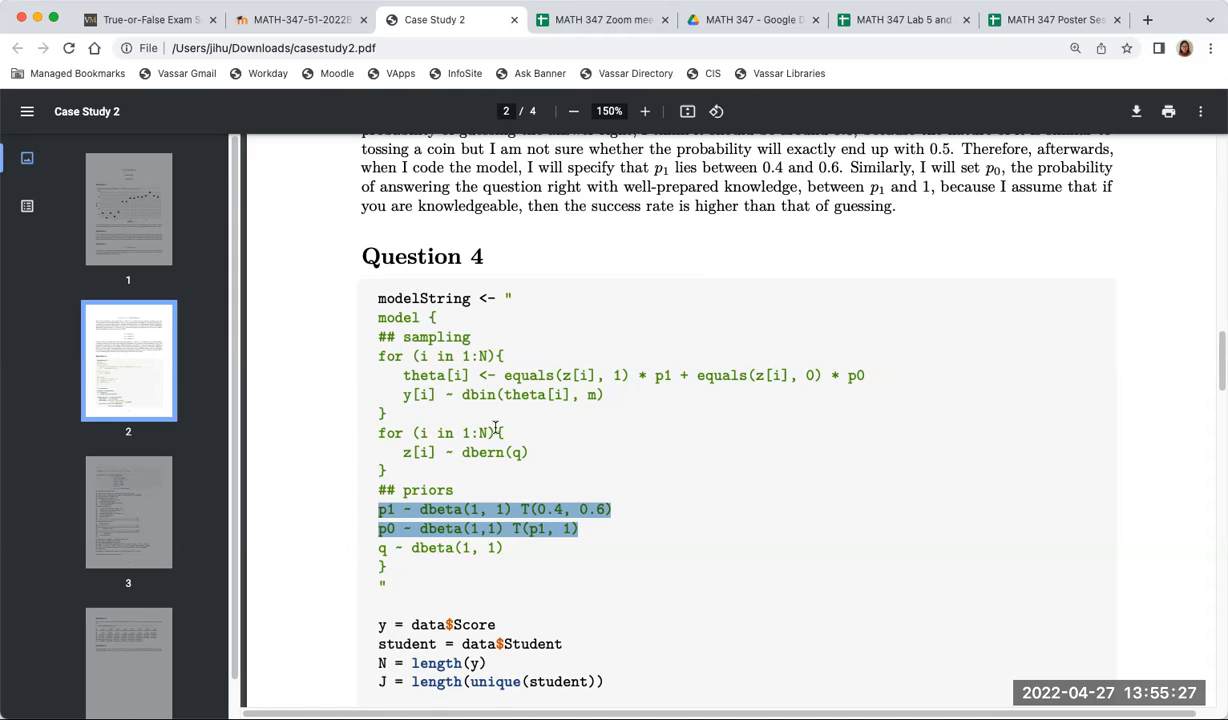
{"action": "mouse_move", "coordinate": [652, 574]}
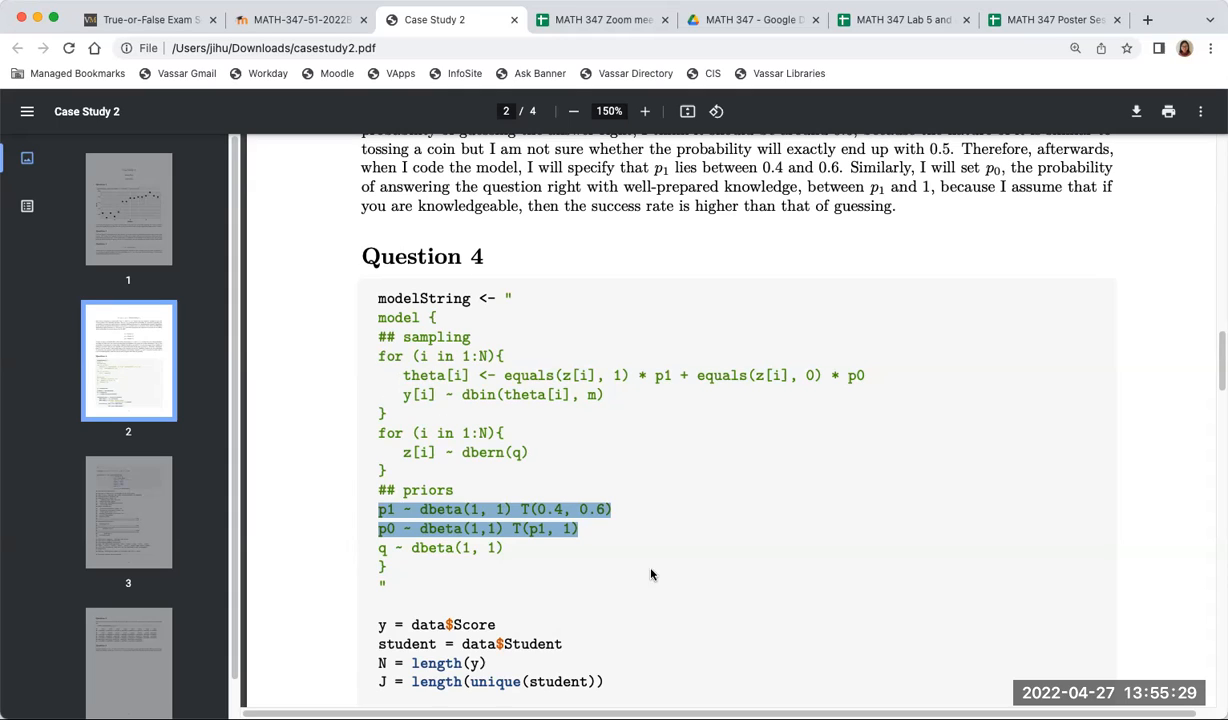
{"action": "mouse_move", "coordinate": [680, 574]}
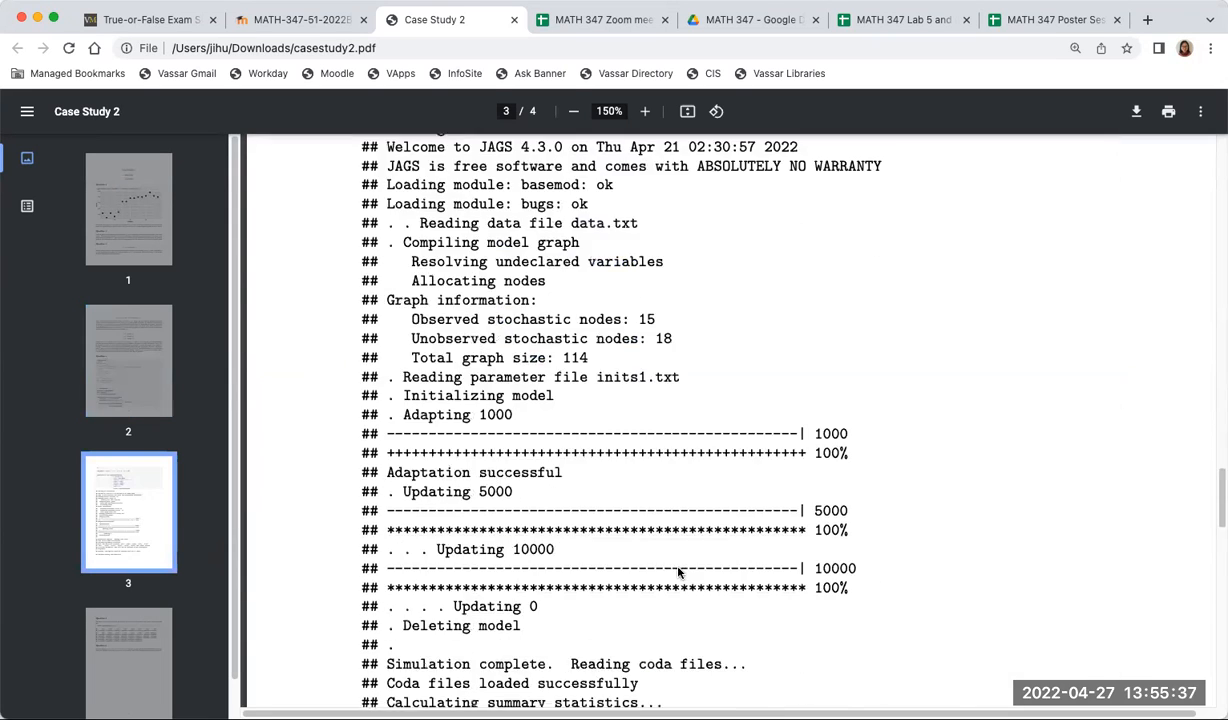
- Scroll down to page 4 with the Question 5 posterior mean table and Question 6 conclusion
{"action": "scroll", "scroll_direction": "down", "scroll_amount": 3}
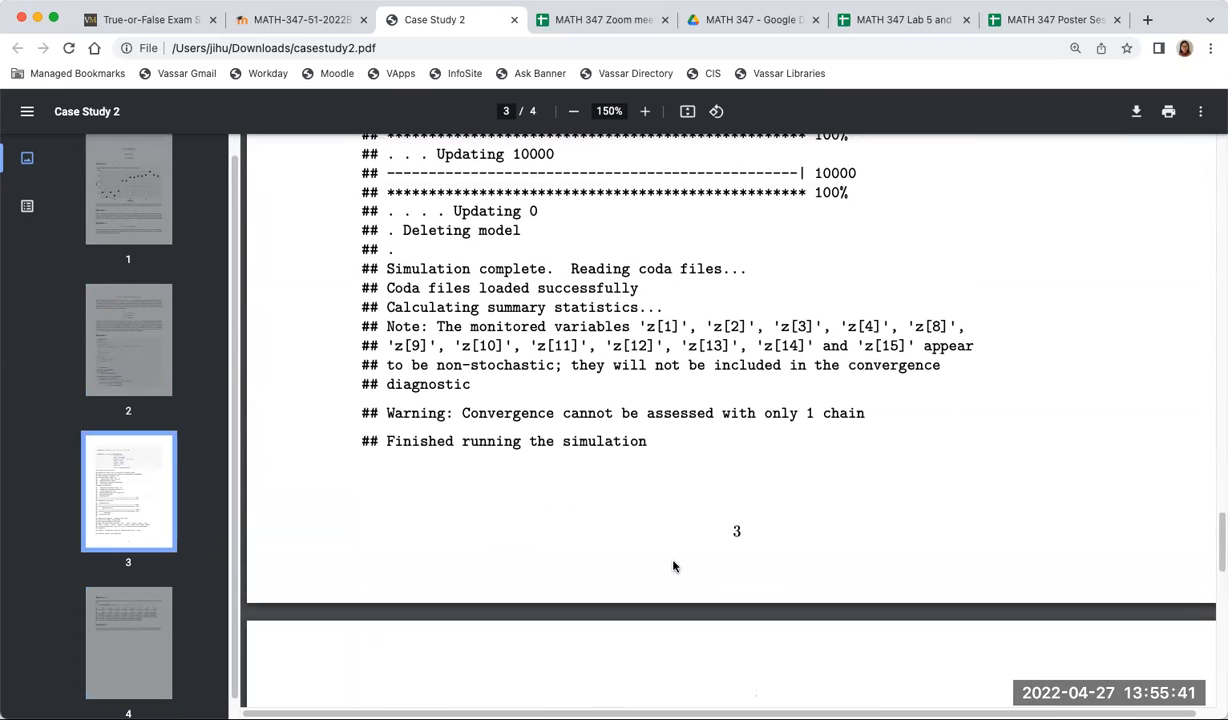
{"action": "scroll", "scroll_direction": "down", "scroll_amount": 3}
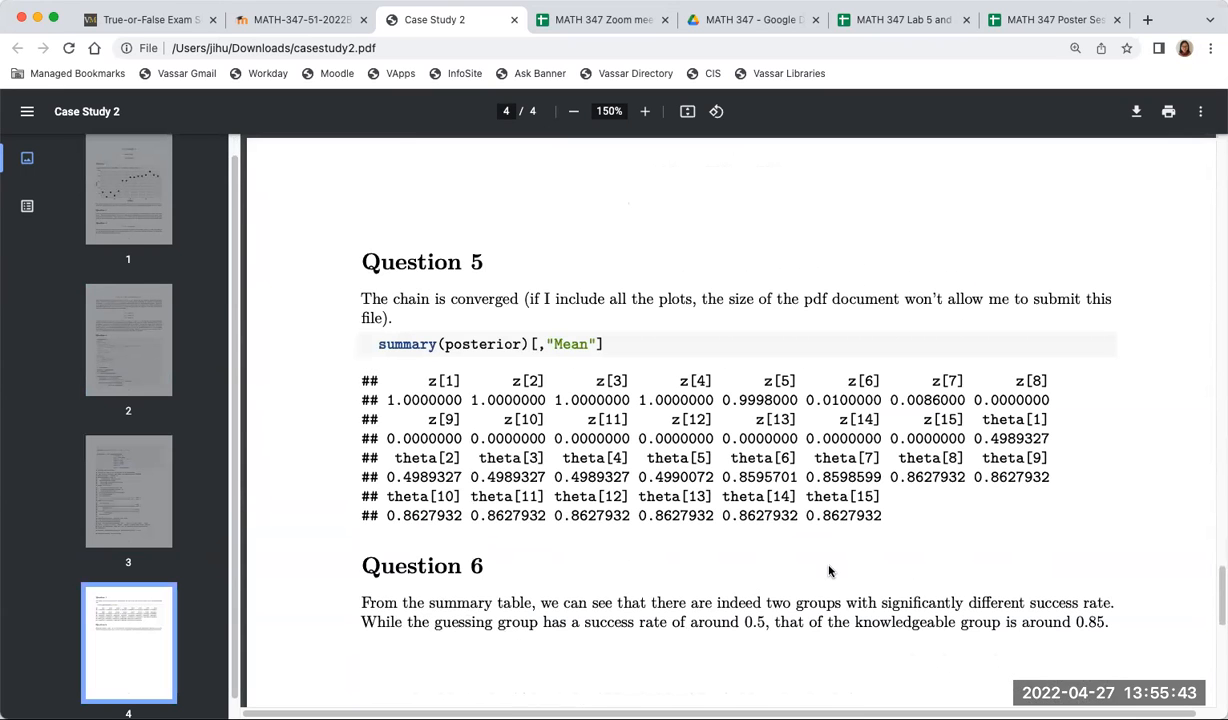
{"action": "scroll", "scroll_direction": "down", "scroll_amount": 3}
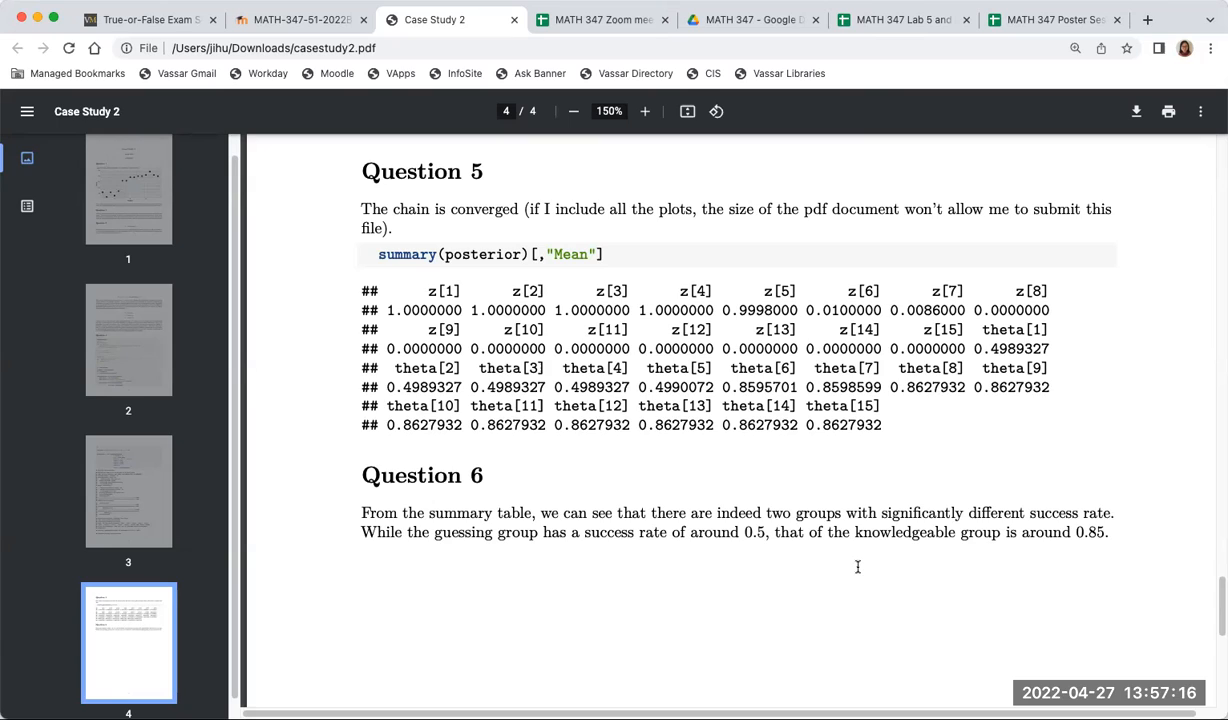
- Highlight the theta[1] and theta[2] entries in the posterior summary table
{"action": "left_click_drag", "start_coordinate": [984, 330], "coordinate": [1048, 348]}
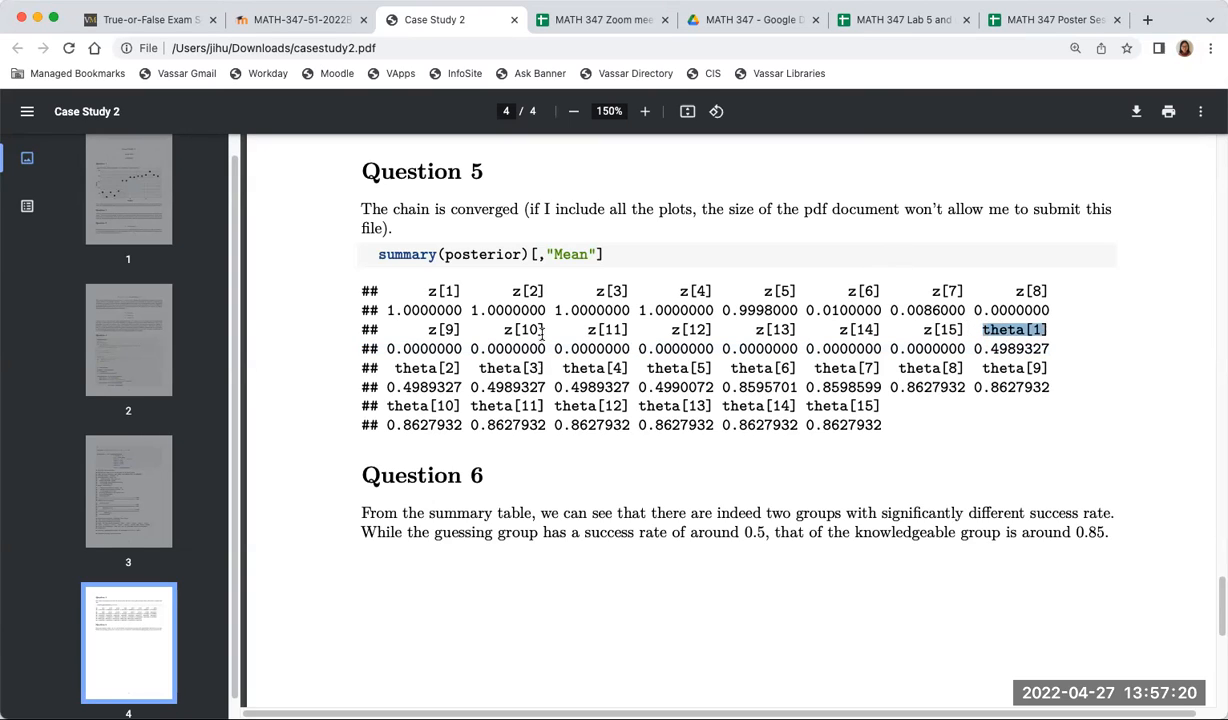
{"action": "double_click", "coordinate": [424, 368]}
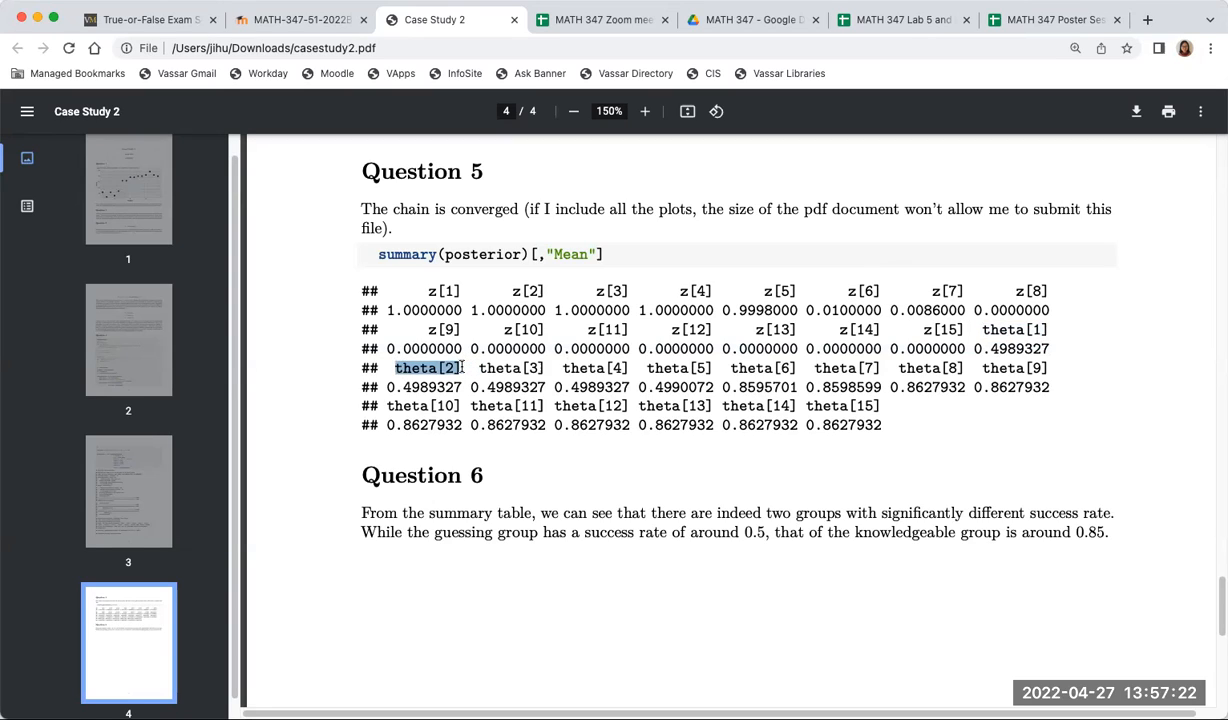
{"action": "double_click", "coordinate": [668, 368]}
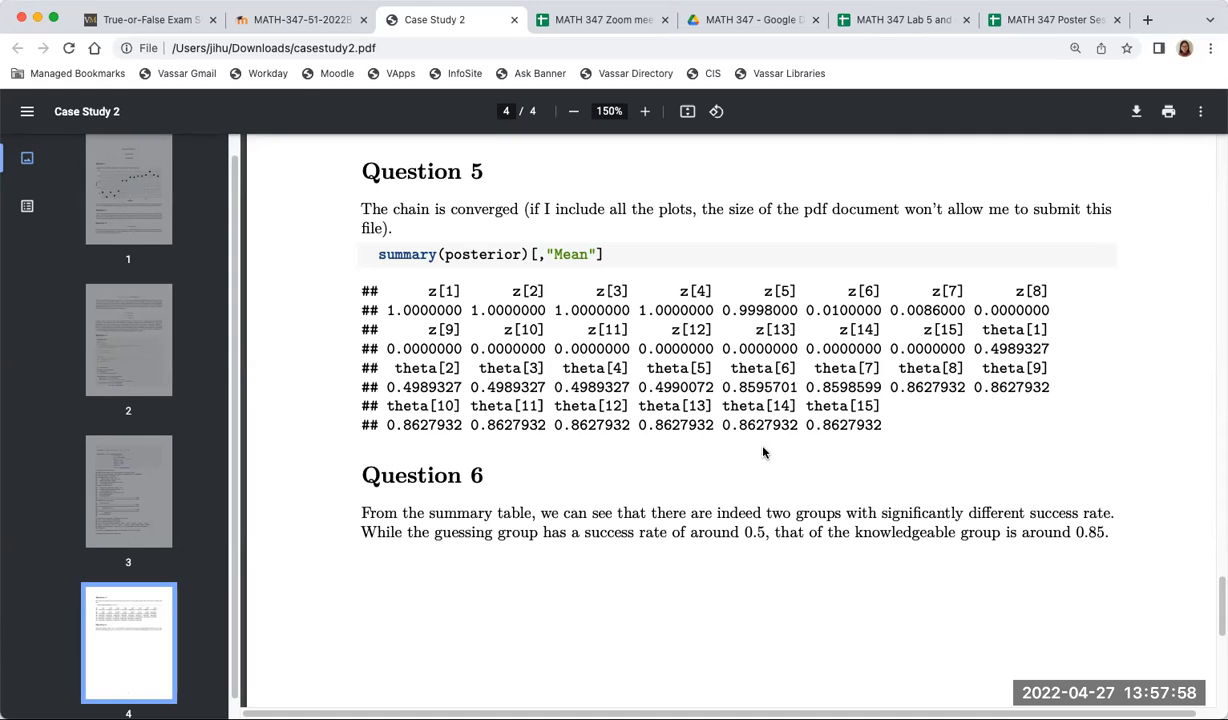
{"action": "mouse_move", "coordinate": [804, 452]}
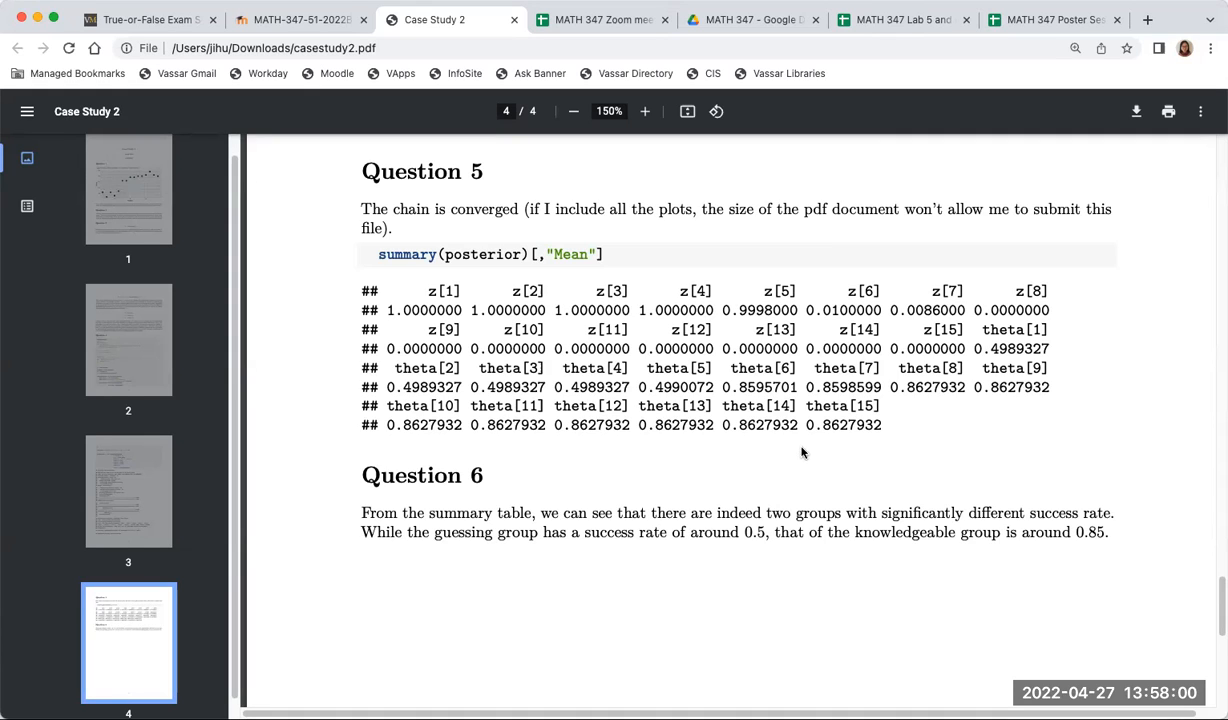
- Jump back to the Question 4 code on page 2, glance at the True-or-False Exam Scores handout, and highlight the first sampling loop
{"action": "left_click", "coordinate": [128, 490]}
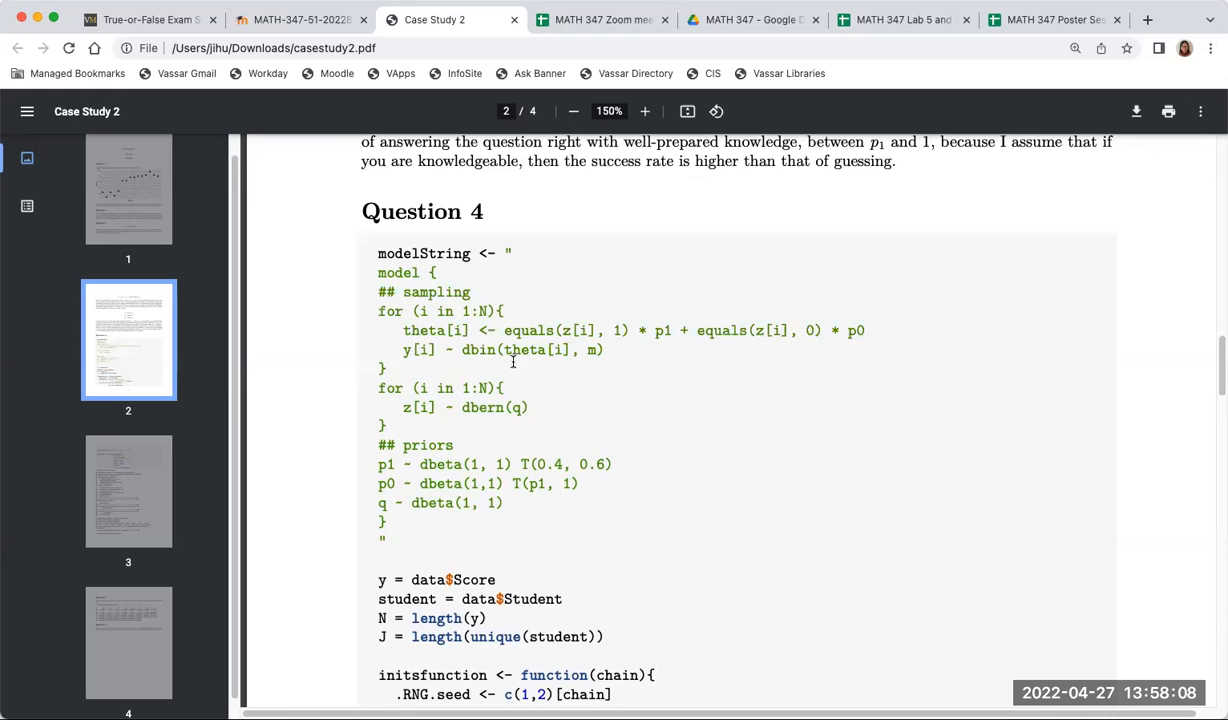
{"action": "mouse_move", "coordinate": [762, 456]}
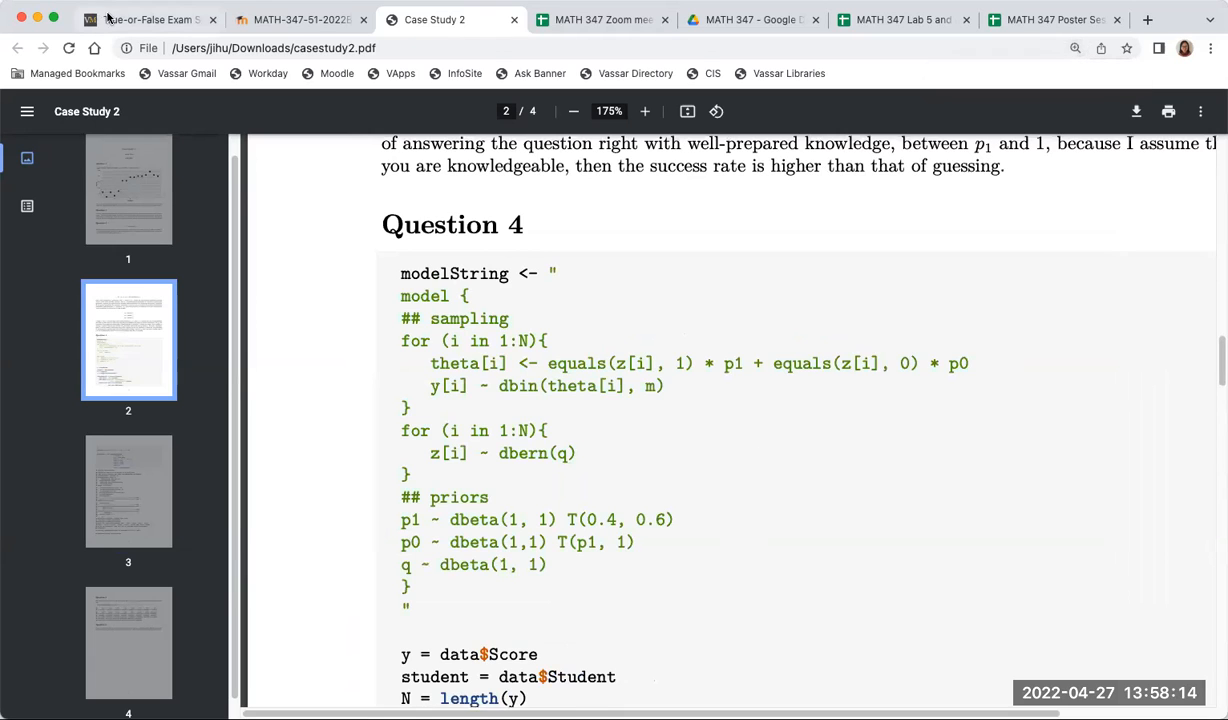
{"action": "left_click", "coordinate": [150, 20]}
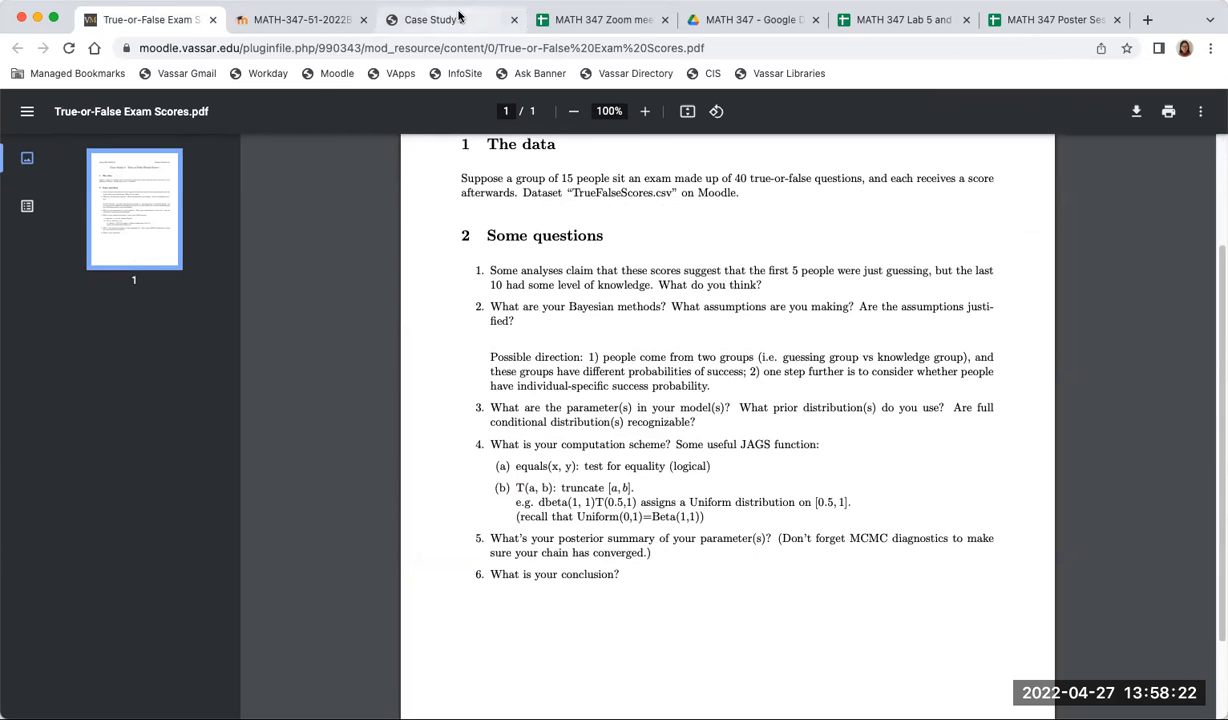
{"action": "left_click", "coordinate": [440, 20]}
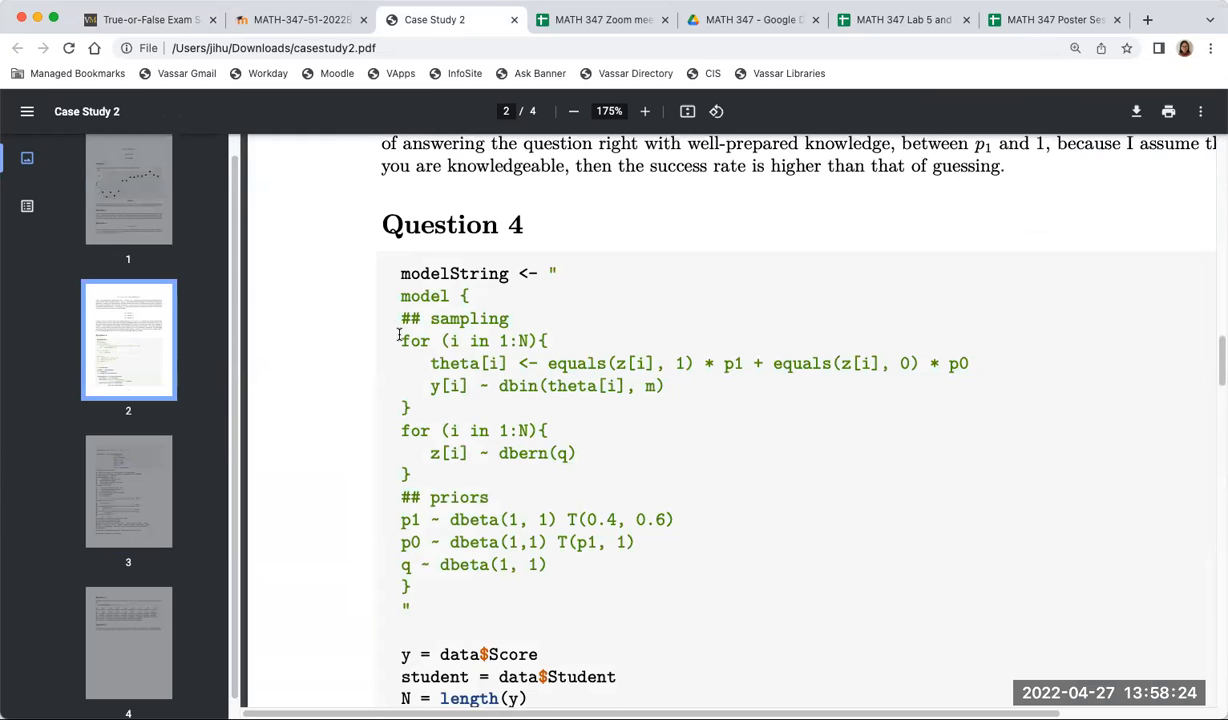
{"action": "left_click_drag", "start_coordinate": [400, 340], "coordinate": [410, 408]}
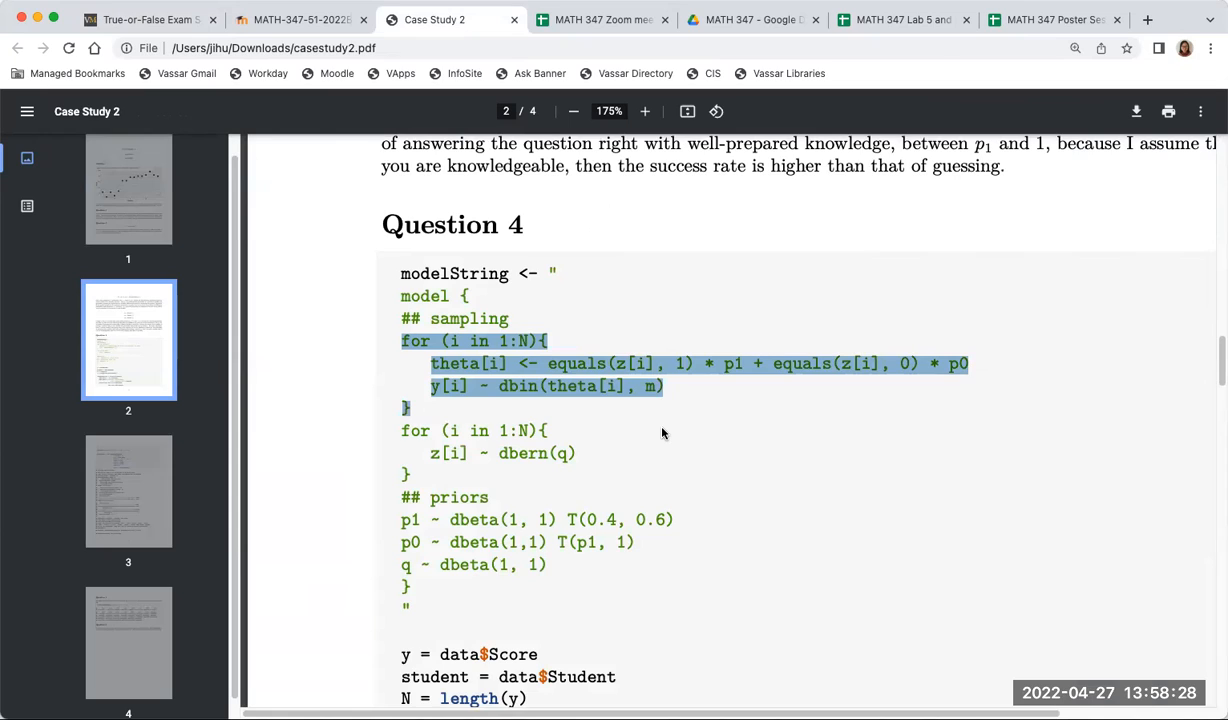
{"action": "mouse_move", "coordinate": [748, 476]}
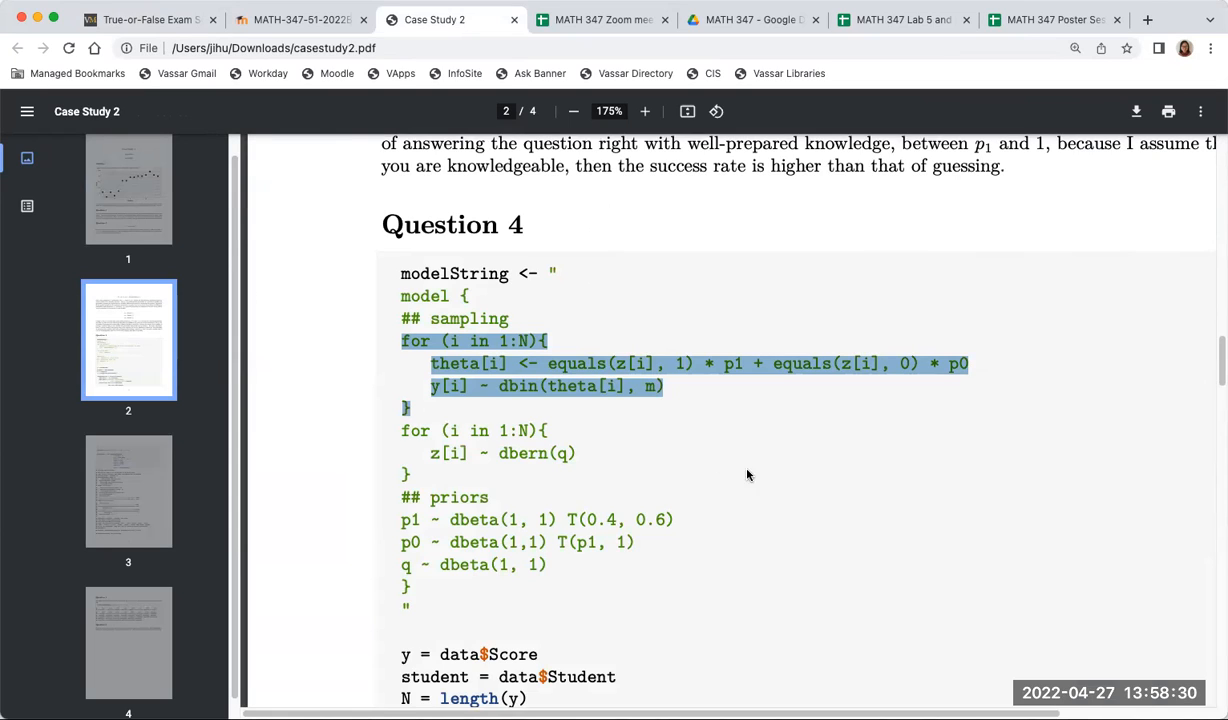
{"action": "mouse_move", "coordinate": [780, 472]}
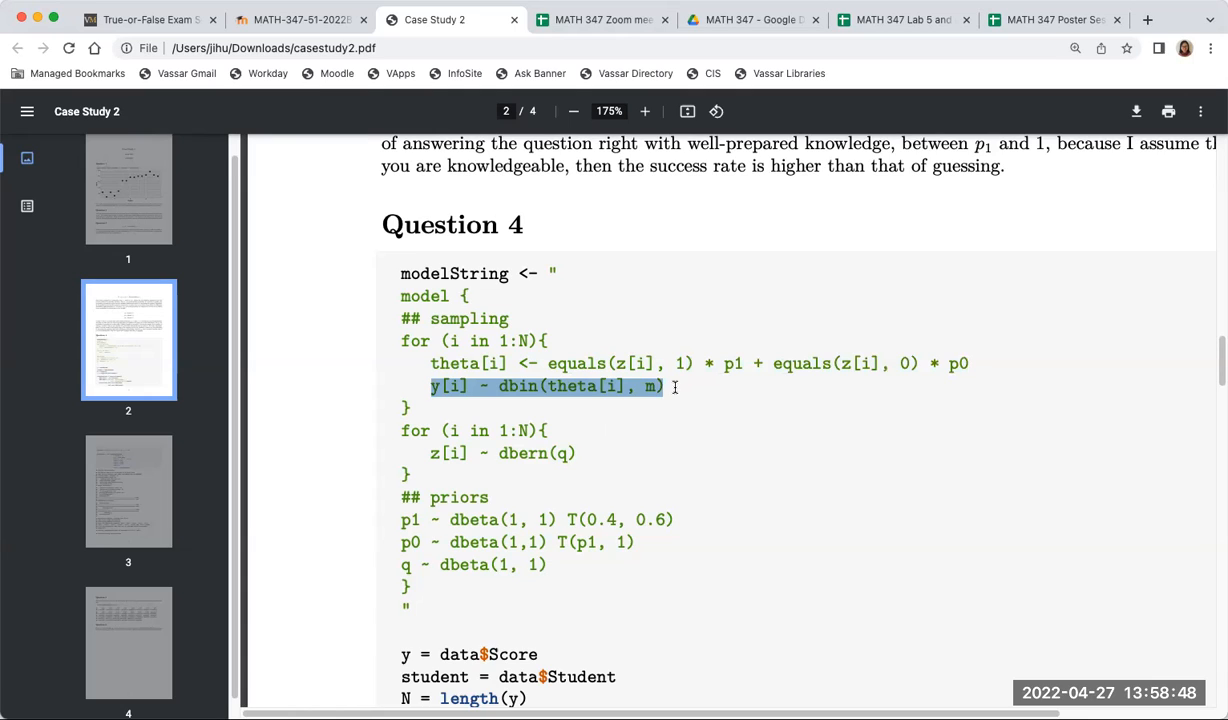
{"action": "mouse_move", "coordinate": [728, 486]}
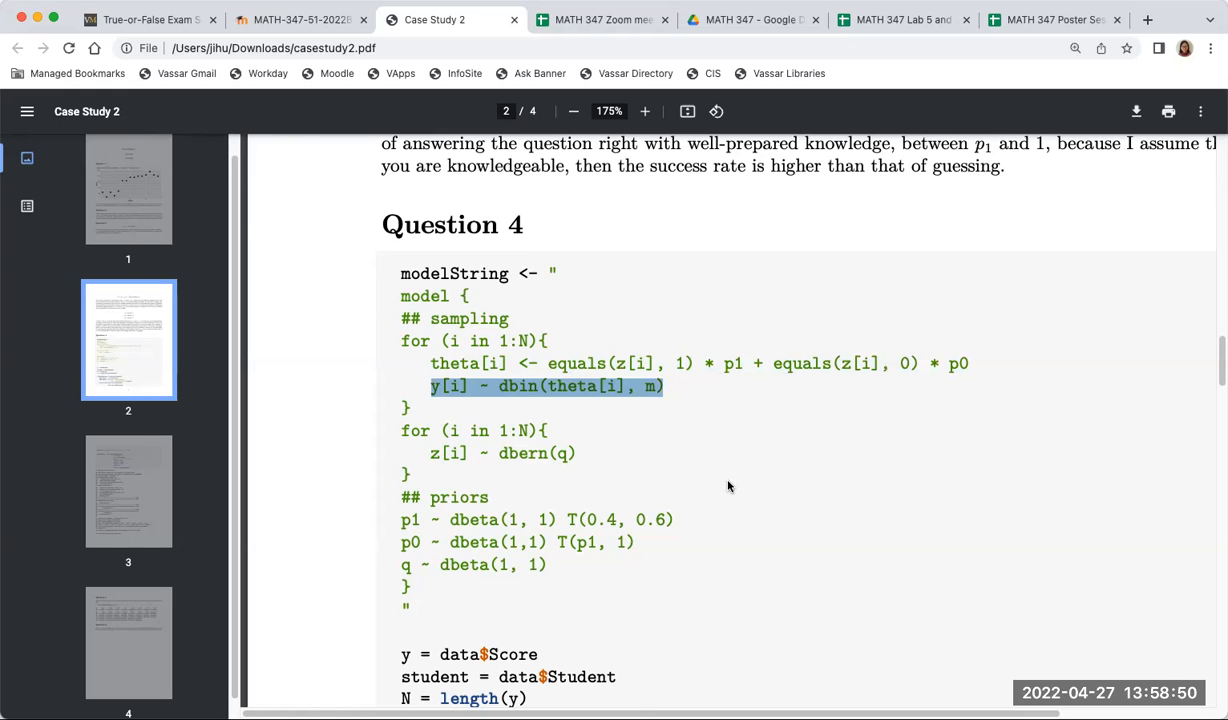
{"action": "scroll", "scroll_direction": "down", "scroll_amount": 3}
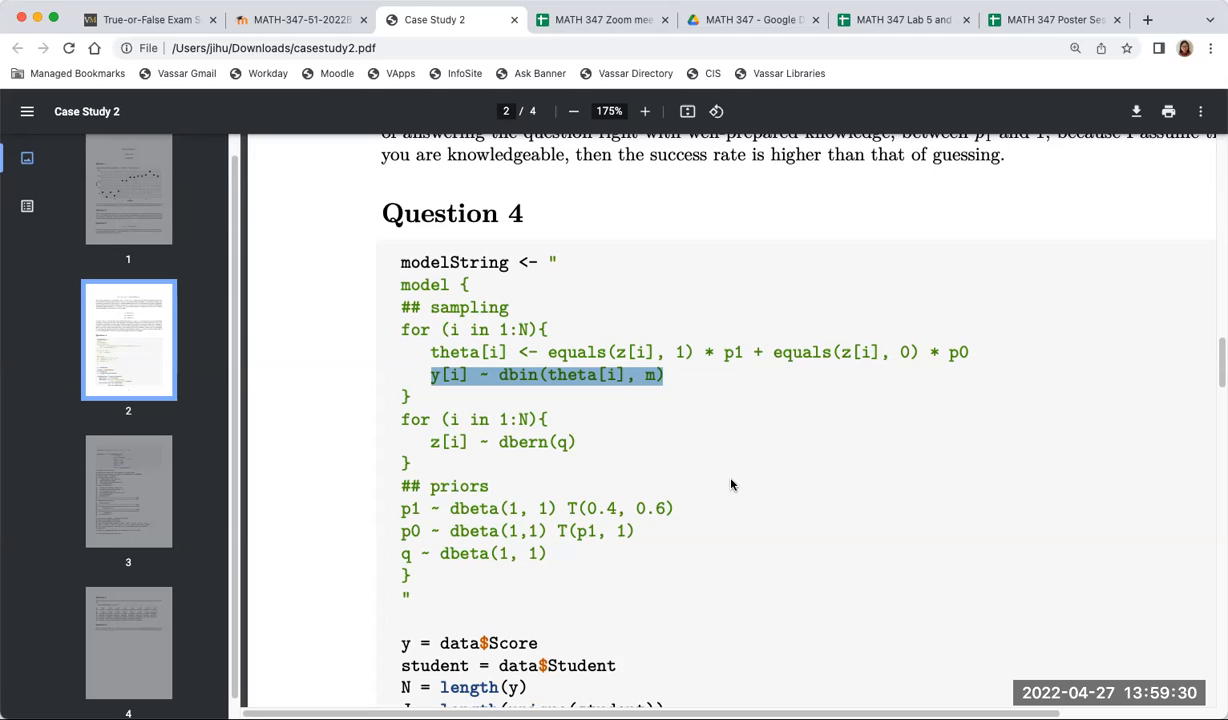
{"action": "mouse_move", "coordinate": [420, 442]}
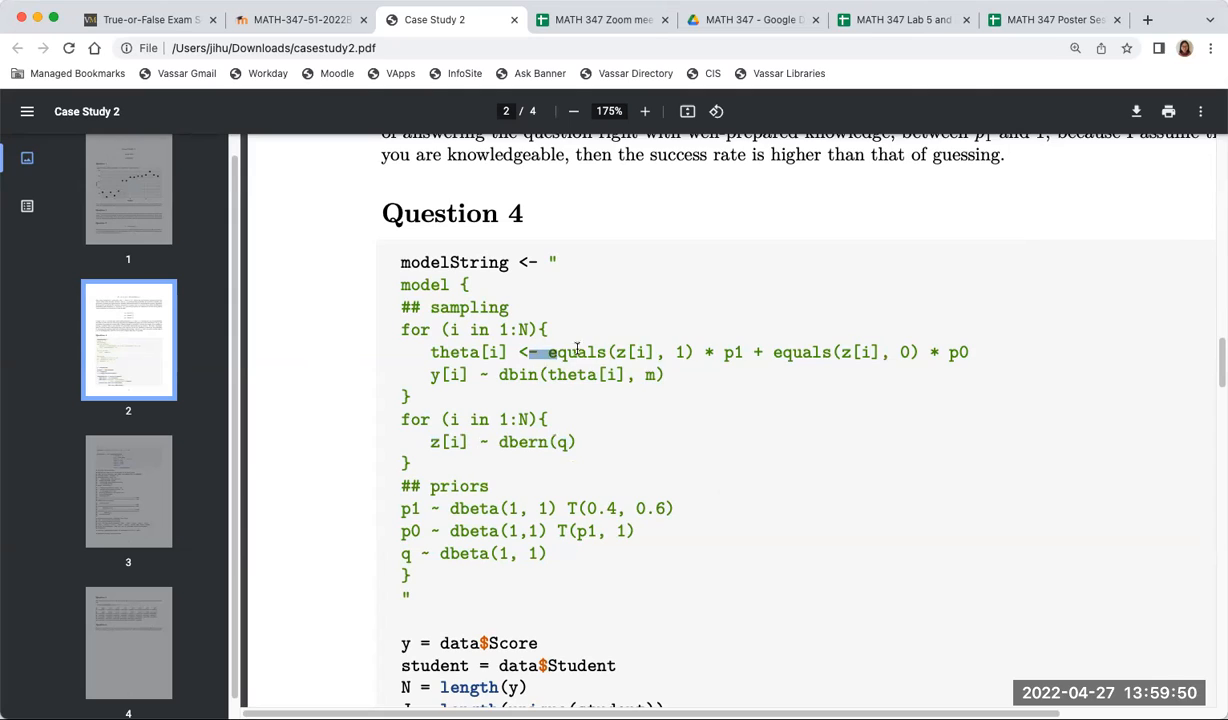
- Highlight the two equals() terms in the theta line, then select the z[i] ~ dbern(q) loop lines
{"action": "left_click_drag", "start_coordinate": [532, 352], "coordinate": [742, 352]}
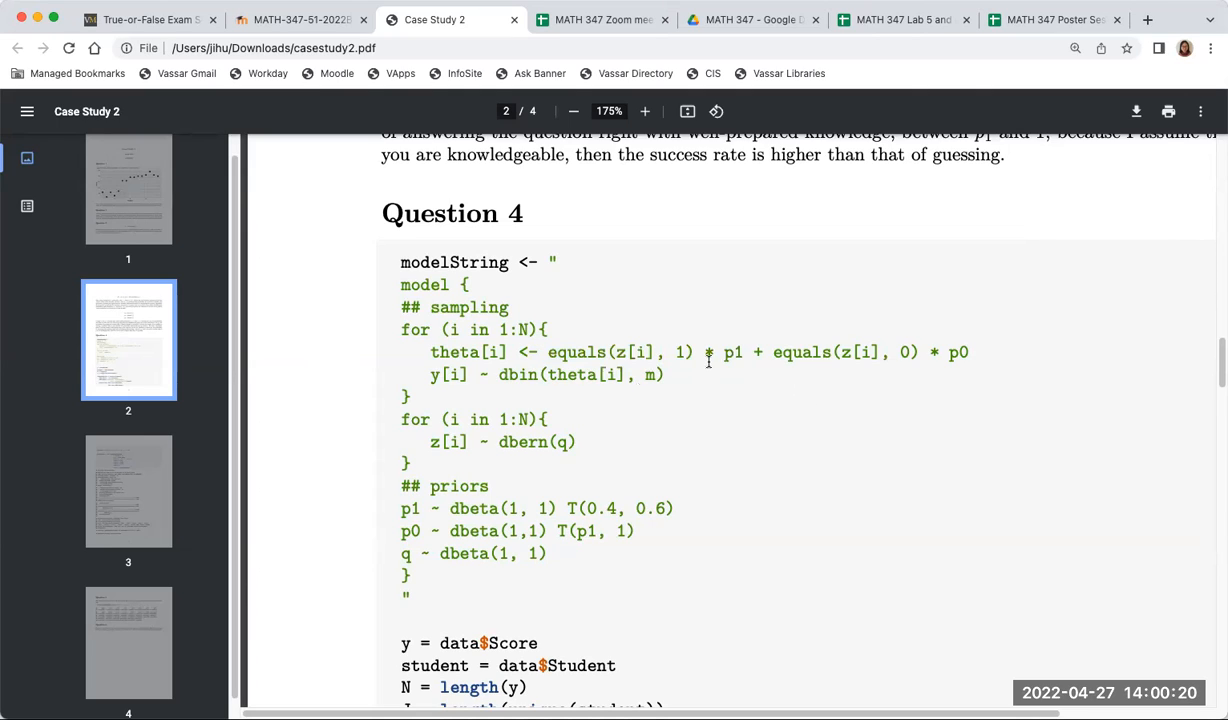
{"action": "left_click_drag", "start_coordinate": [772, 352], "coordinate": [968, 352]}
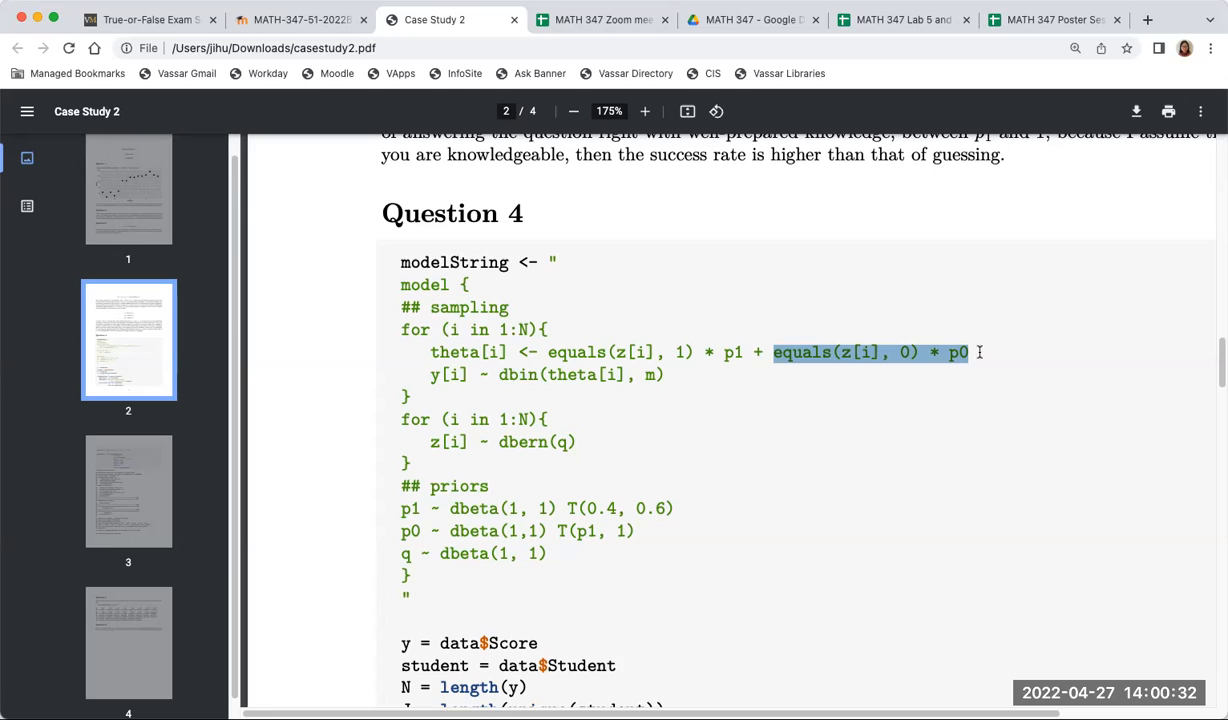
{"action": "left_click", "coordinate": [846, 386]}
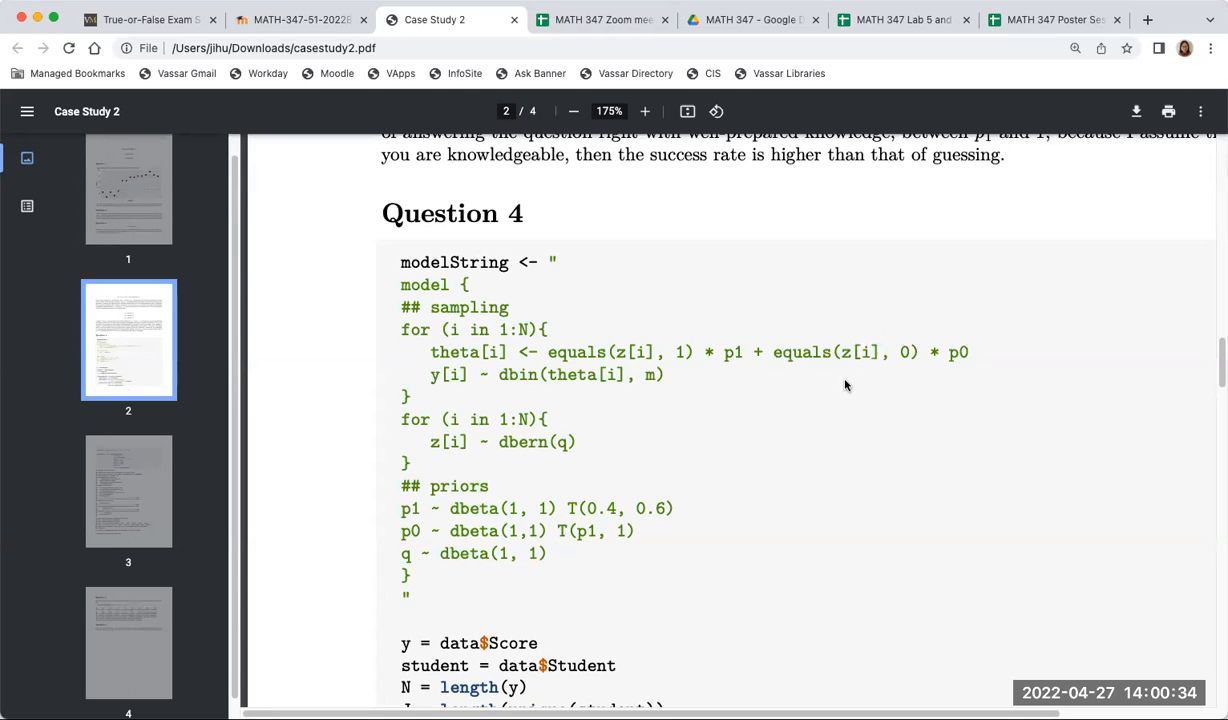
{"action": "left_click_drag", "start_coordinate": [548, 352], "coordinate": [690, 352]}
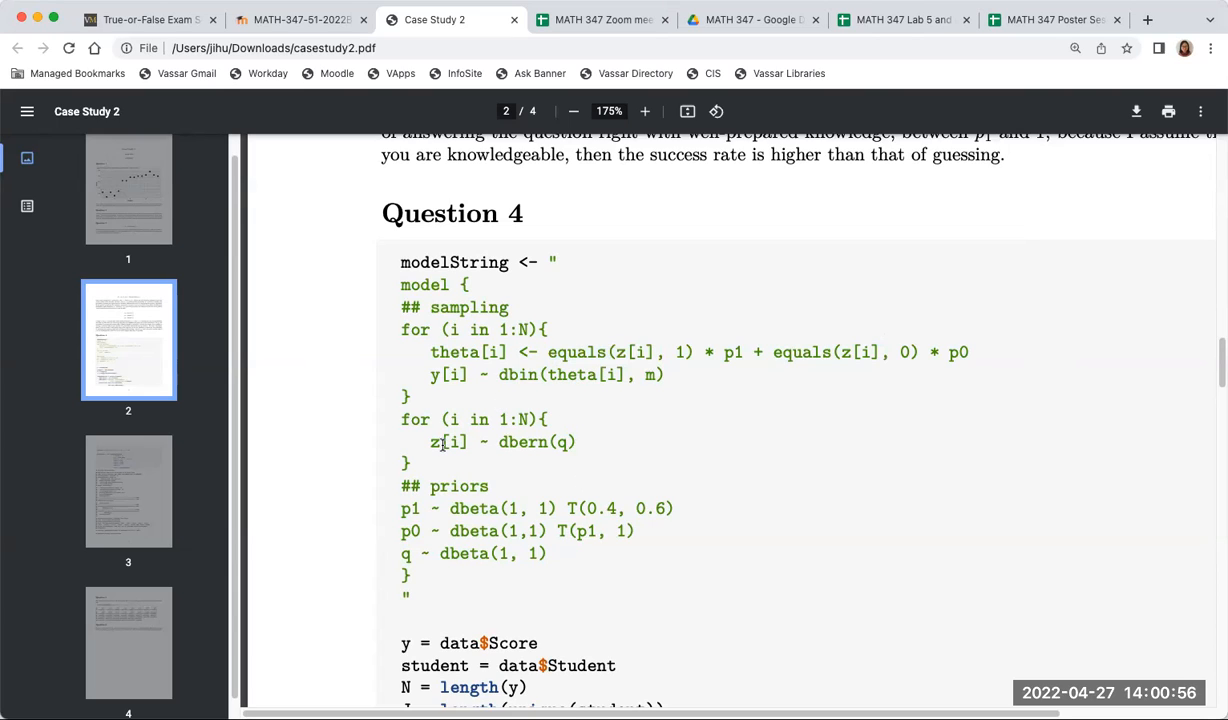
{"action": "left_click_drag", "start_coordinate": [400, 420], "coordinate": [410, 464]}
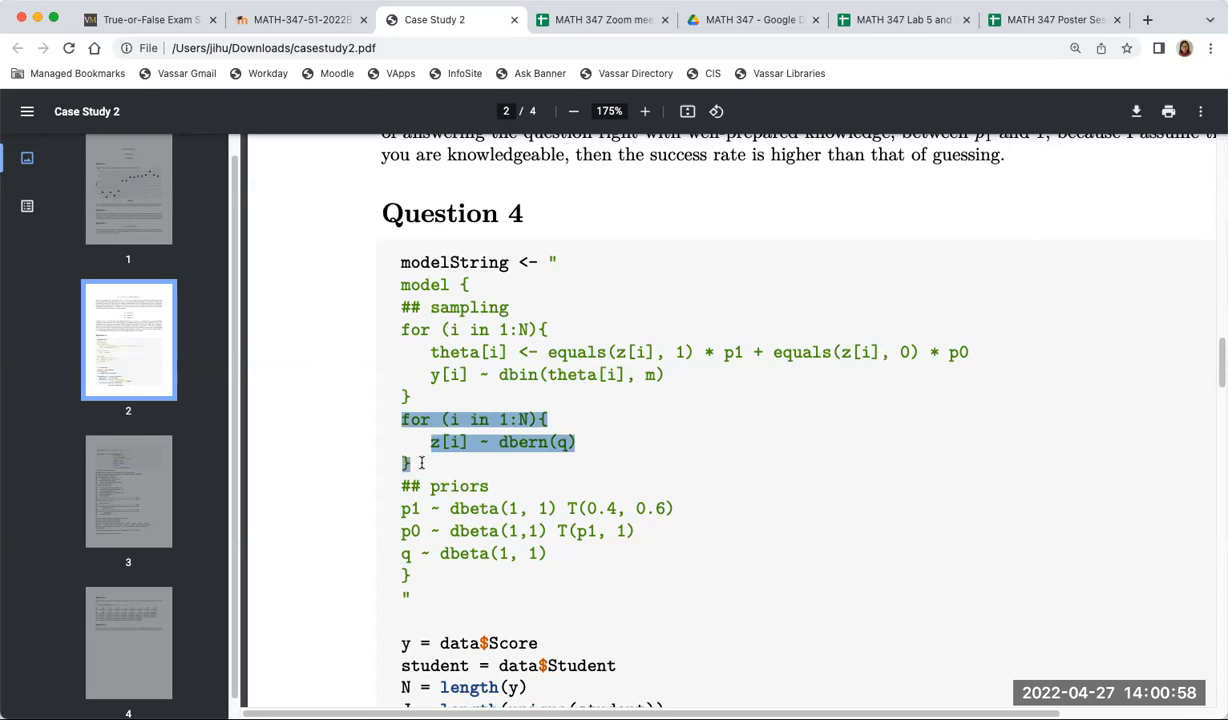
- Go back to page 1, zoom out one step, and select a word in the Question 3 Binomial(40, p) formula
{"action": "left_click", "coordinate": [624, 434]}
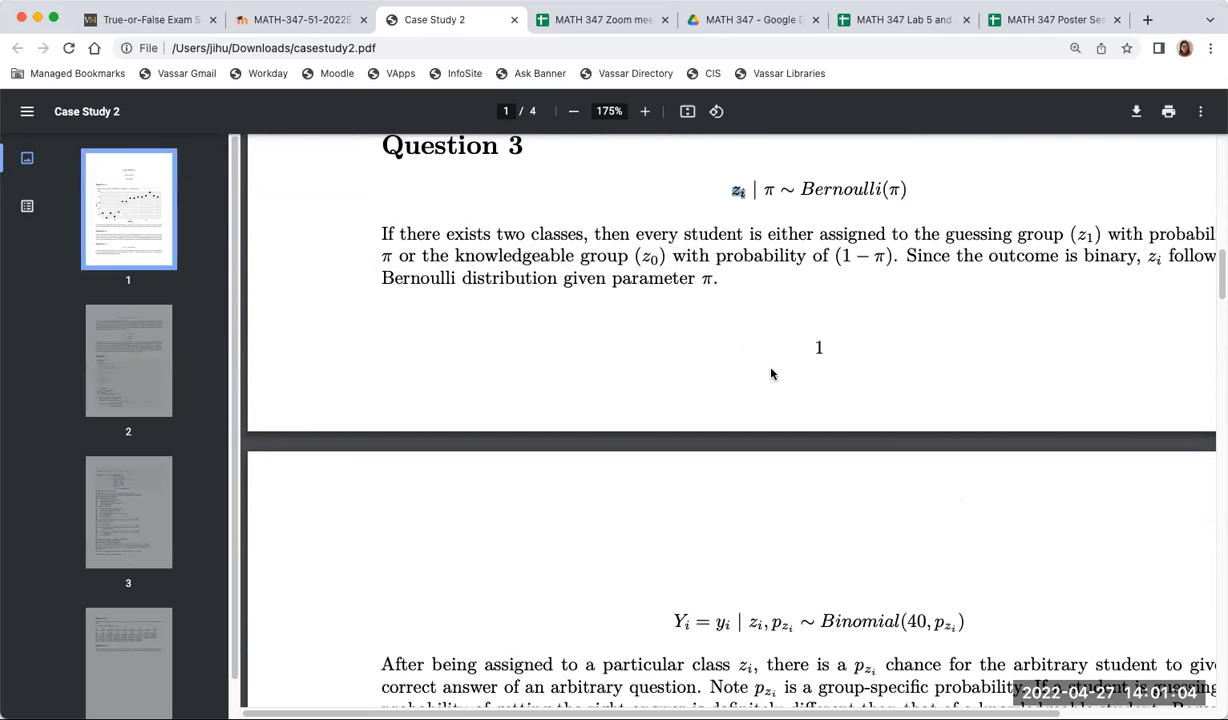
{"action": "mouse_move", "coordinate": [740, 382]}
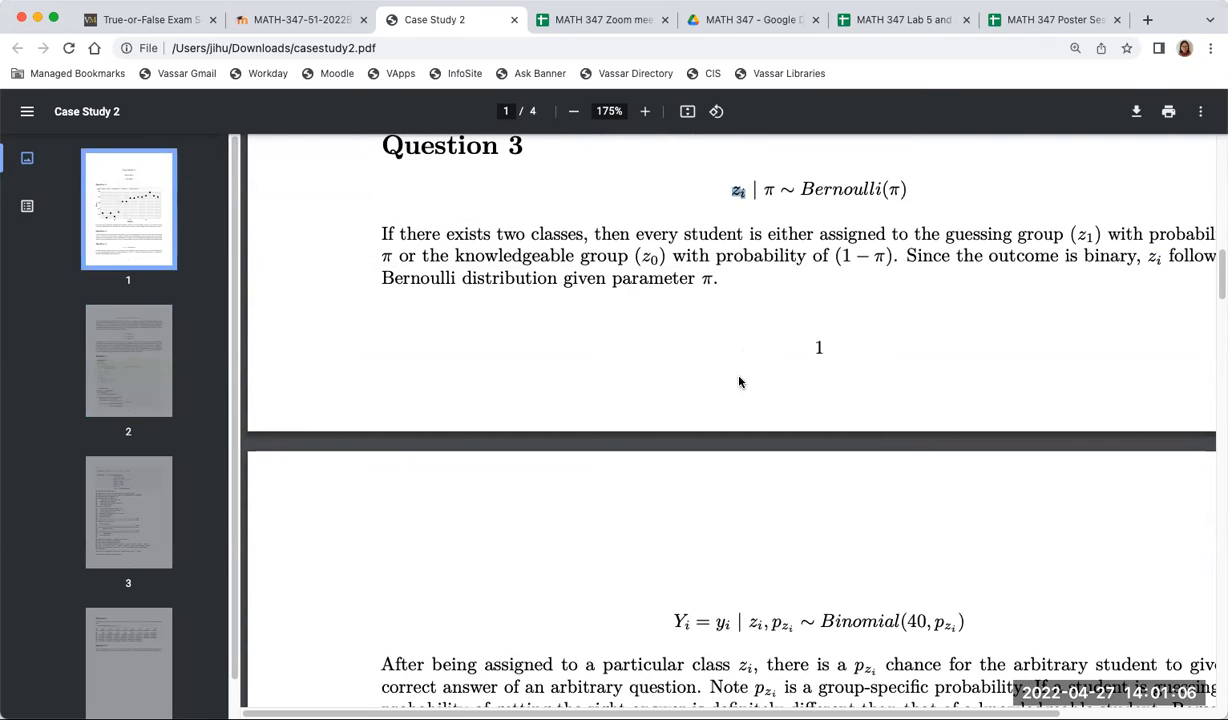
{"action": "left_click", "coordinate": [572, 112]}
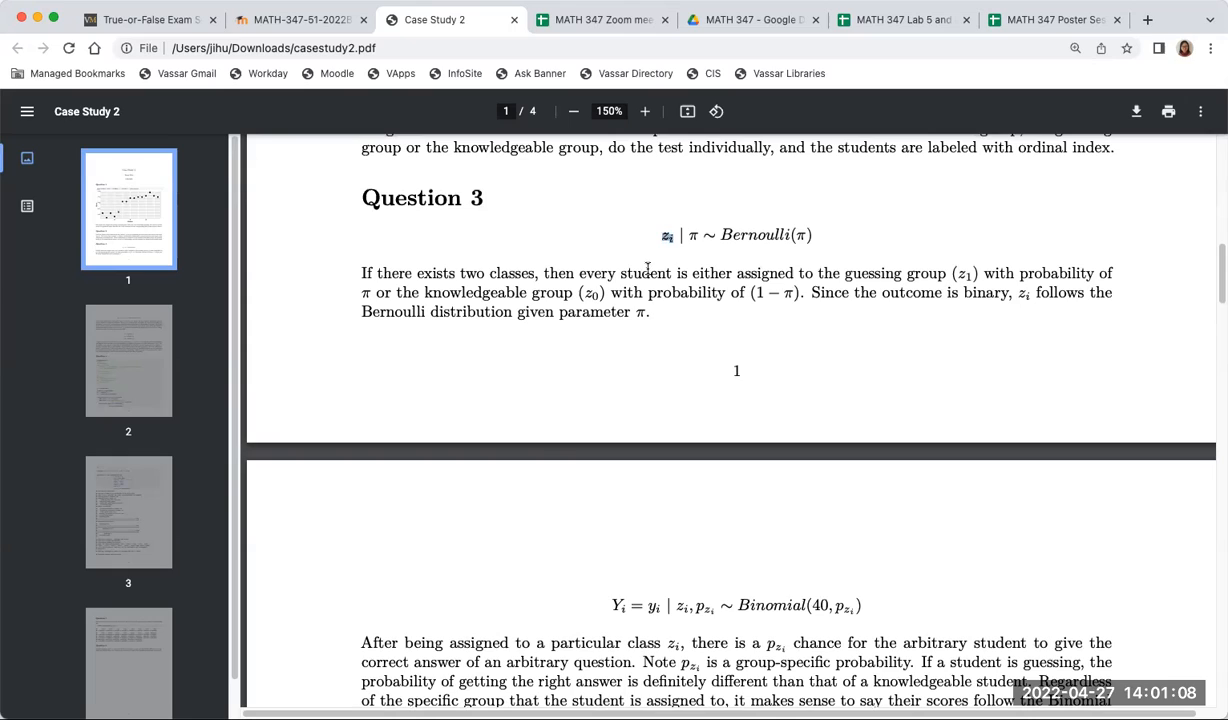
{"action": "mouse_move", "coordinate": [896, 388]}
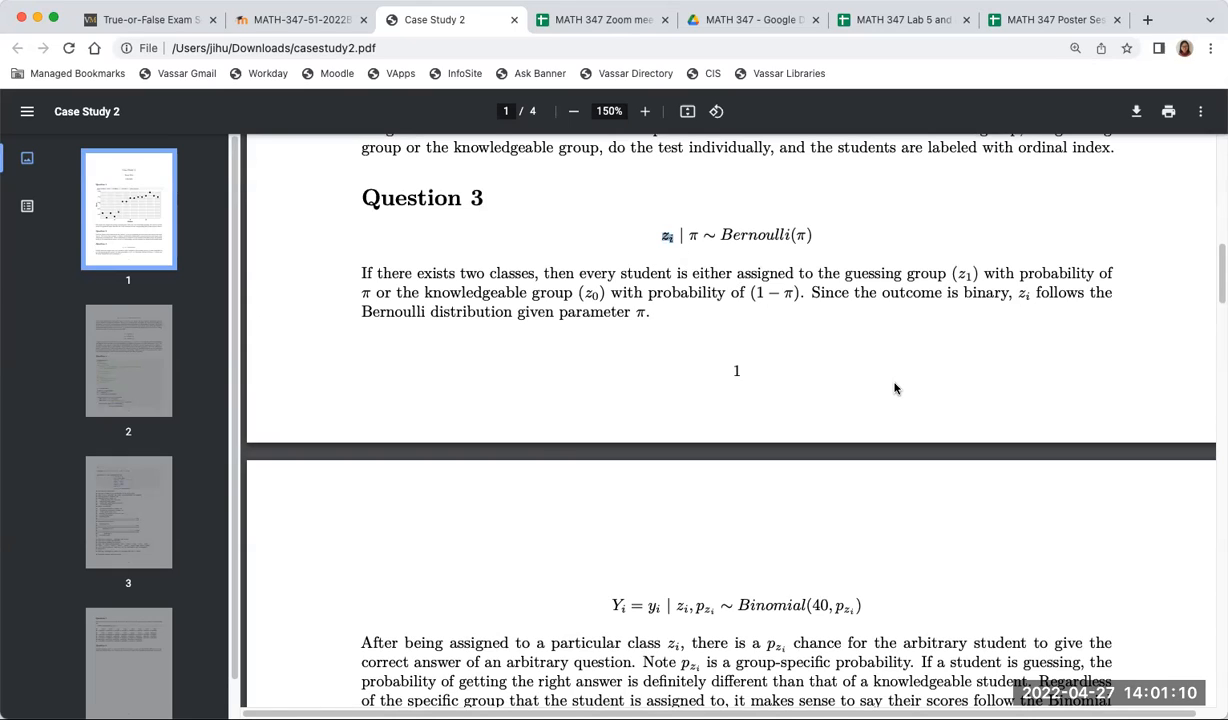
{"action": "mouse_move", "coordinate": [896, 376]}
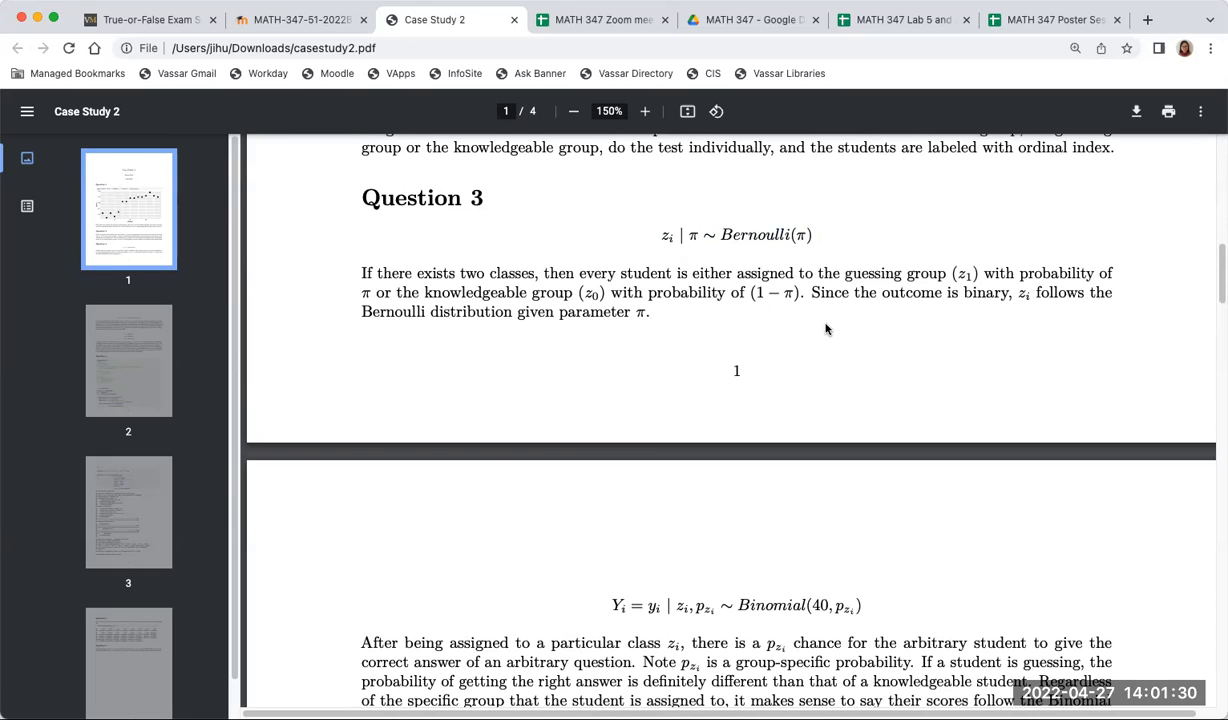
{"action": "mouse_move", "coordinate": [822, 324]}
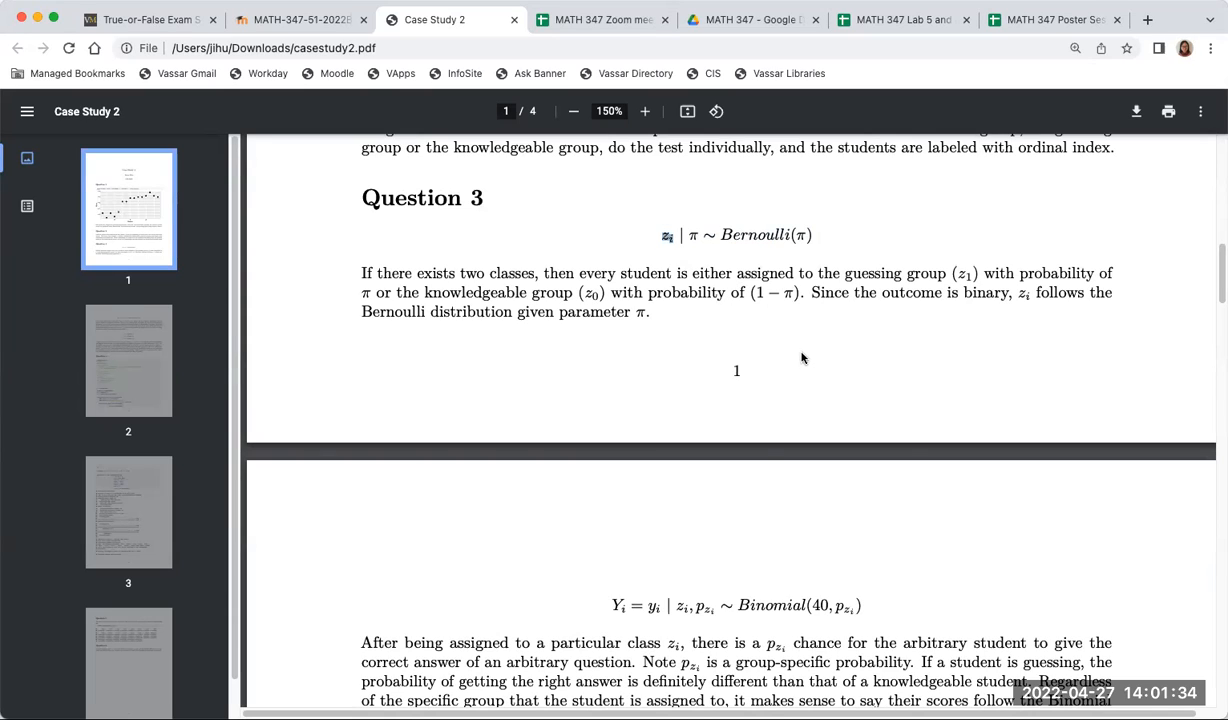
{"action": "mouse_move", "coordinate": [672, 606]}
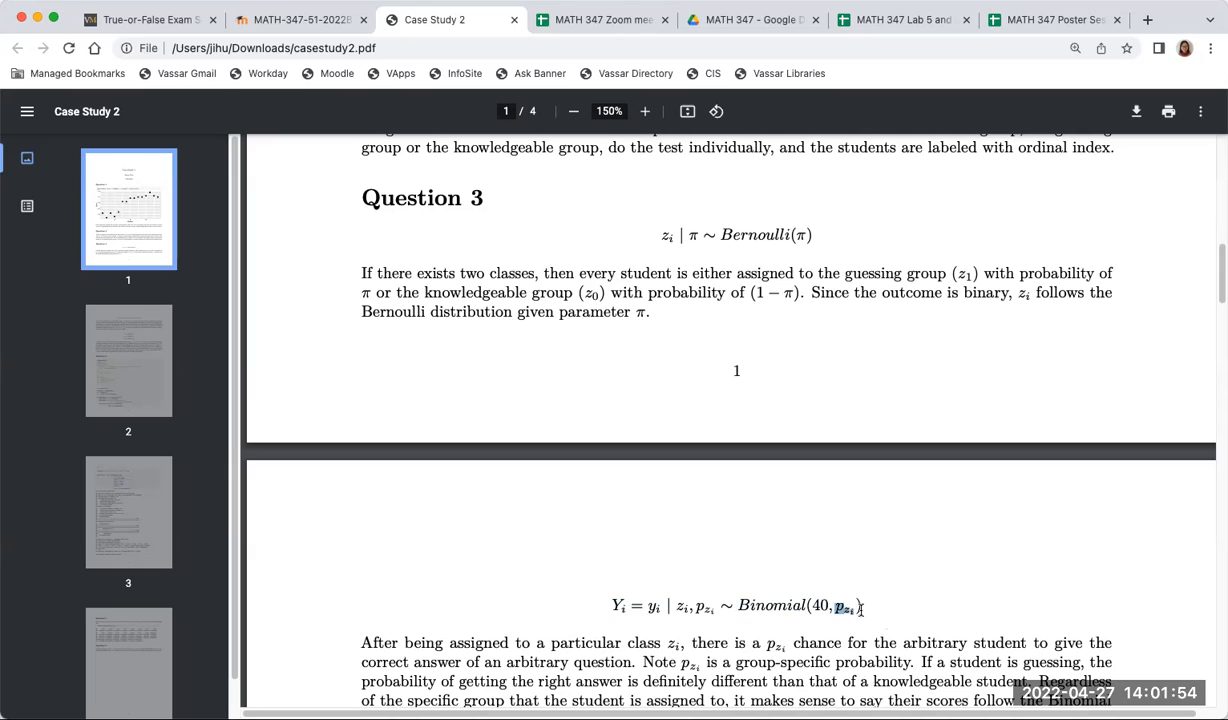
{"action": "mouse_move", "coordinate": [962, 638]}
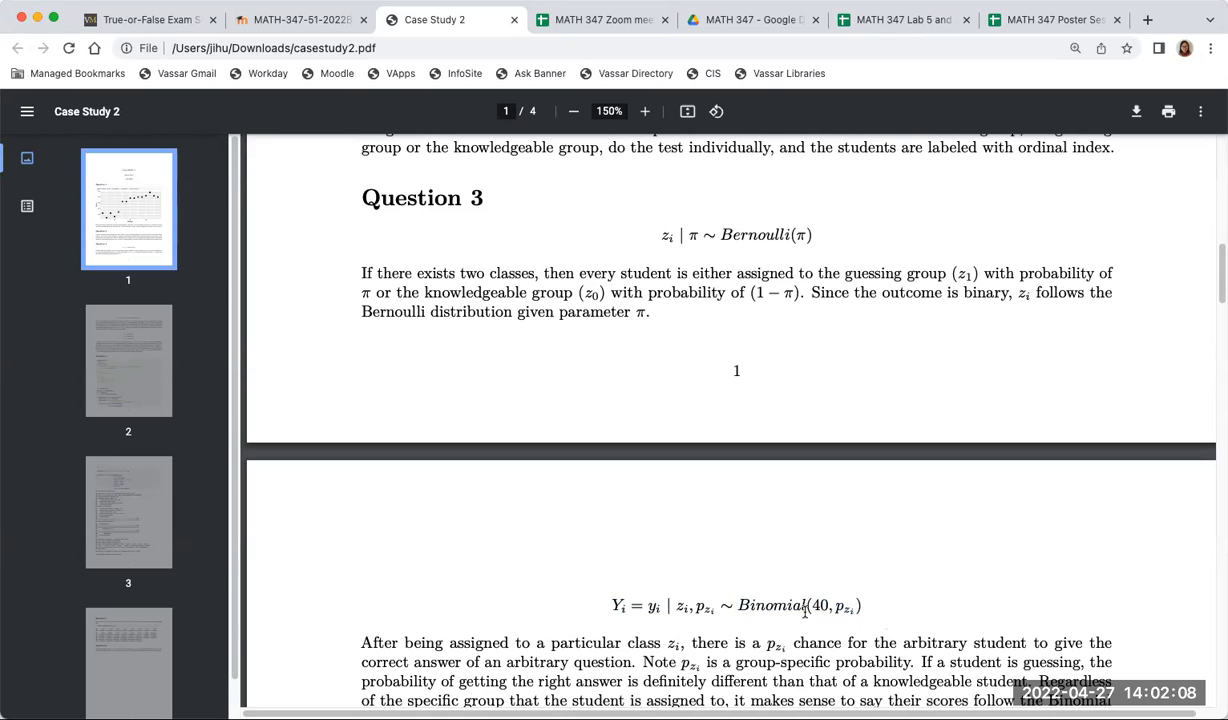
{"action": "double_click", "coordinate": [820, 606]}
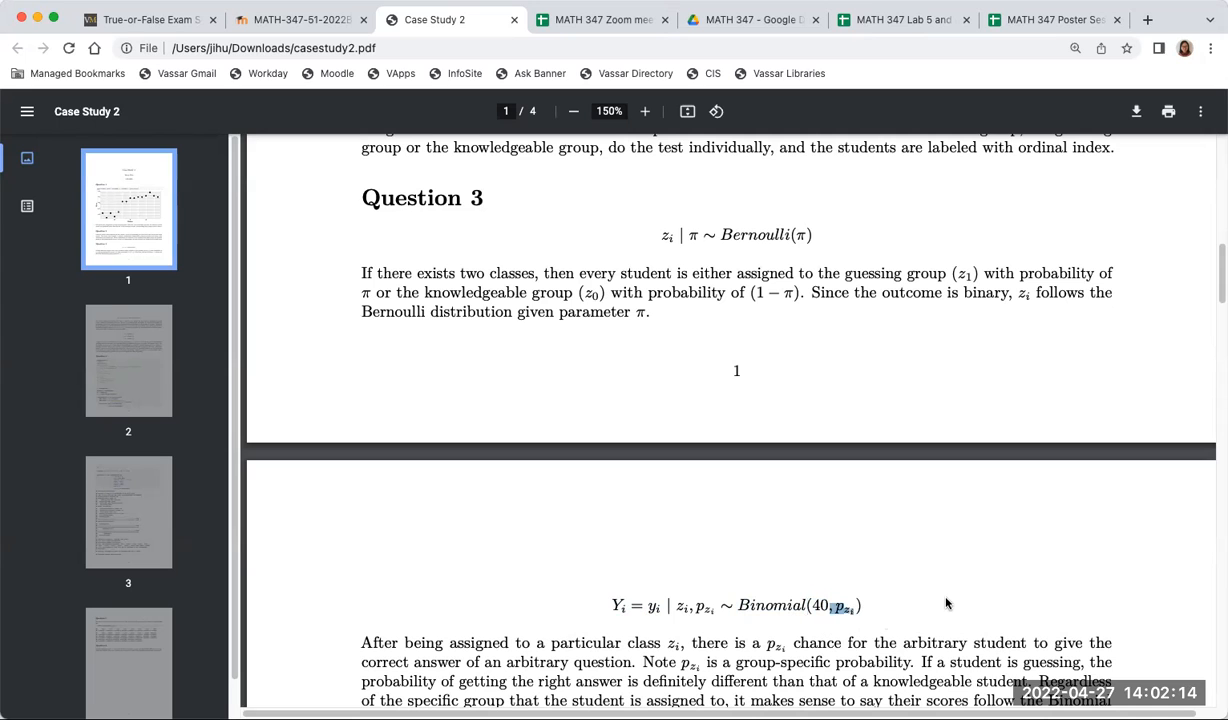
{"action": "mouse_move", "coordinate": [948, 600]}
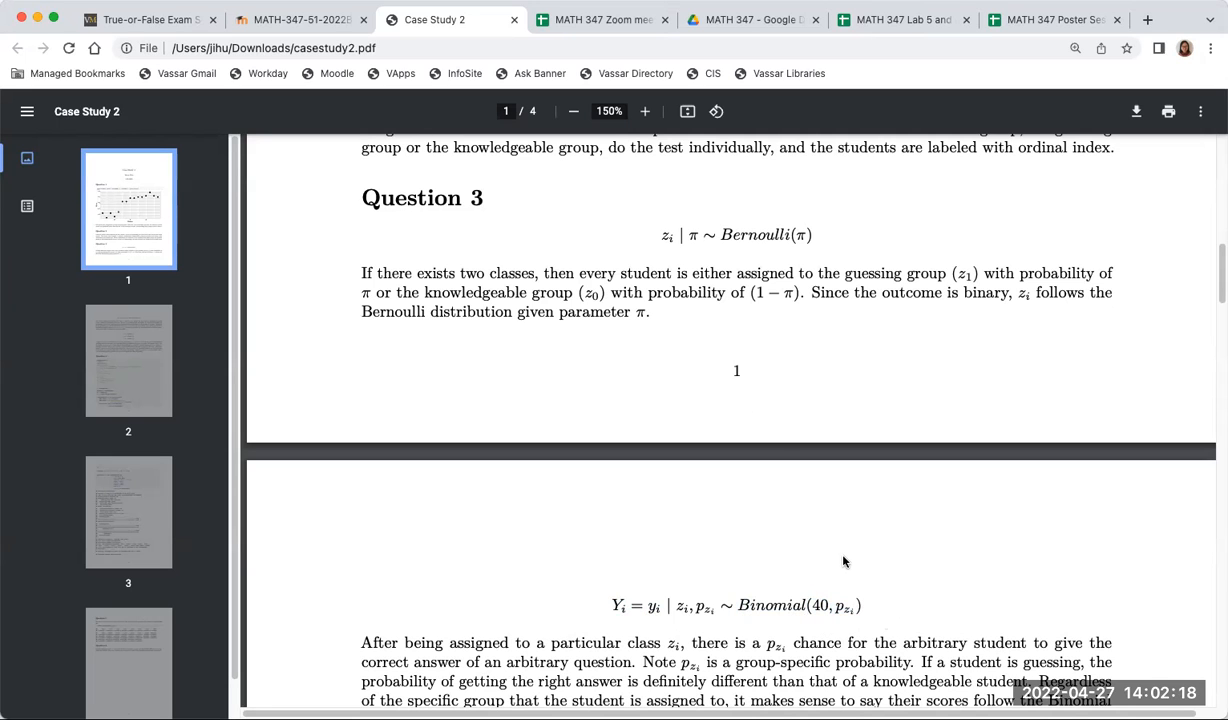
- Scroll to the Question 4 code and select theta, the equals(z[i], 1) term and z[i] within it
{"action": "scroll", "scroll_direction": "down", "scroll_amount": 3}
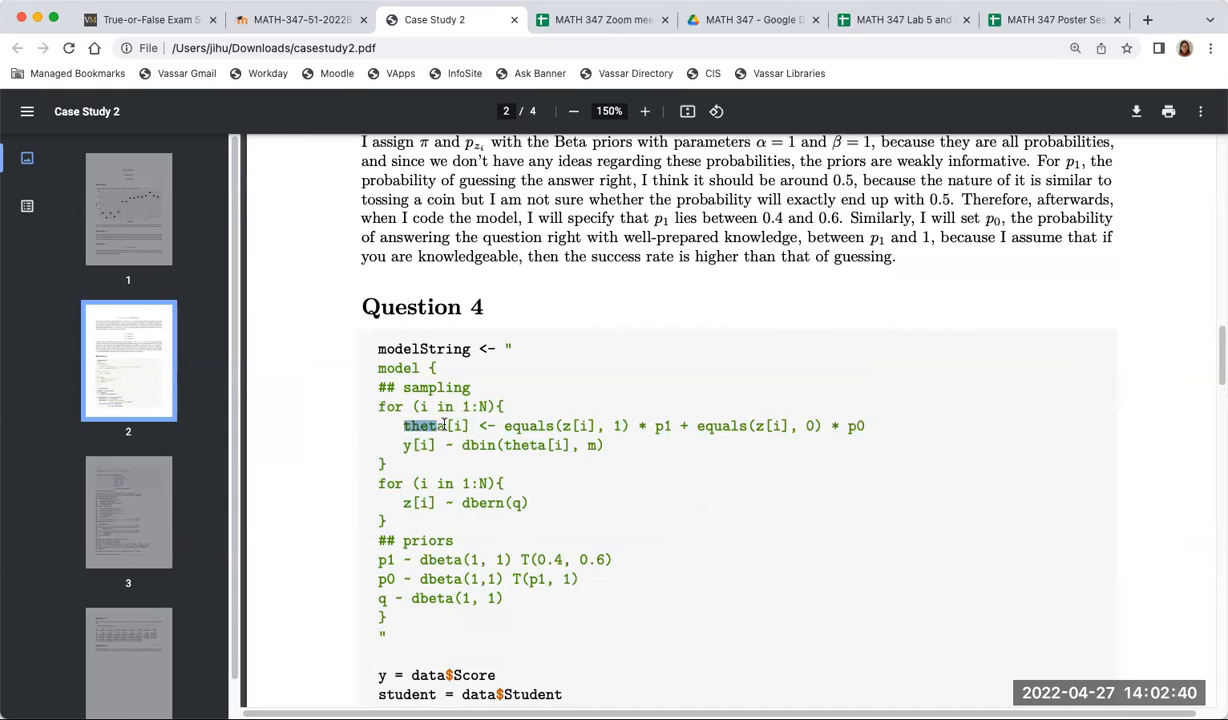
{"action": "double_click", "coordinate": [424, 424]}
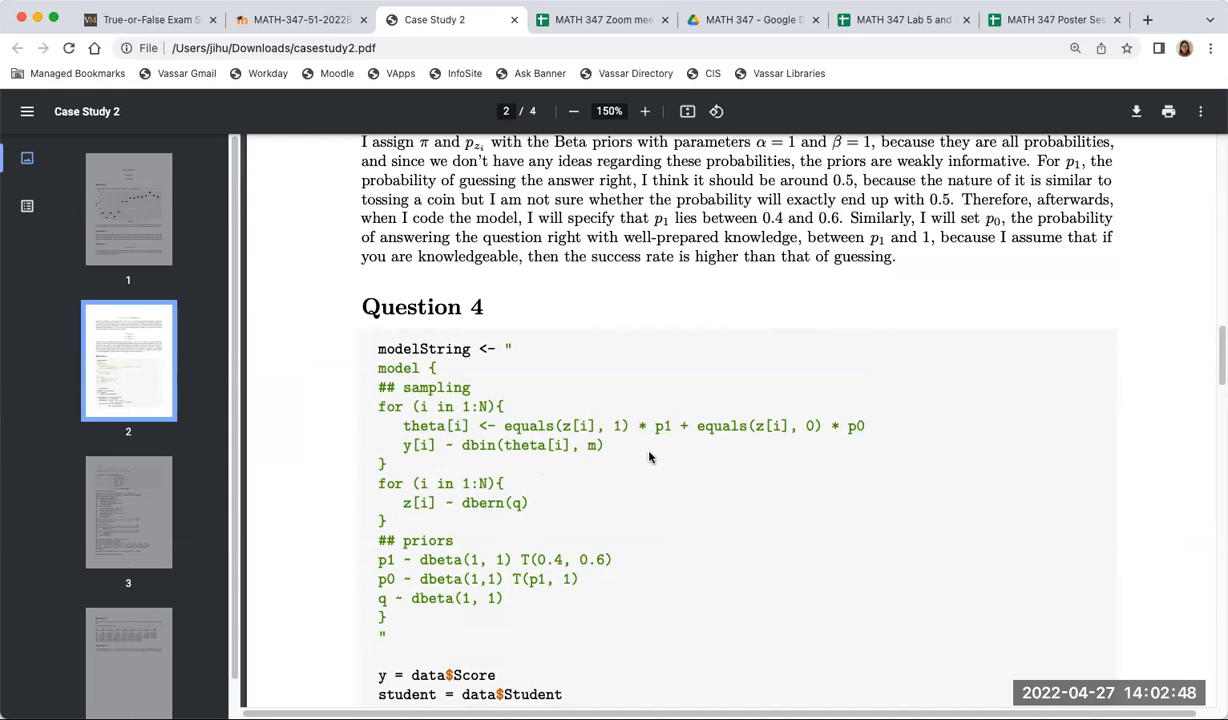
{"action": "double_click", "coordinate": [418, 502]}
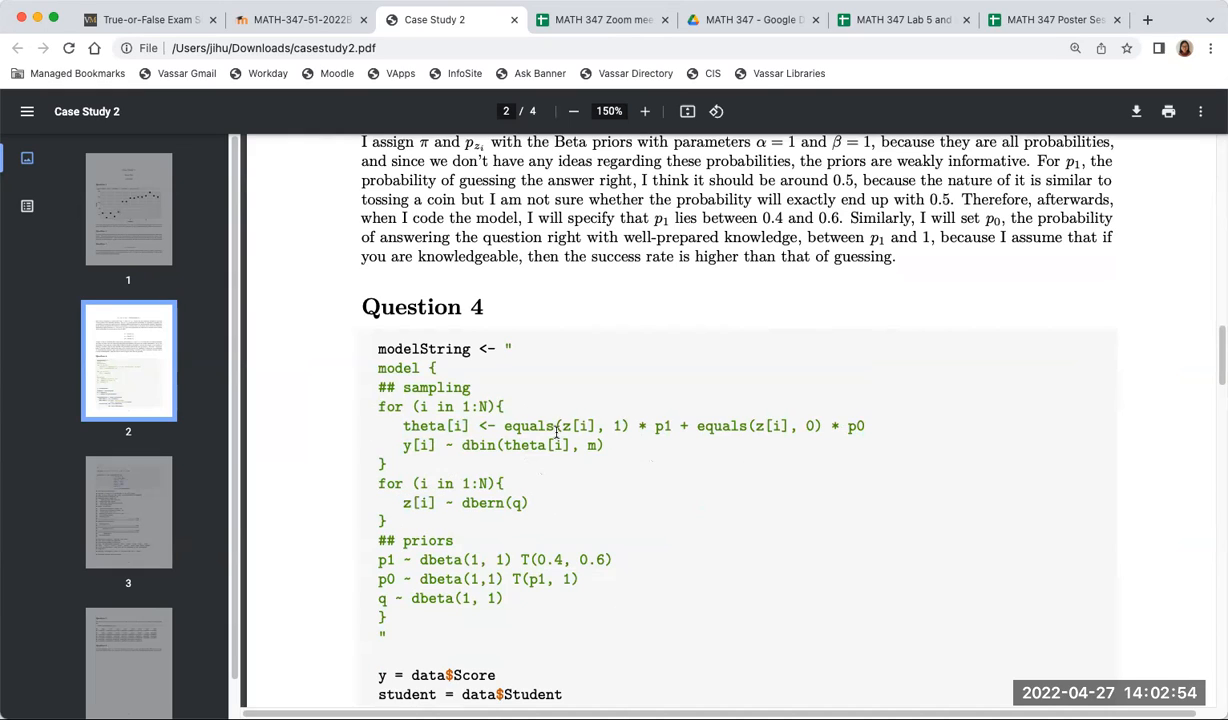
{"action": "left_click_drag", "start_coordinate": [504, 424], "coordinate": [630, 424]}
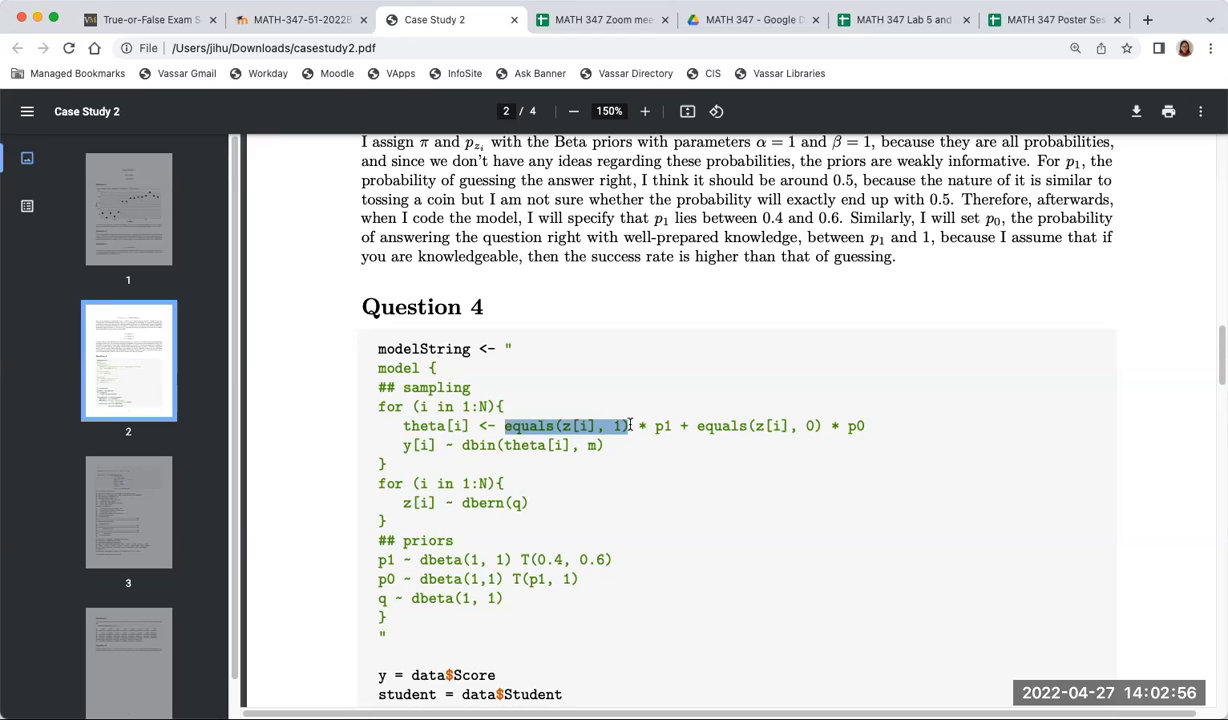
{"action": "mouse_move", "coordinate": [800, 496]}
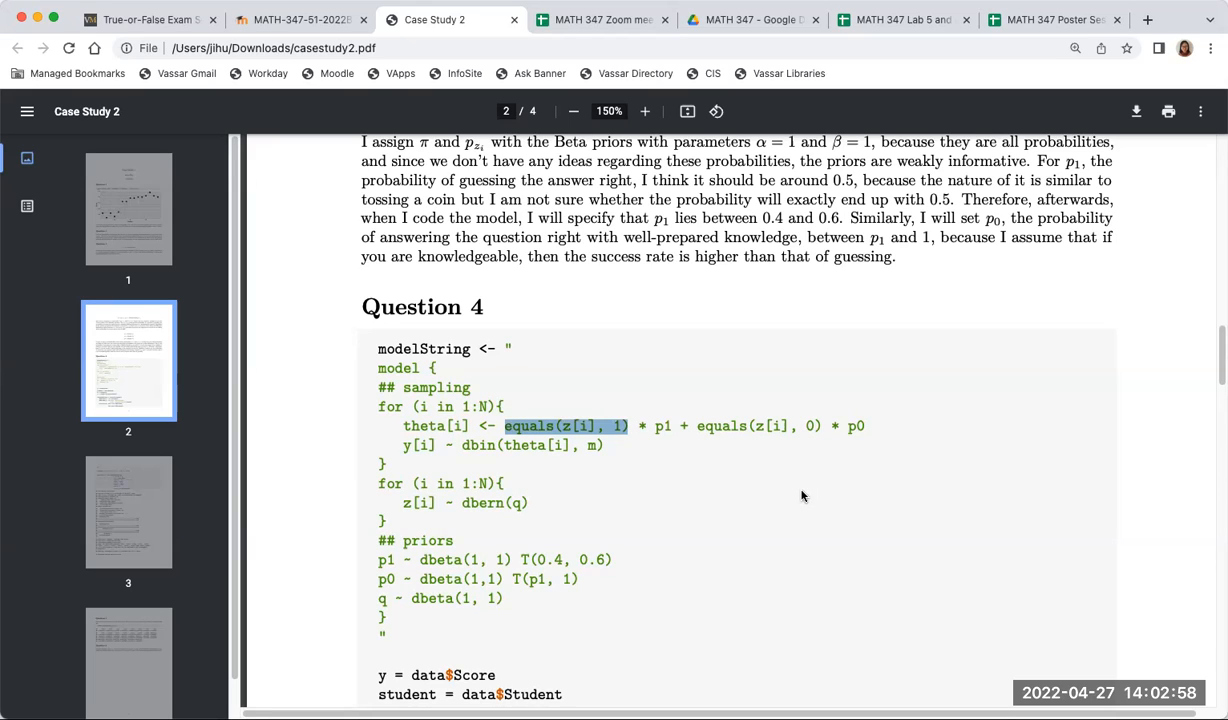
{"action": "left_click", "coordinate": [804, 496]}
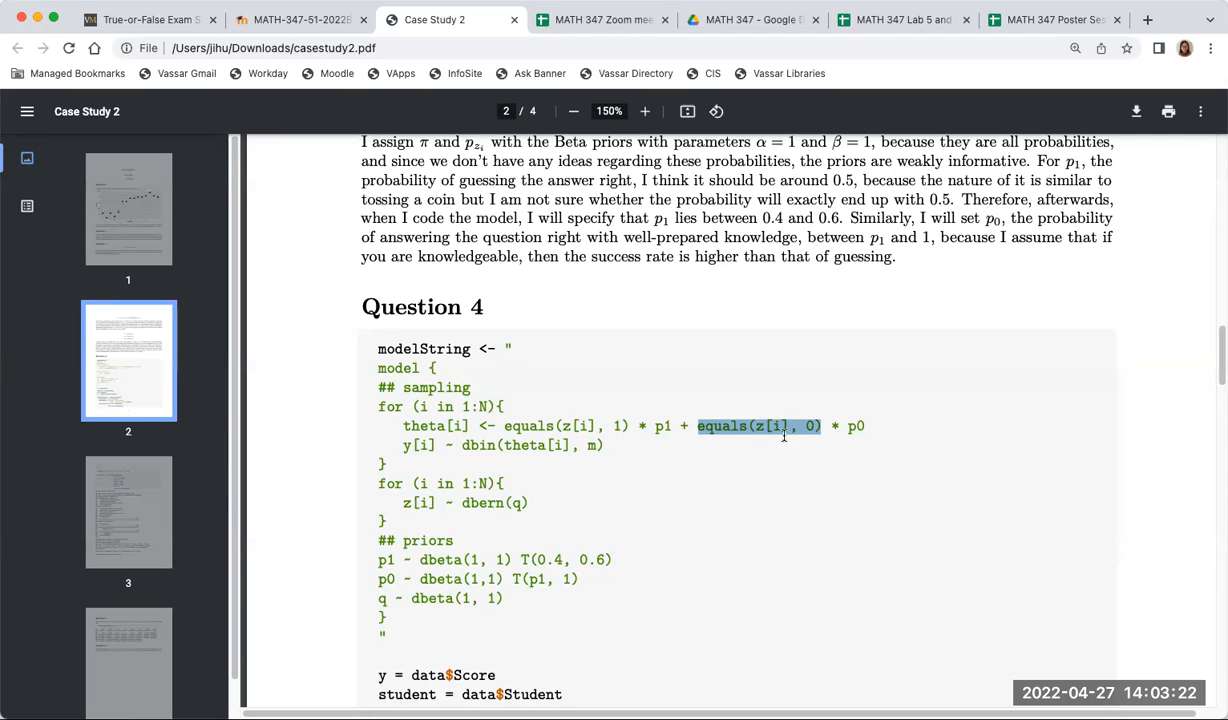
{"action": "mouse_move", "coordinate": [750, 488]}
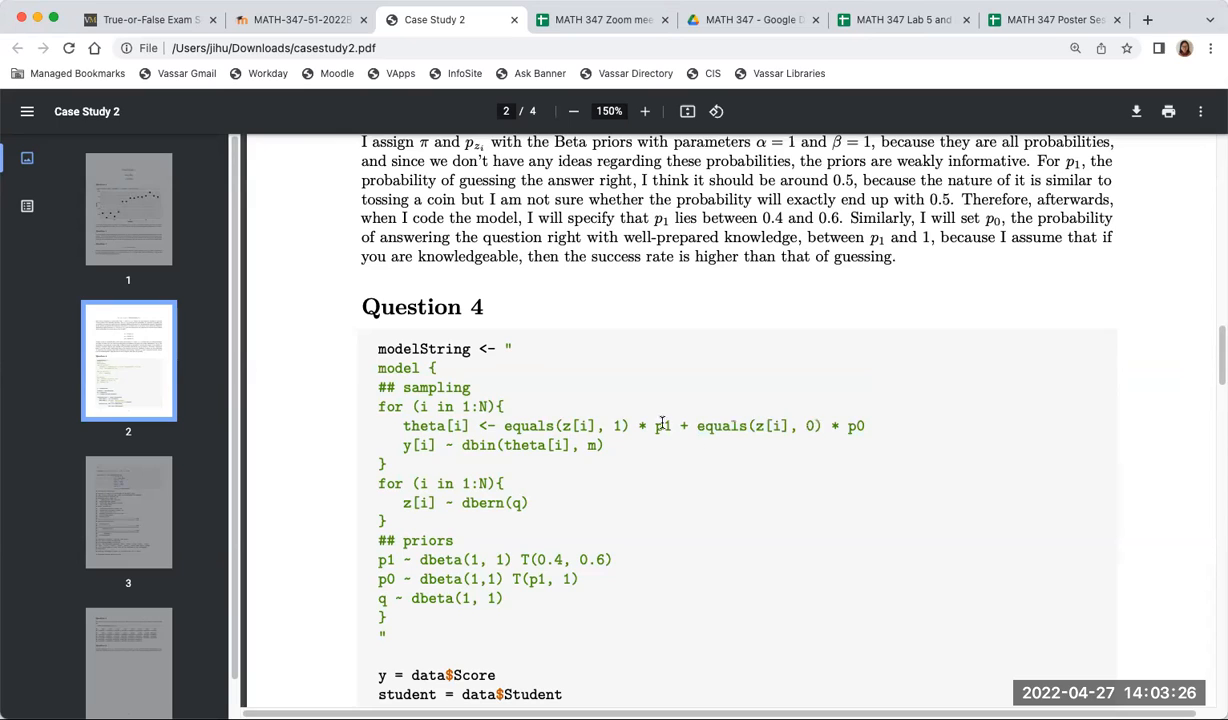
{"action": "double_click", "coordinate": [578, 424]}
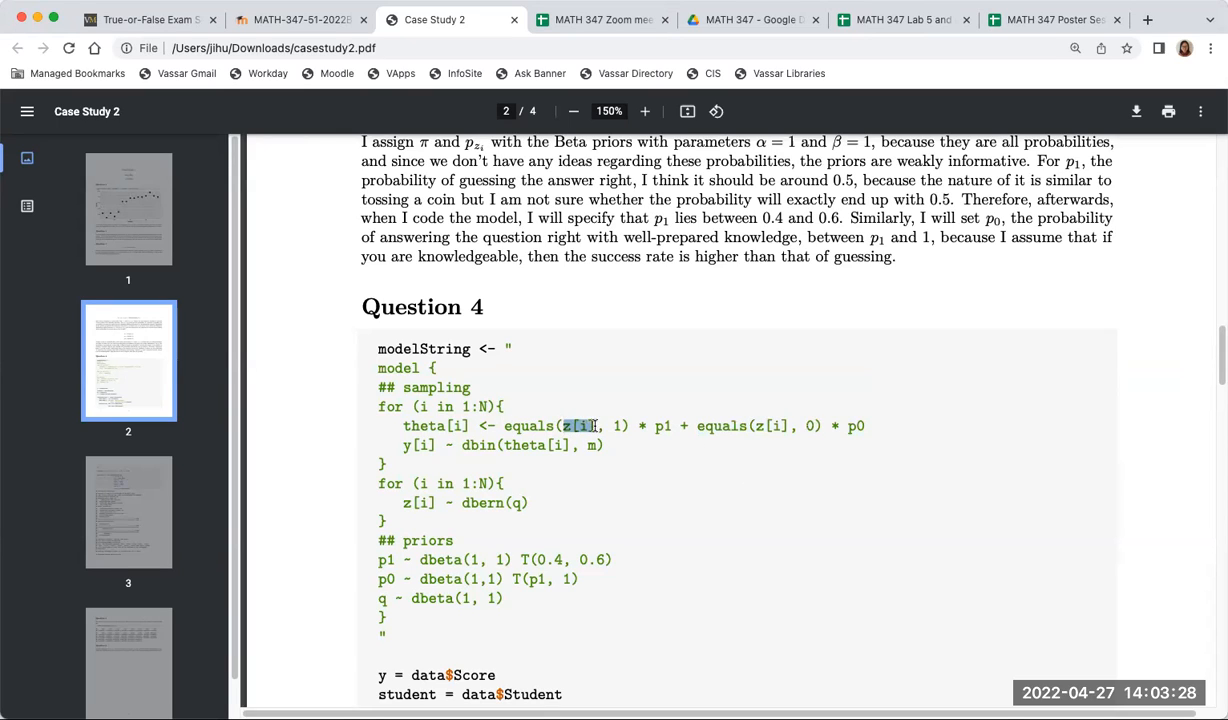